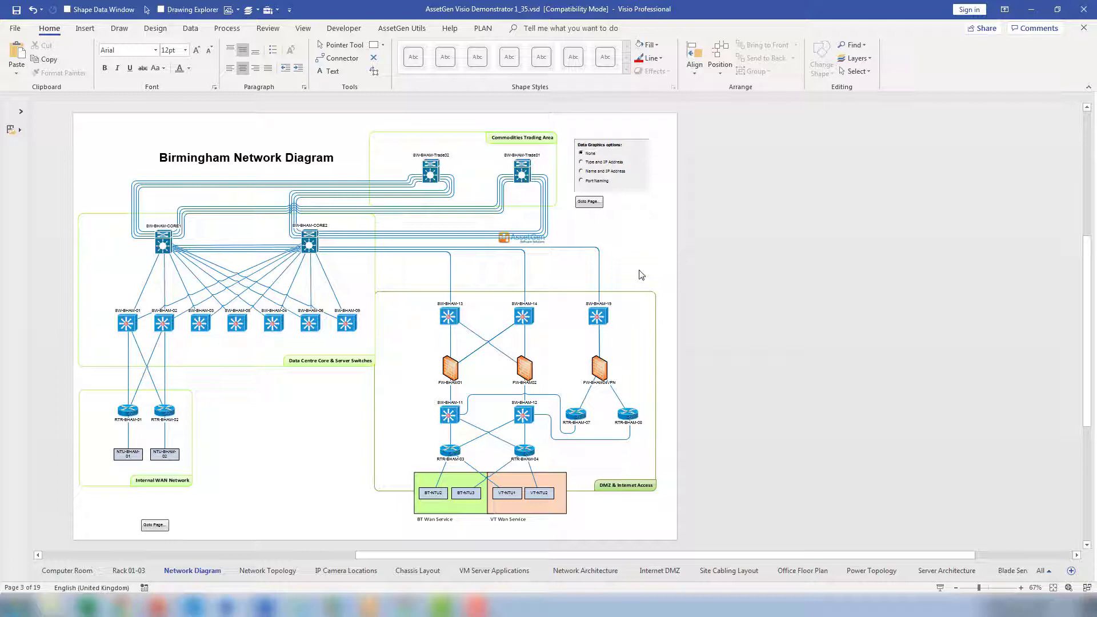
mouse_move(994, 271)
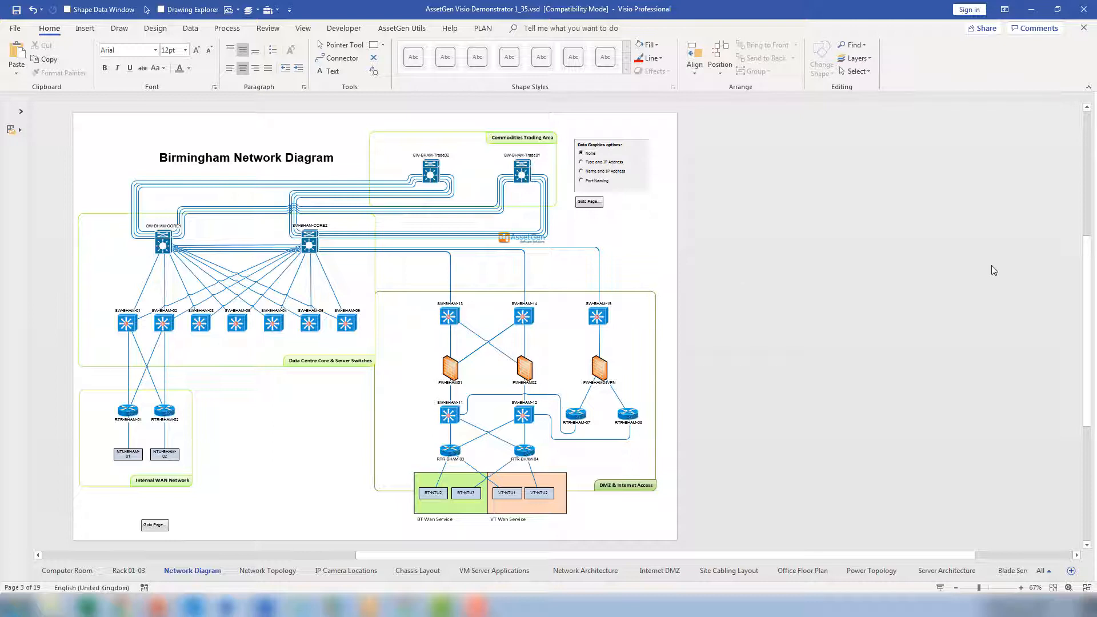
mouse_move(566, 317)
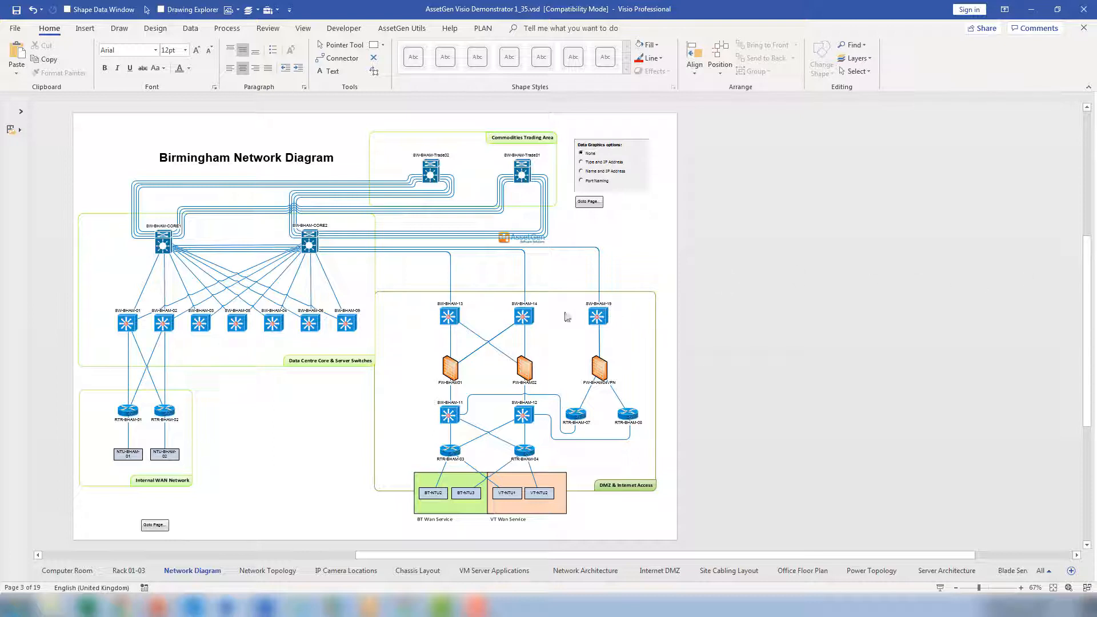
mouse_move(445, 324)
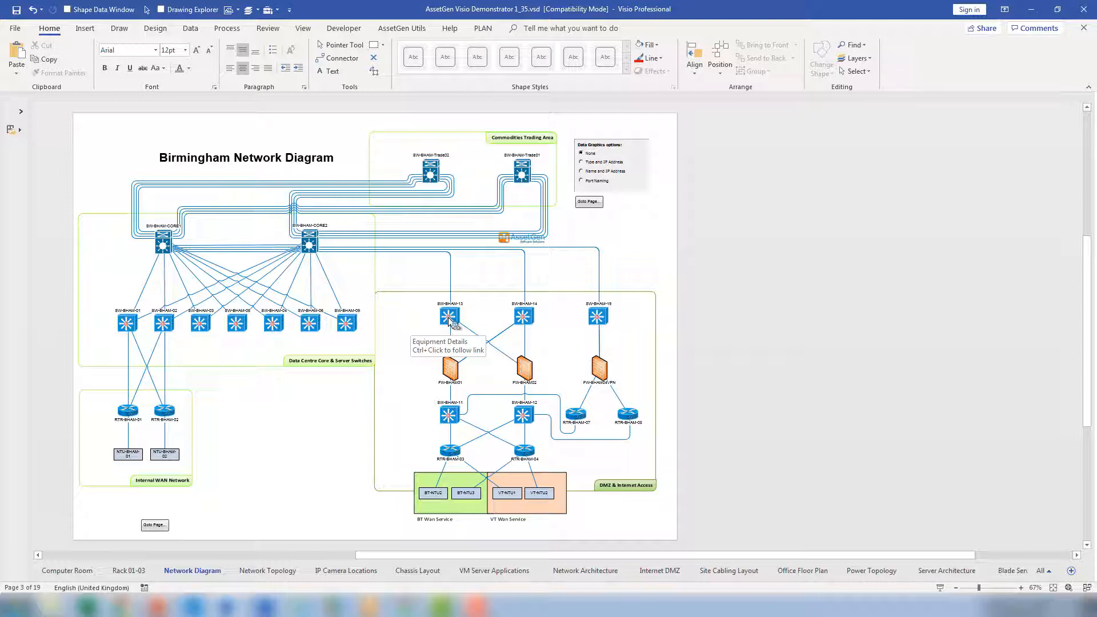
Review the shape data of switch SW-BHAM-13, then show the AssetGen Utils add-in tools.
right_click(449, 316)
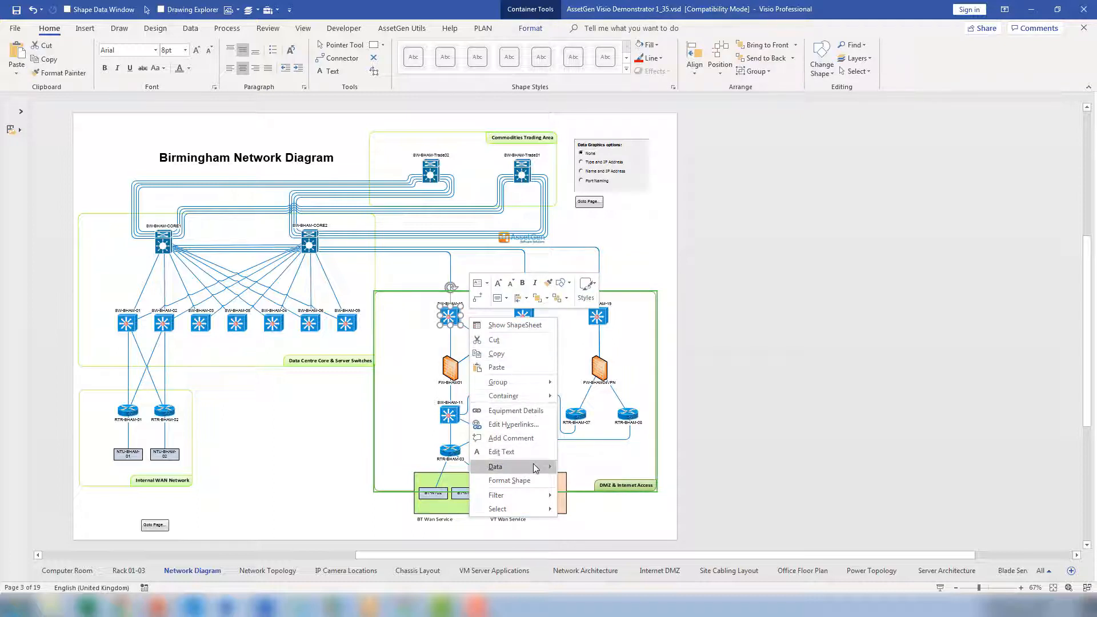
click(495, 467)
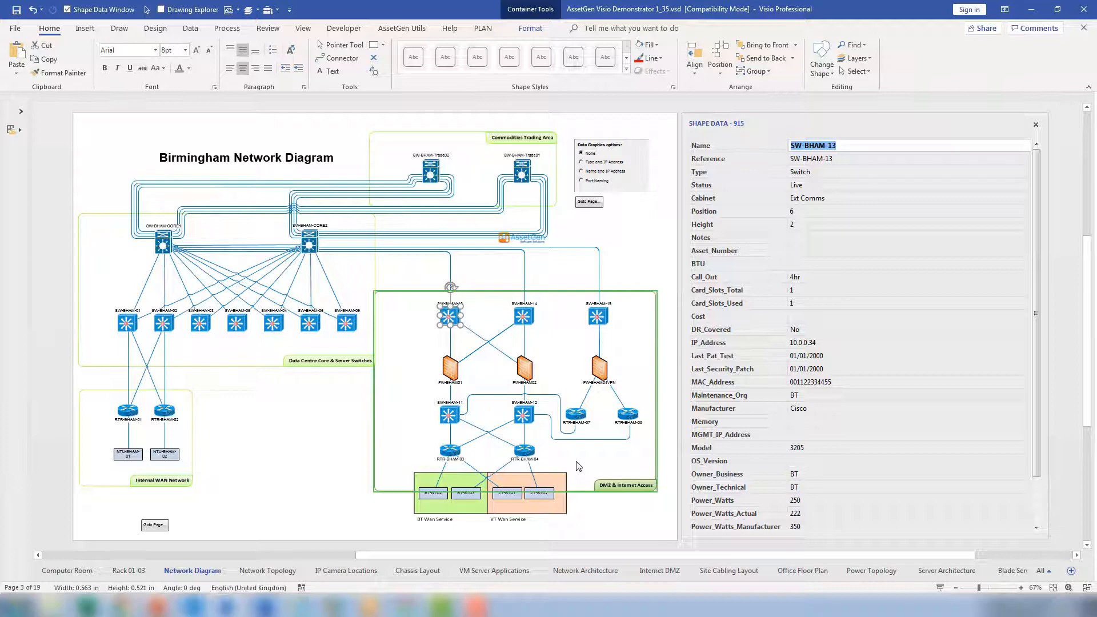
mouse_move(450, 271)
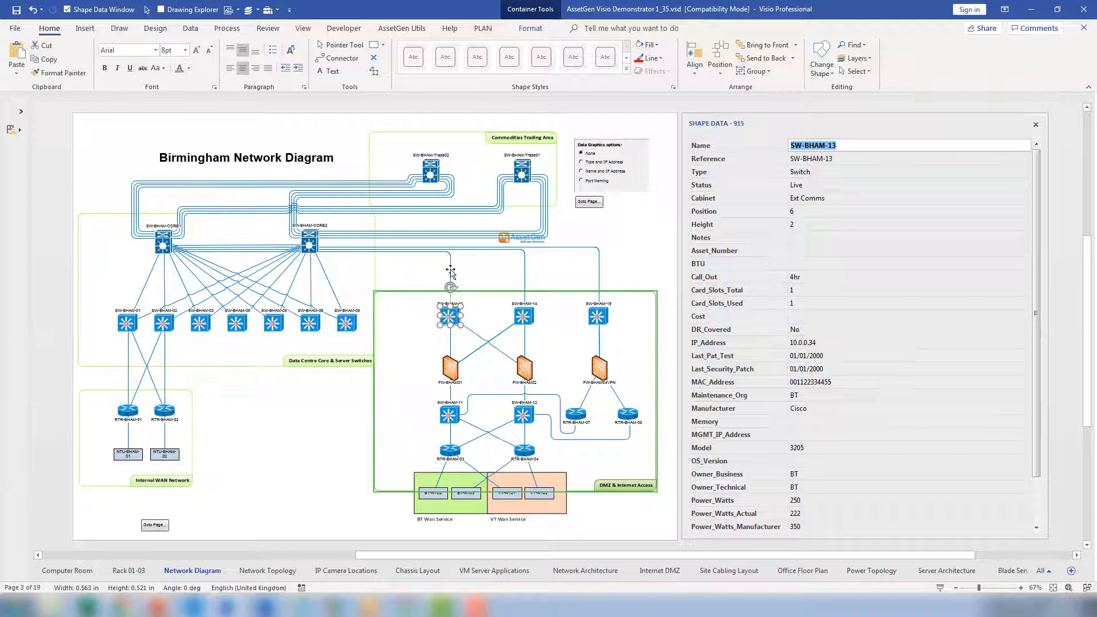
click(449, 268)
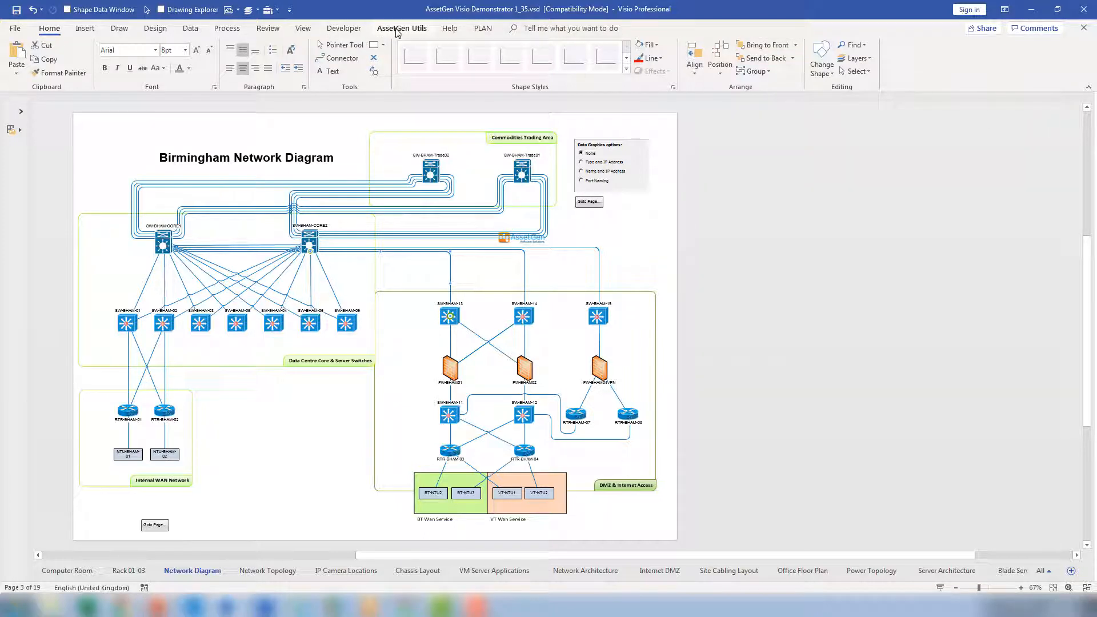
click(402, 28)
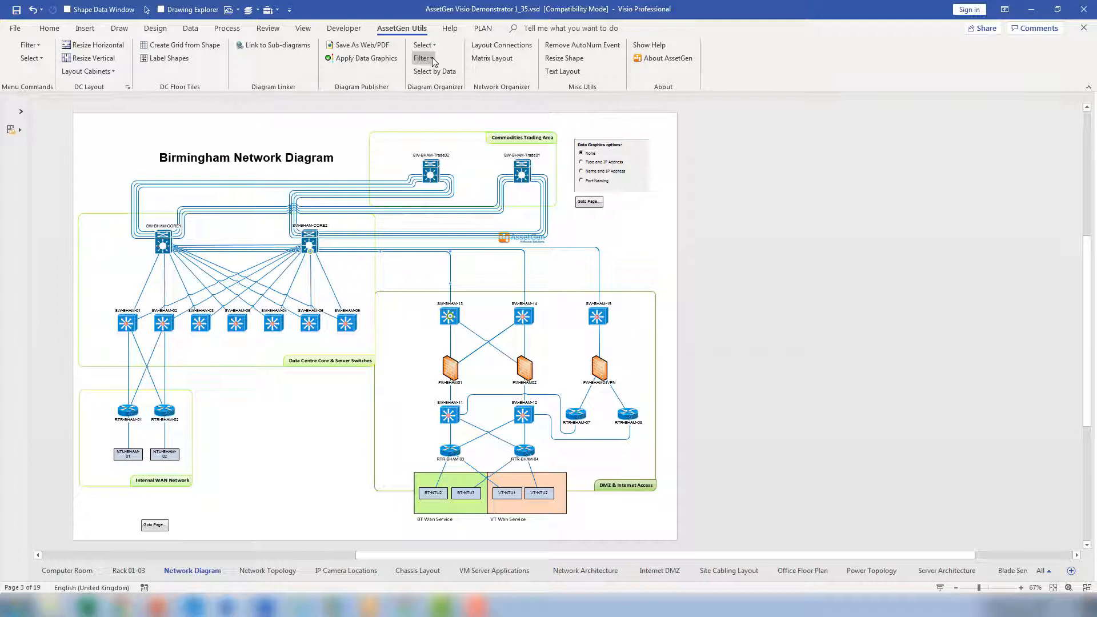
mouse_move(439, 71)
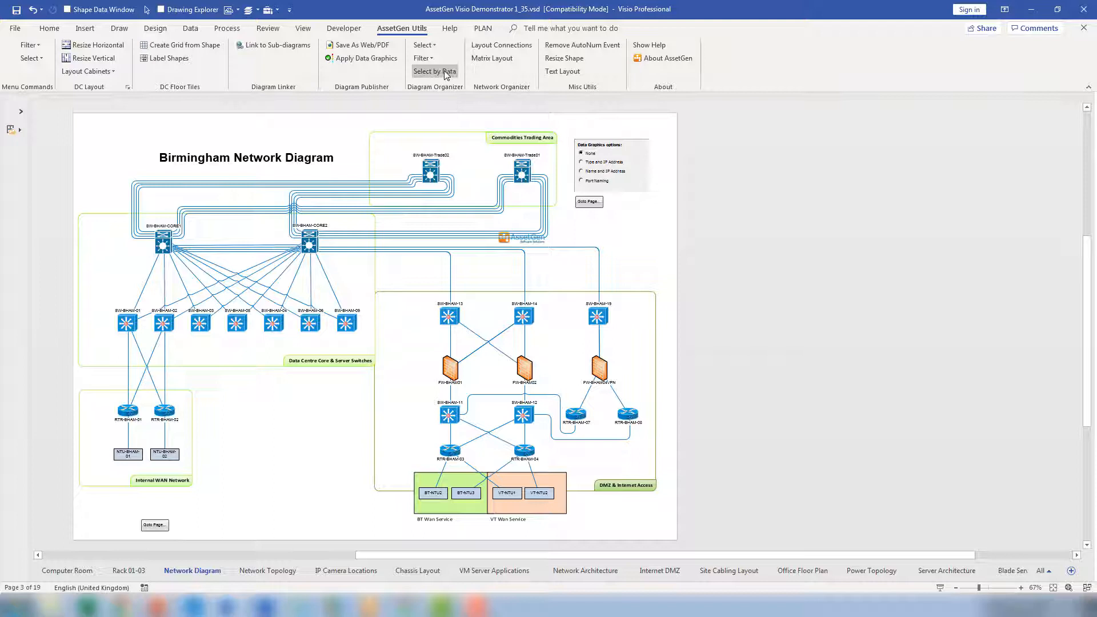
Select by Data all shapes on the page where Port_A_Port_Name starts with 'G' (40 shapes).
click(434, 71)
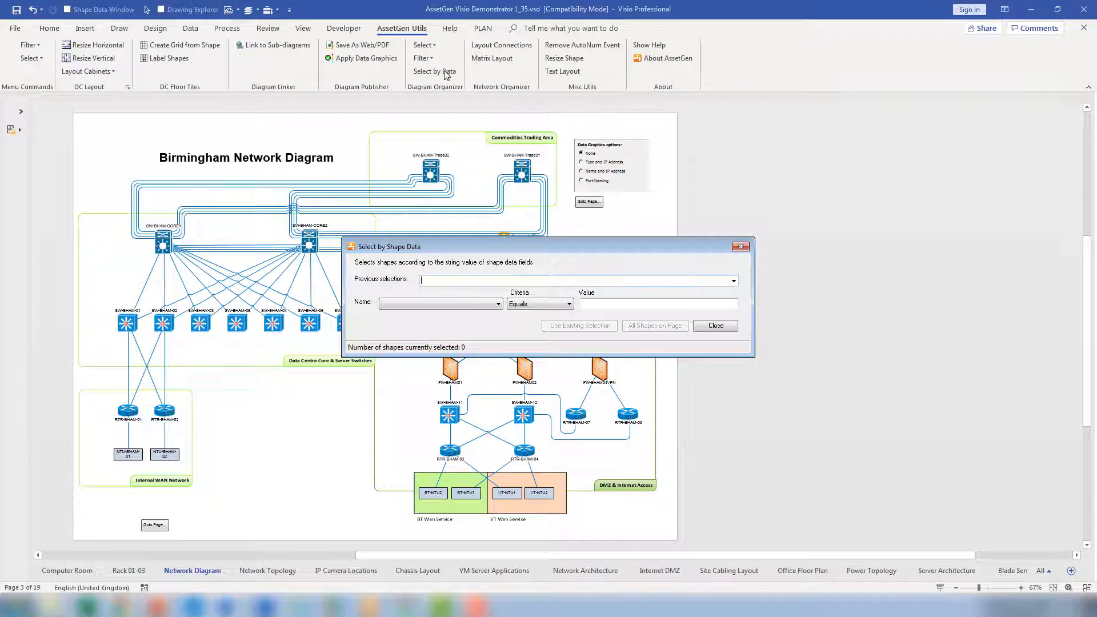
mouse_move(606, 249)
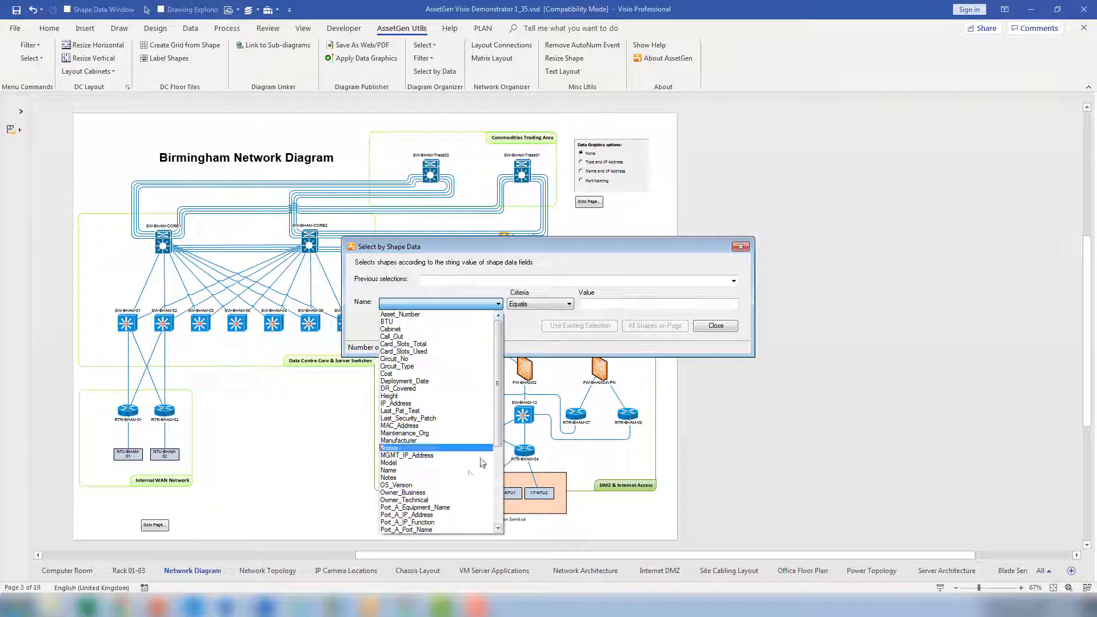
click(407, 529)
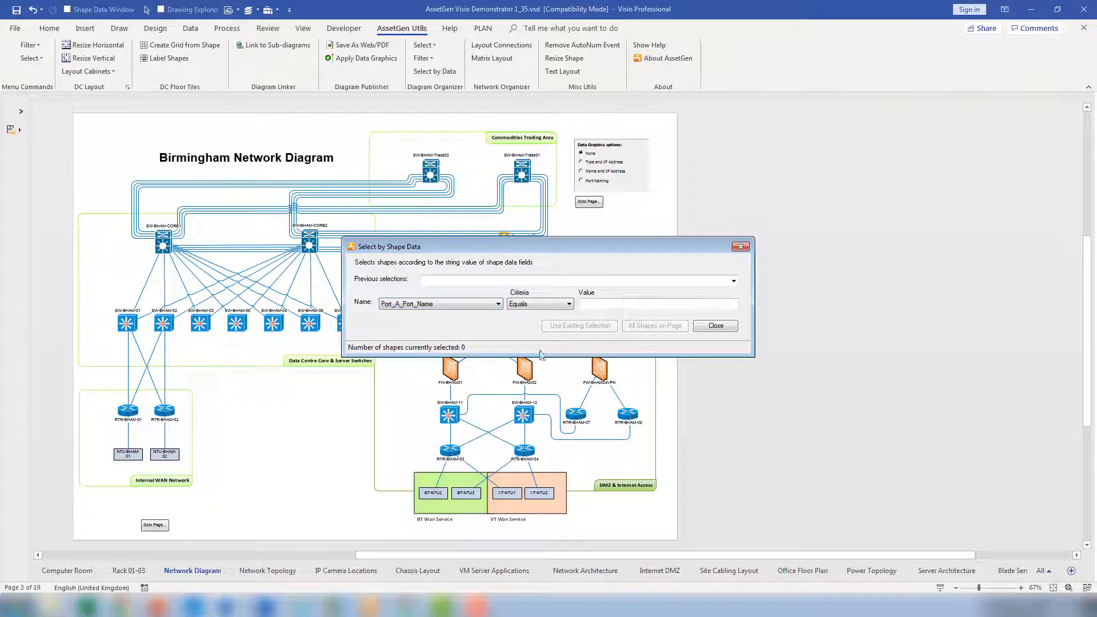
click(567, 304)
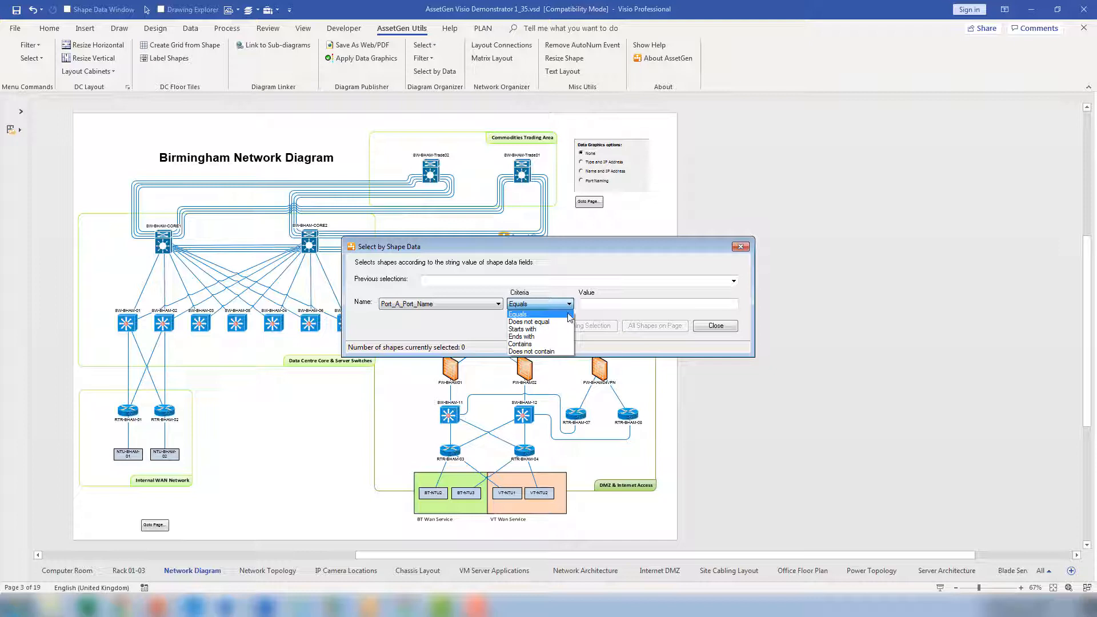
click(522, 329)
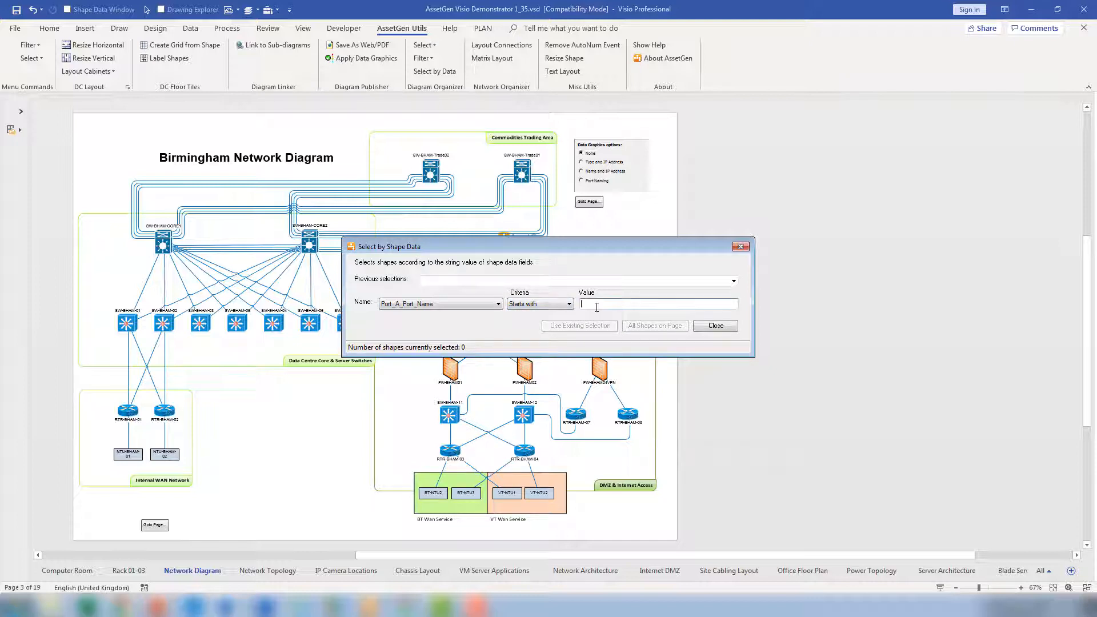
text(G)
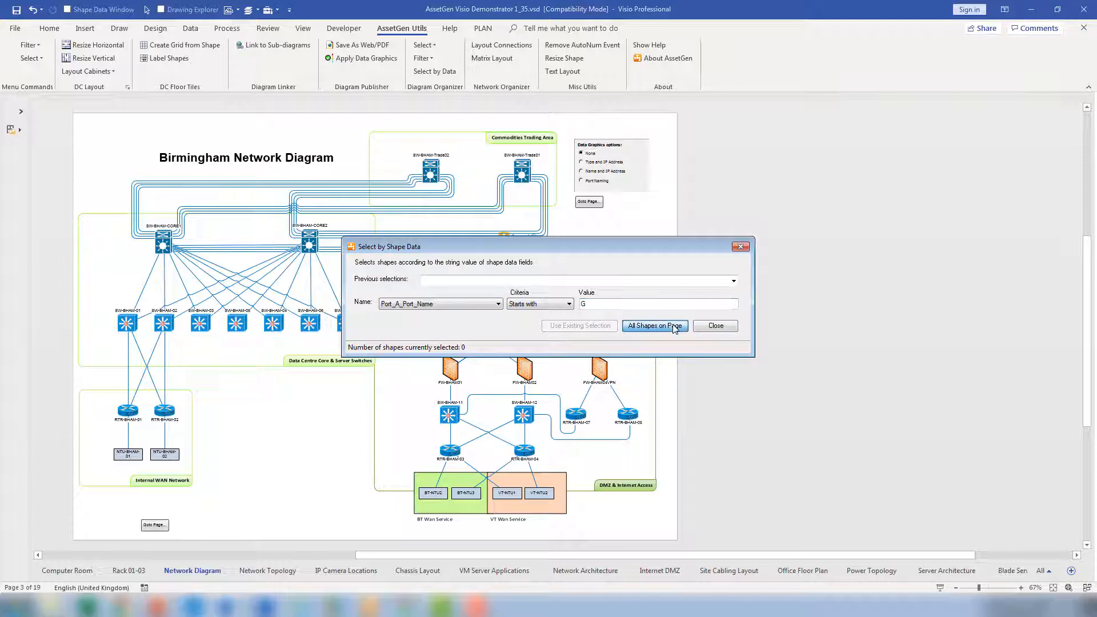
click(655, 326)
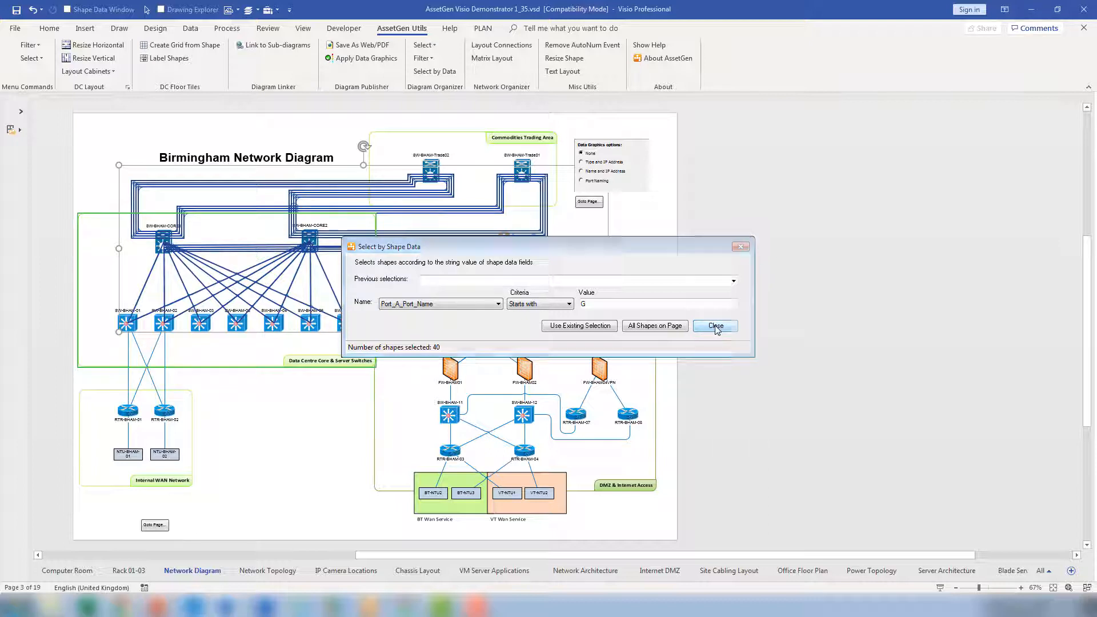
click(715, 326)
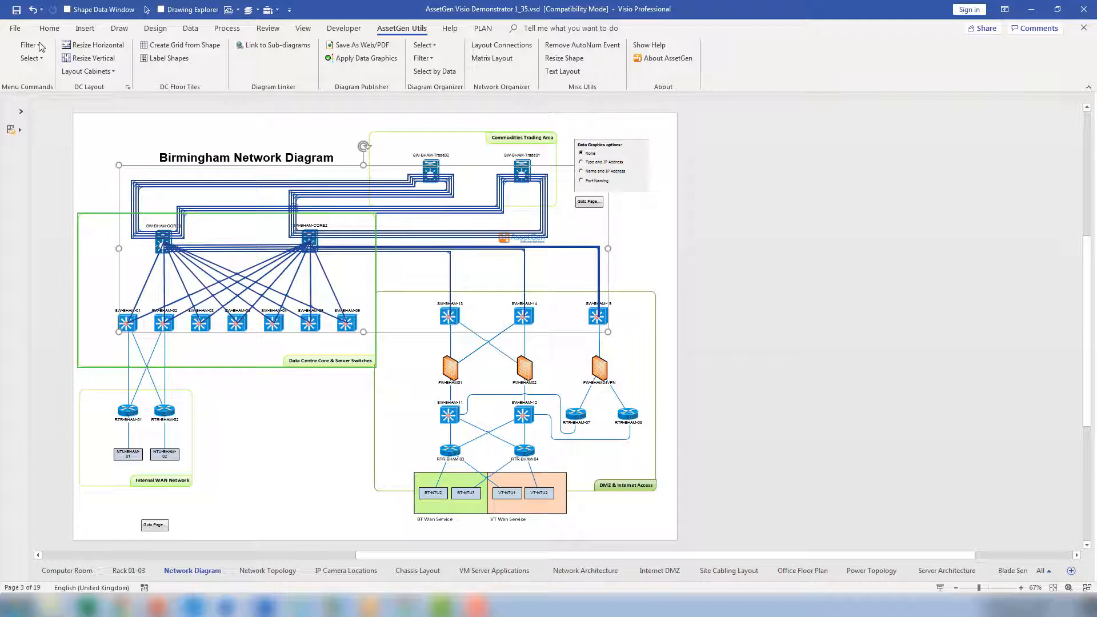
Make the lines of the 40 selected shapes red and 3 pt thick.
click(49, 29)
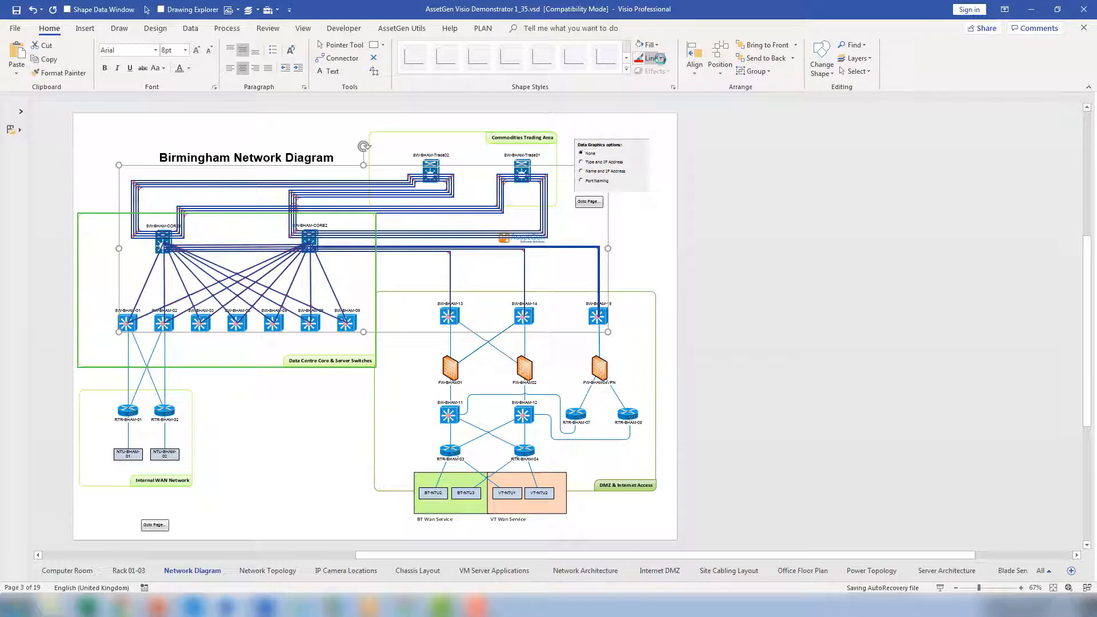
click(652, 58)
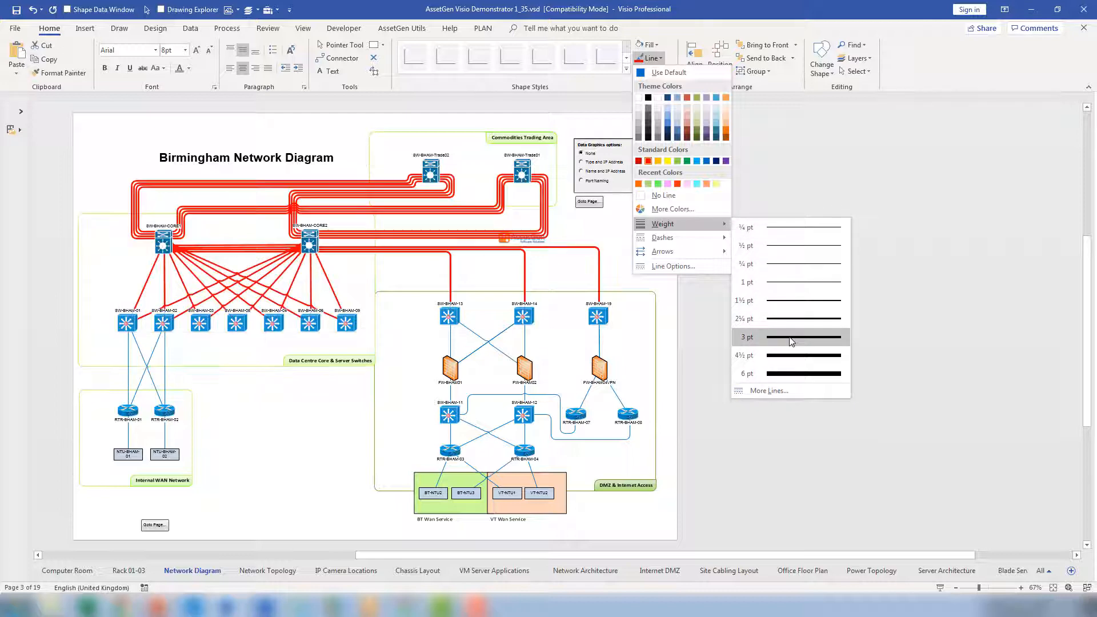
click(789, 338)
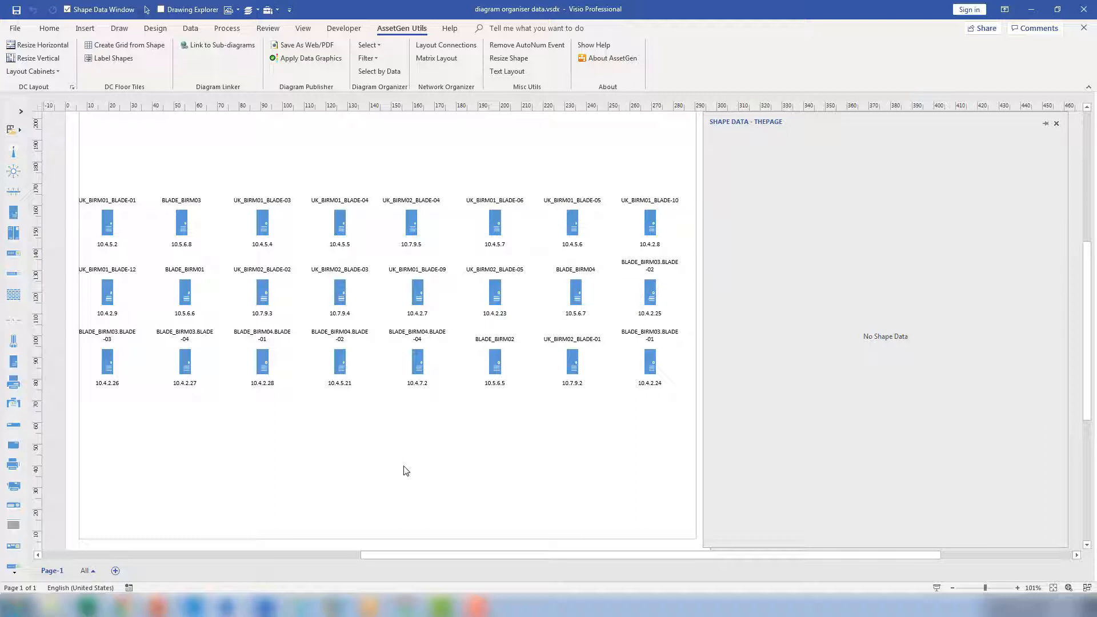
mouse_move(409, 464)
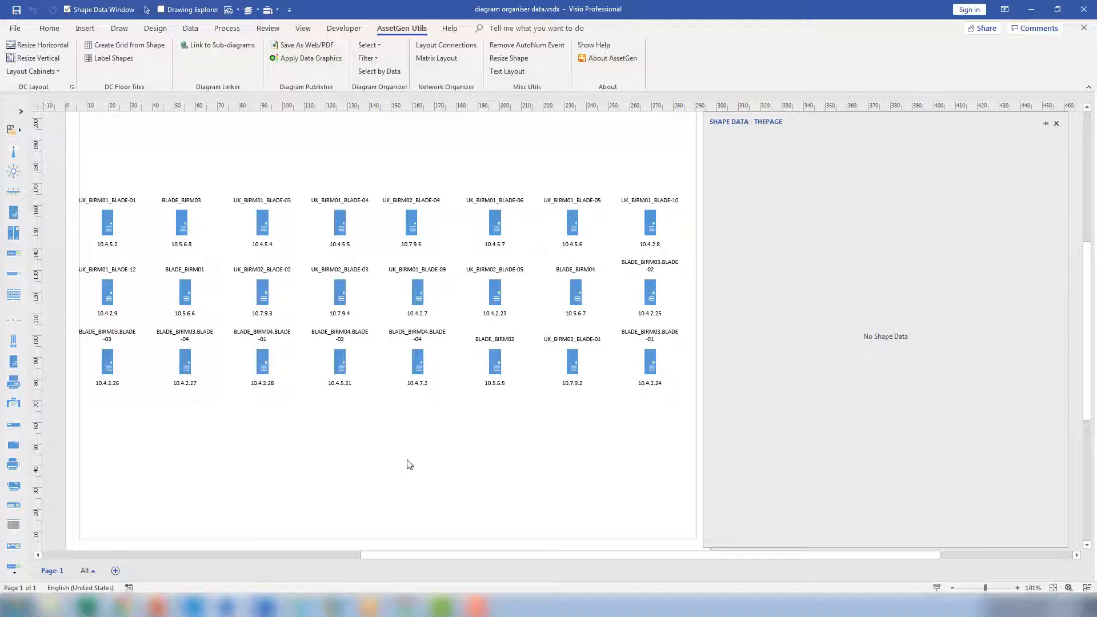
mouse_move(415, 224)
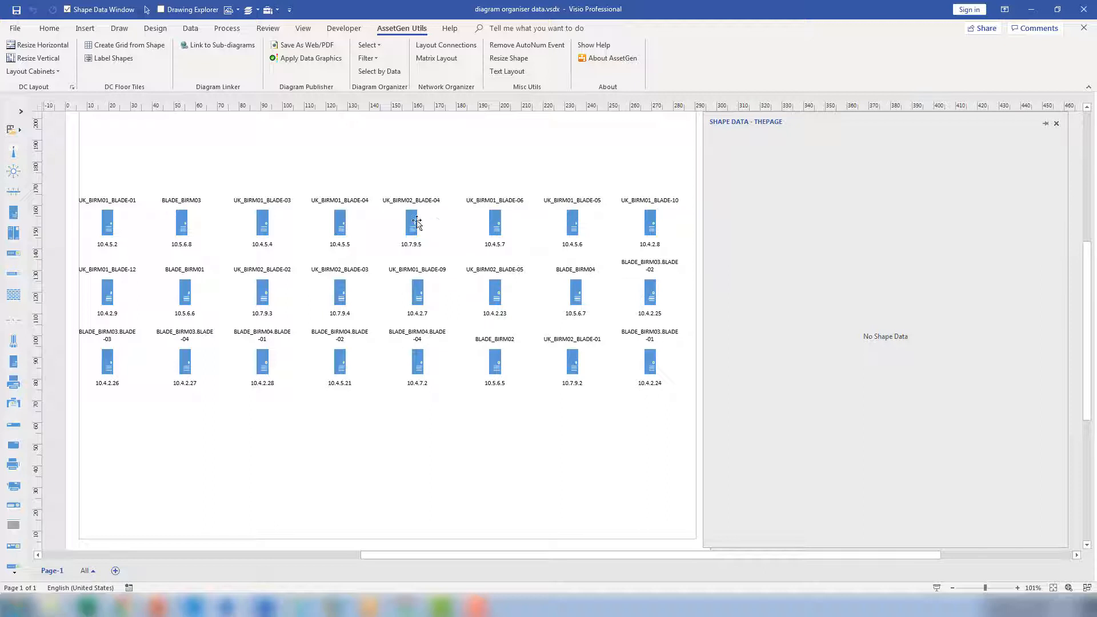
Show the shape data of blade UK_BIRM02_BLADE-04 and pick out its Owner Business value 'Bank'.
click(410, 222)
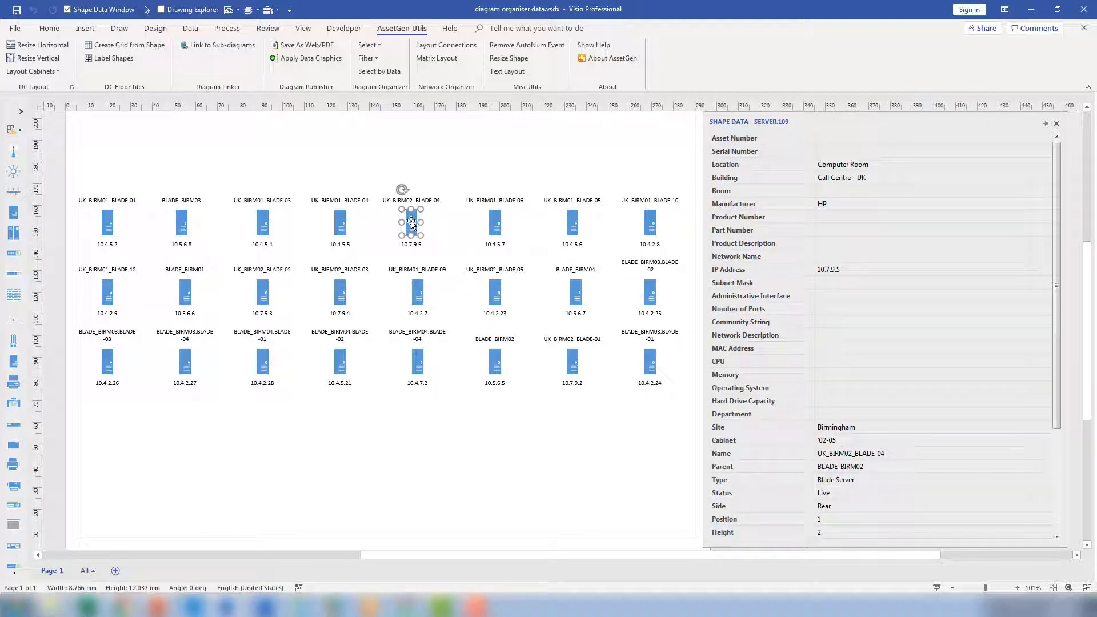
mouse_move(837, 256)
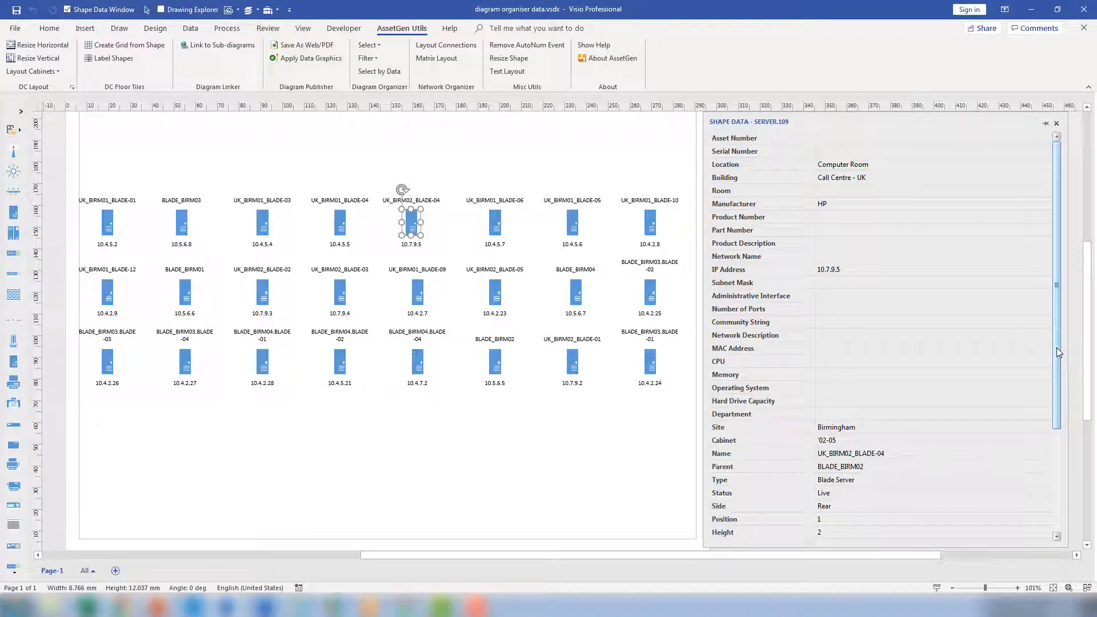
scroll(down, 3)
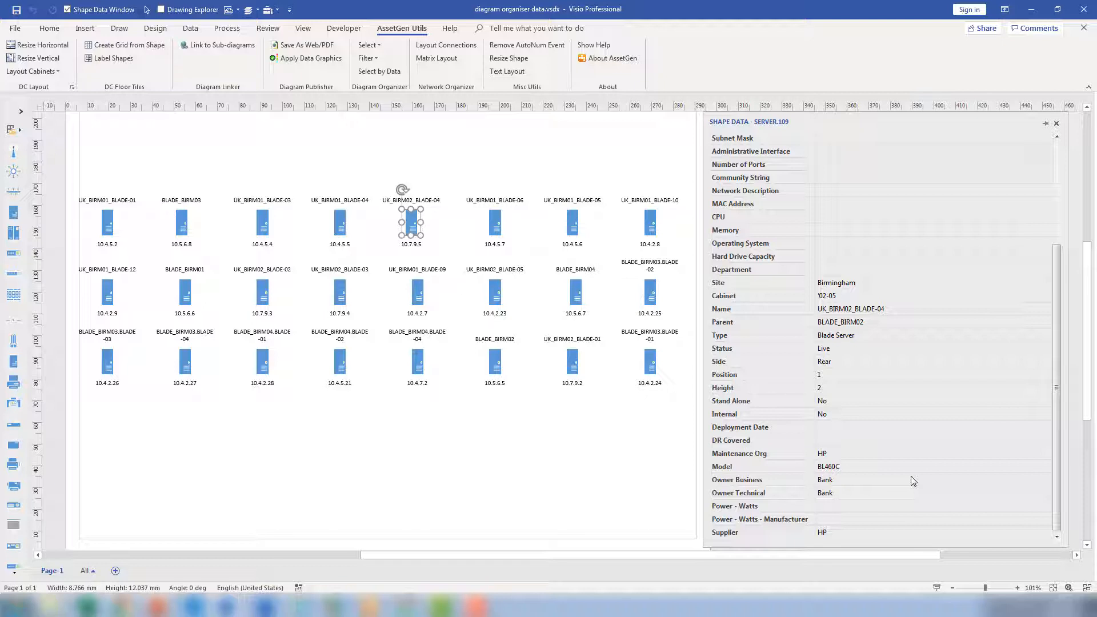
mouse_move(848, 493)
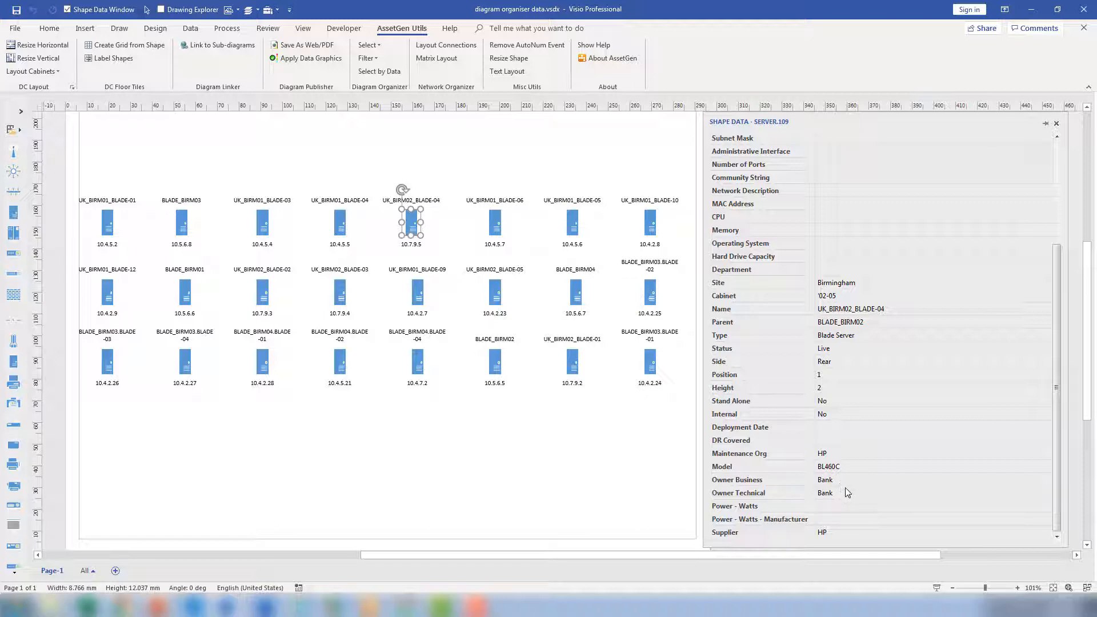
mouse_move(844, 485)
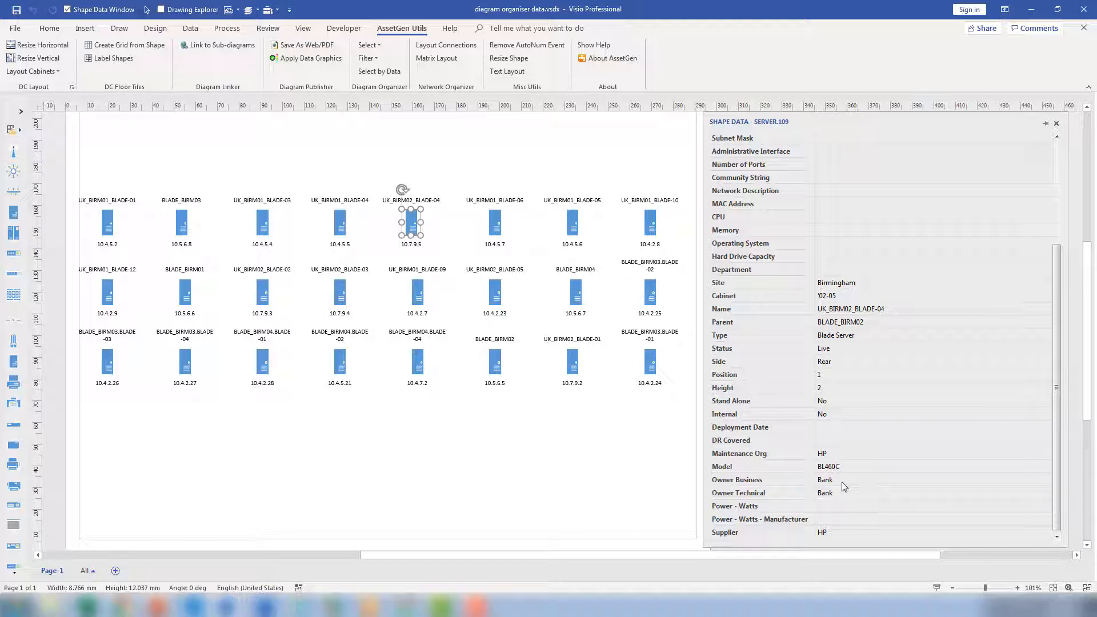
double_click(825, 479)
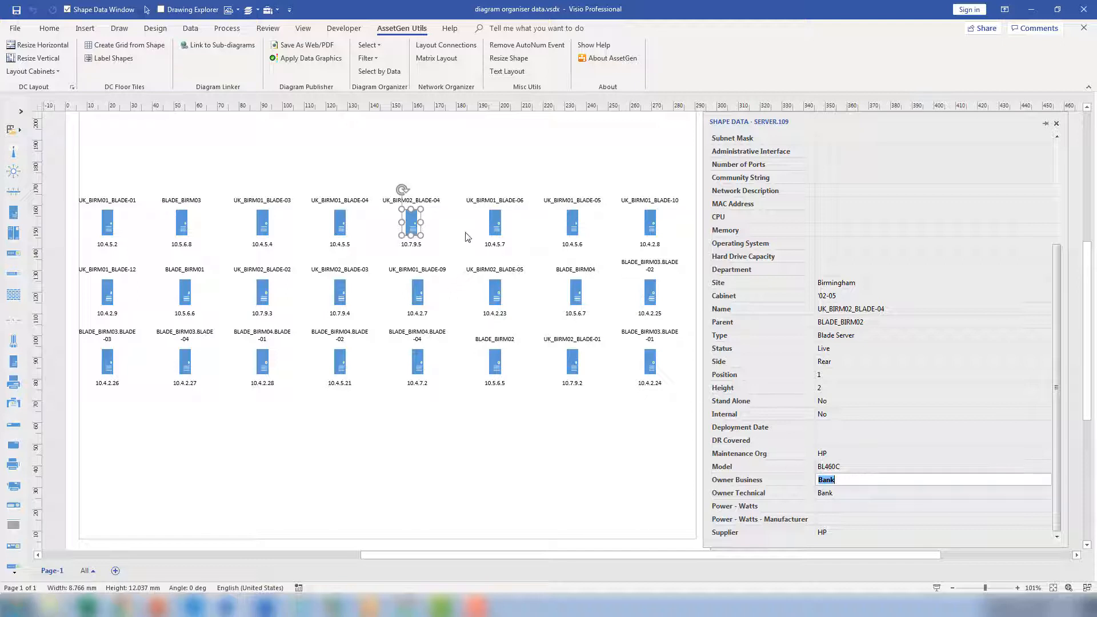
Select by Data all shapes on the page where Owner Business equals 'Bank' (16 shapes).
click(378, 71)
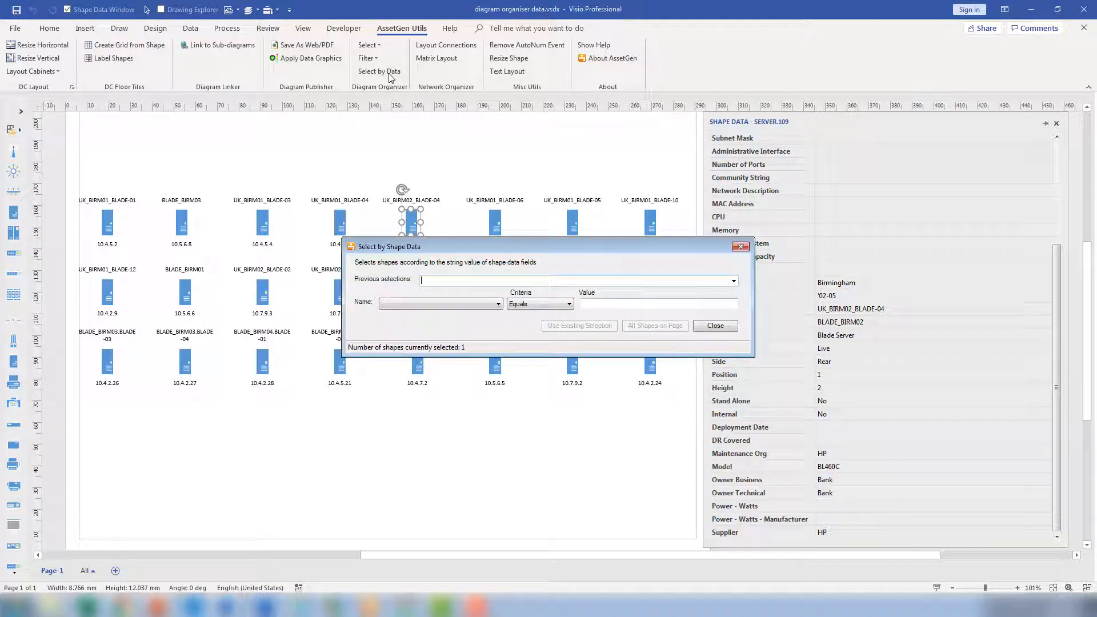
click(440, 303)
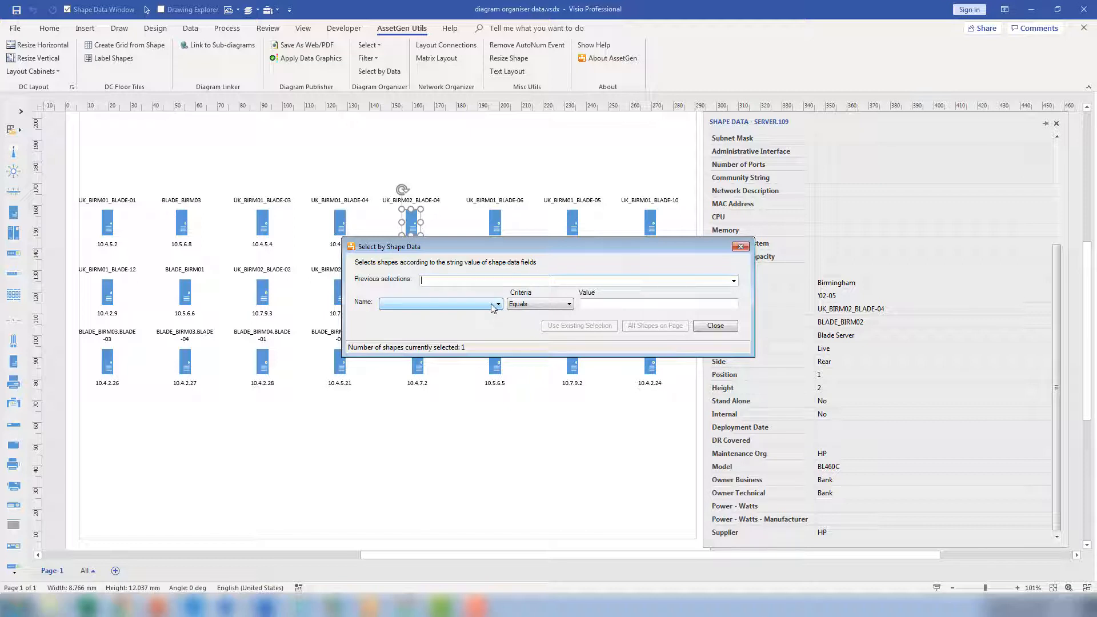
click(497, 304)
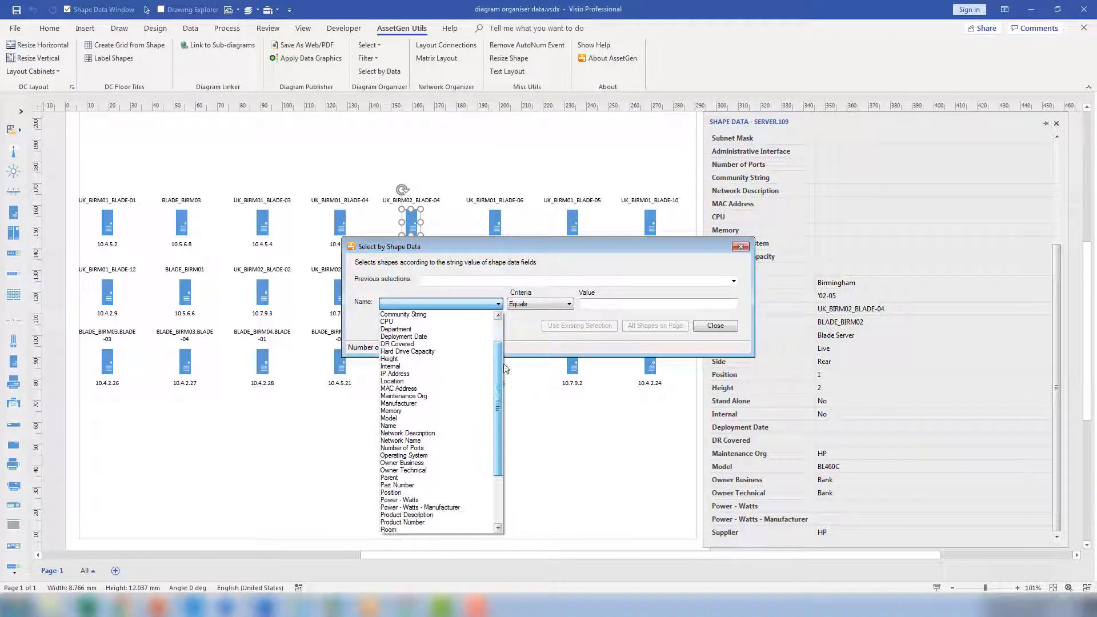
click(402, 463)
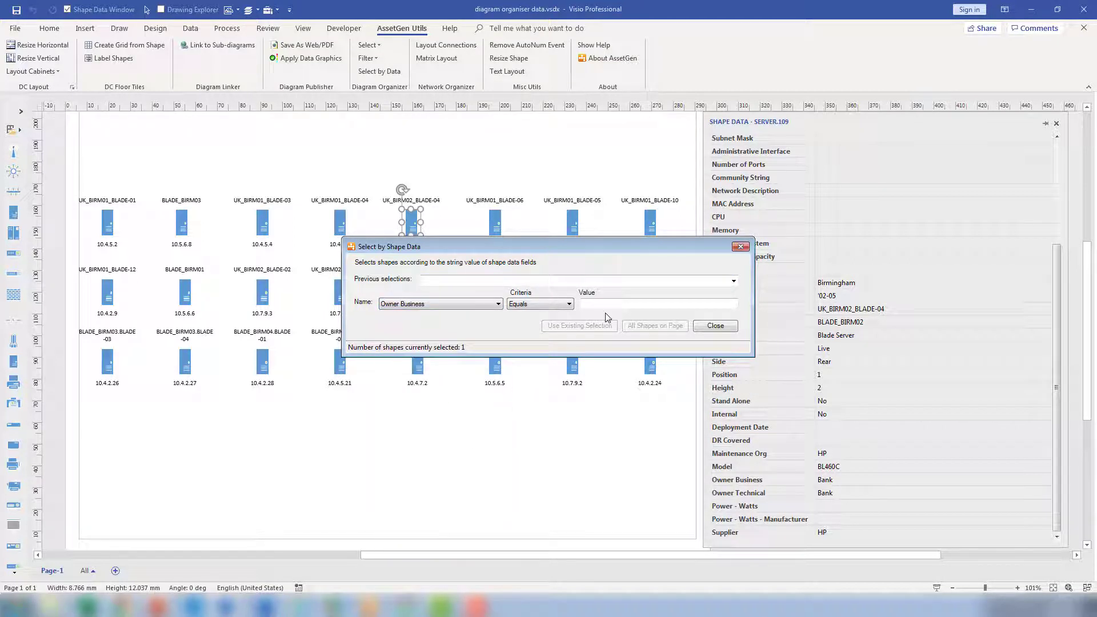
text(Bank)
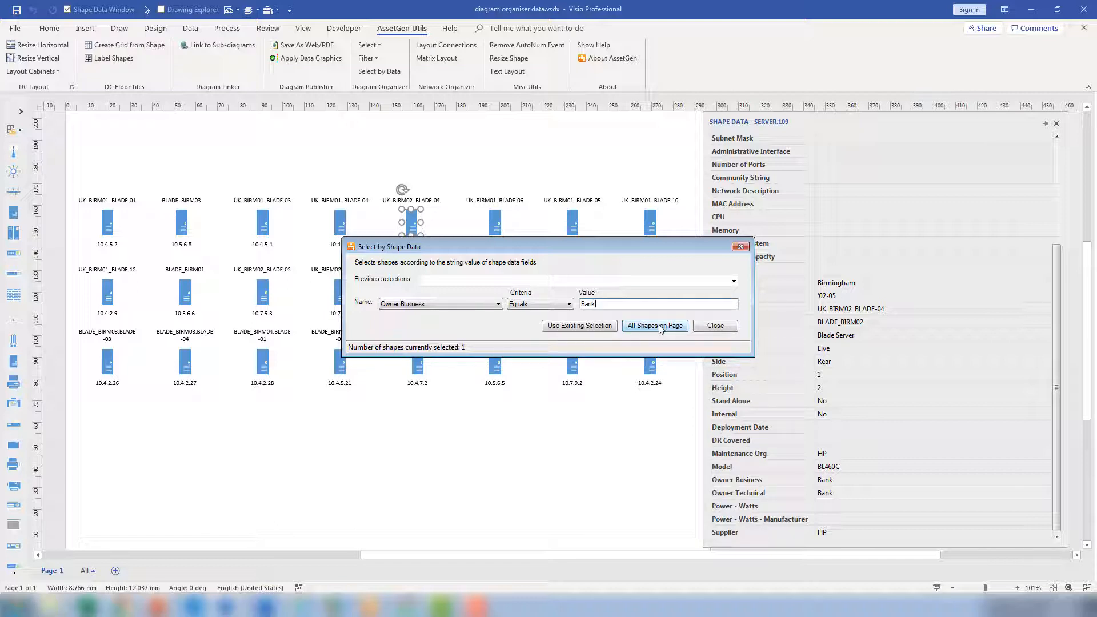
click(655, 326)
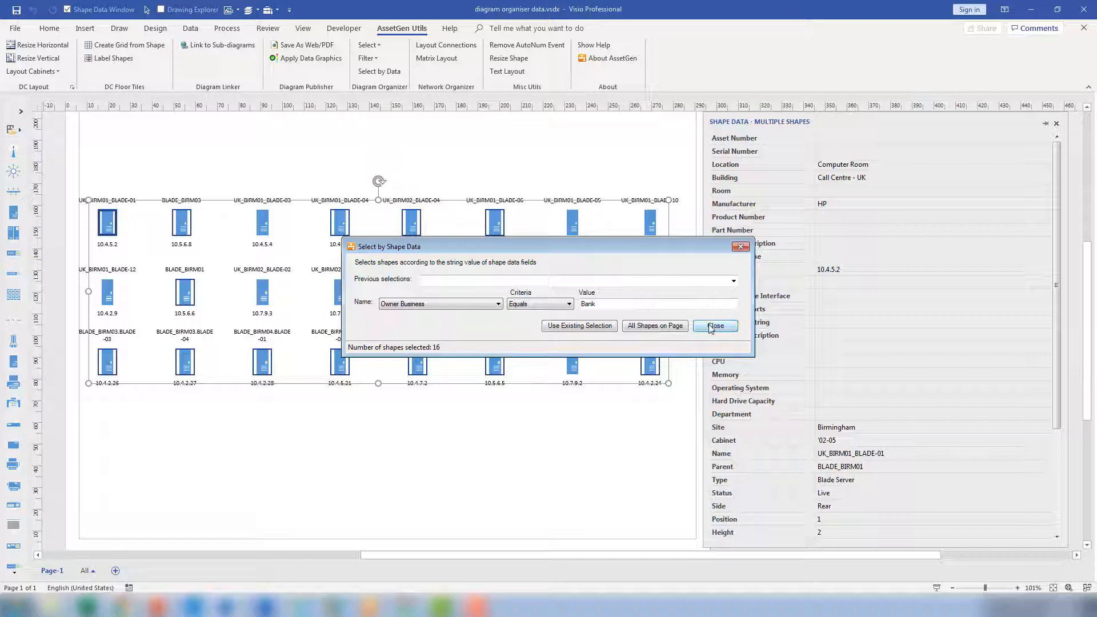
Give the 16 Bank-owned blades a pale orange fill and close the Shape Data panel.
click(715, 326)
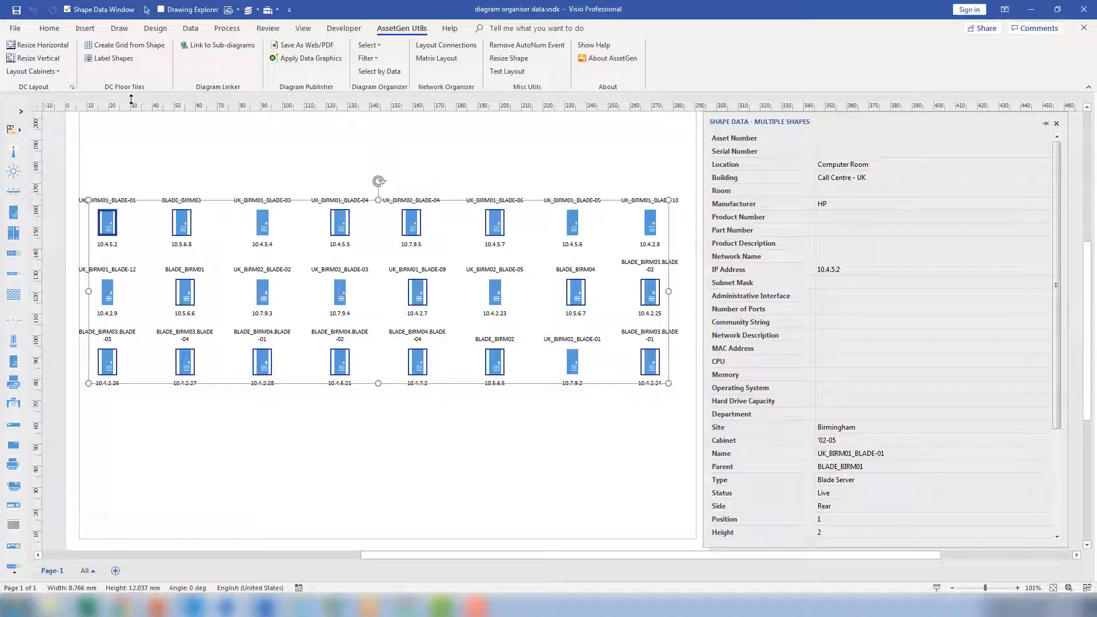
click(49, 28)
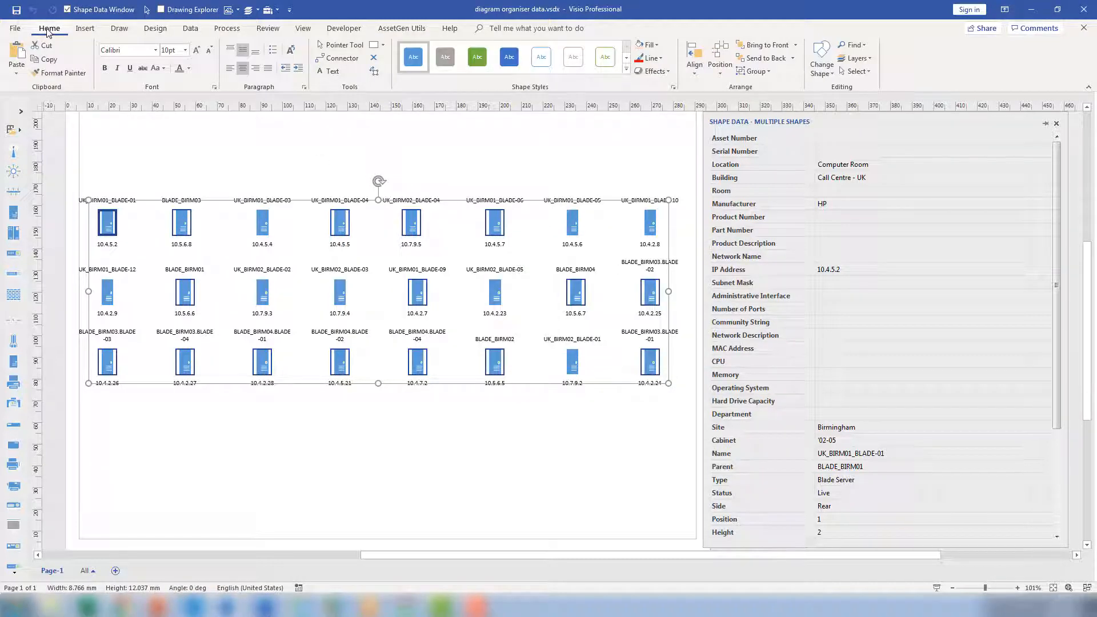
mouse_move(645, 57)
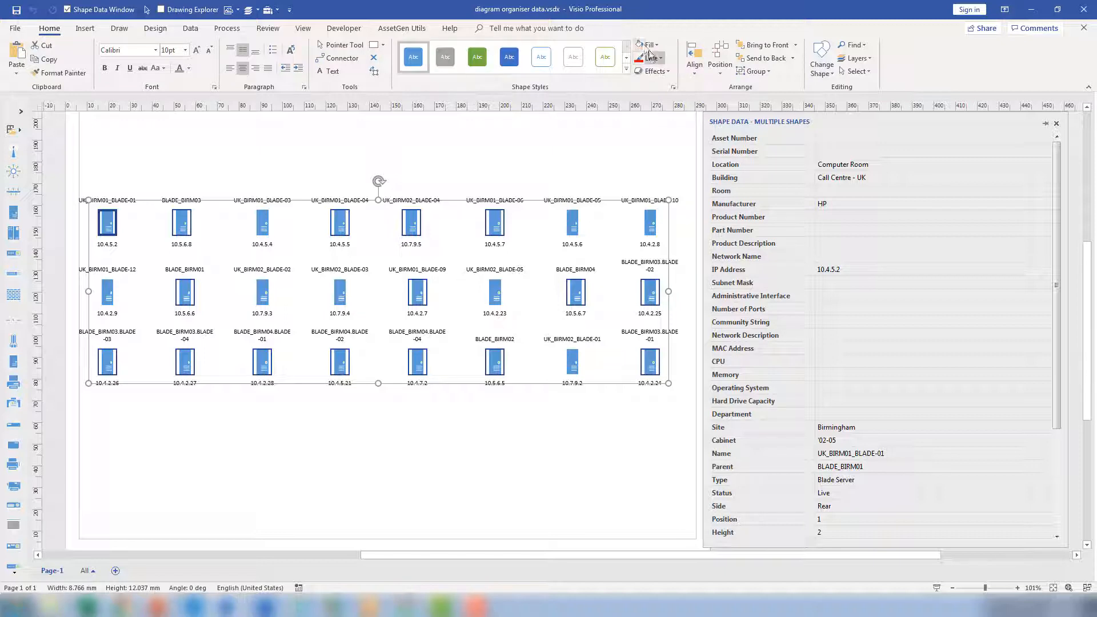
click(646, 45)
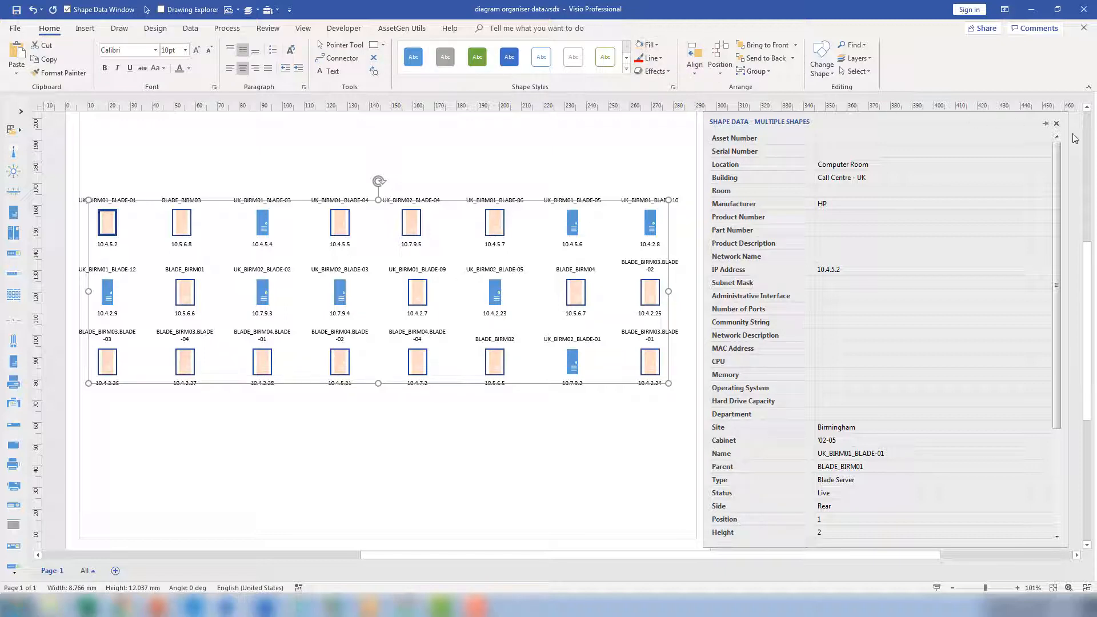
click(1055, 124)
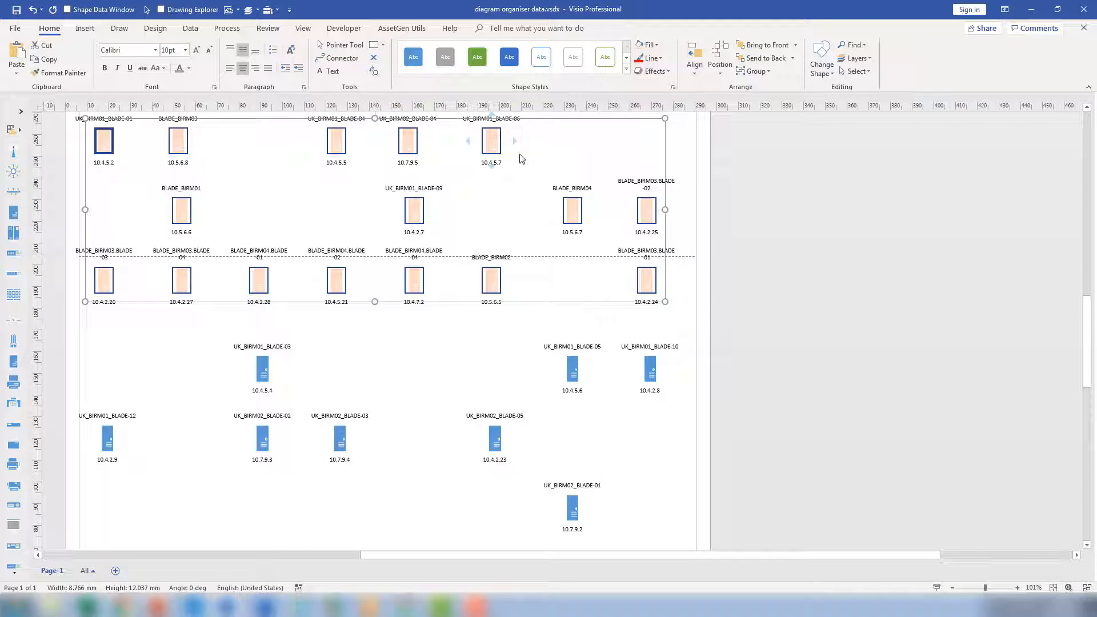
mouse_move(551, 405)
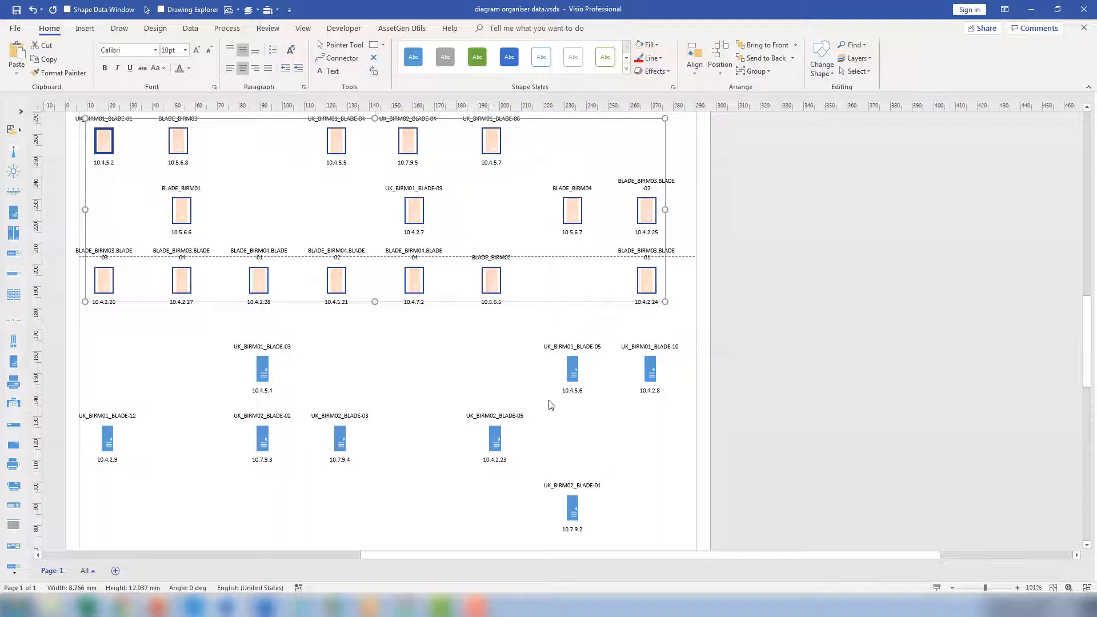
Show the shape data of blade UK_BIRM02_BLADE-05 and pick out its Owner Business value 'Un-Allocated'.
click(493, 440)
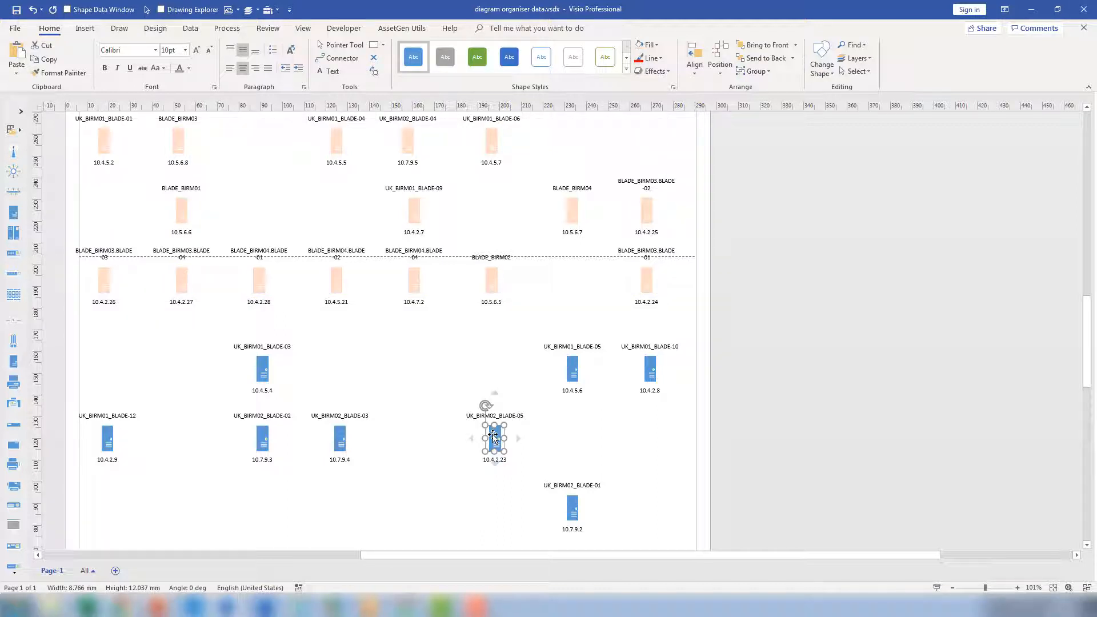
right_click(494, 438)
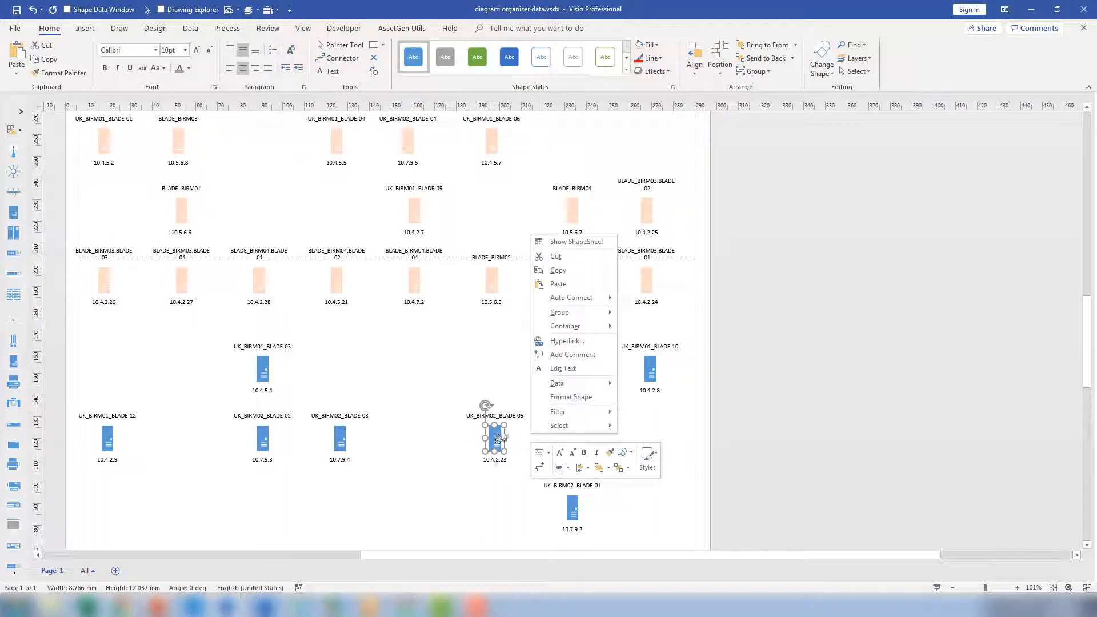
mouse_move(560, 426)
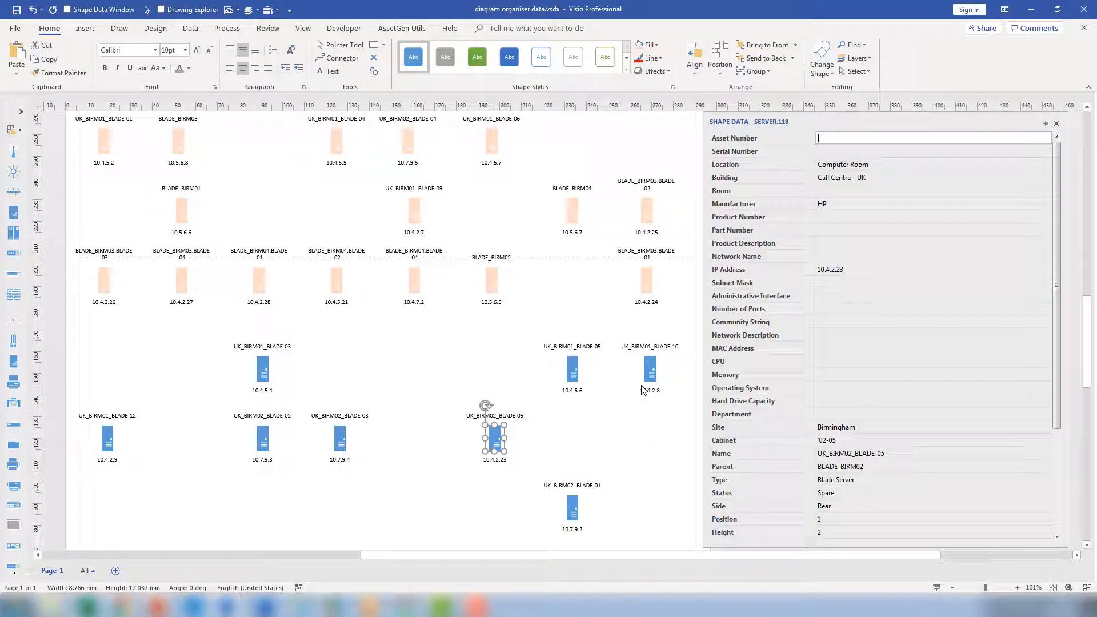
scroll(down, 3)
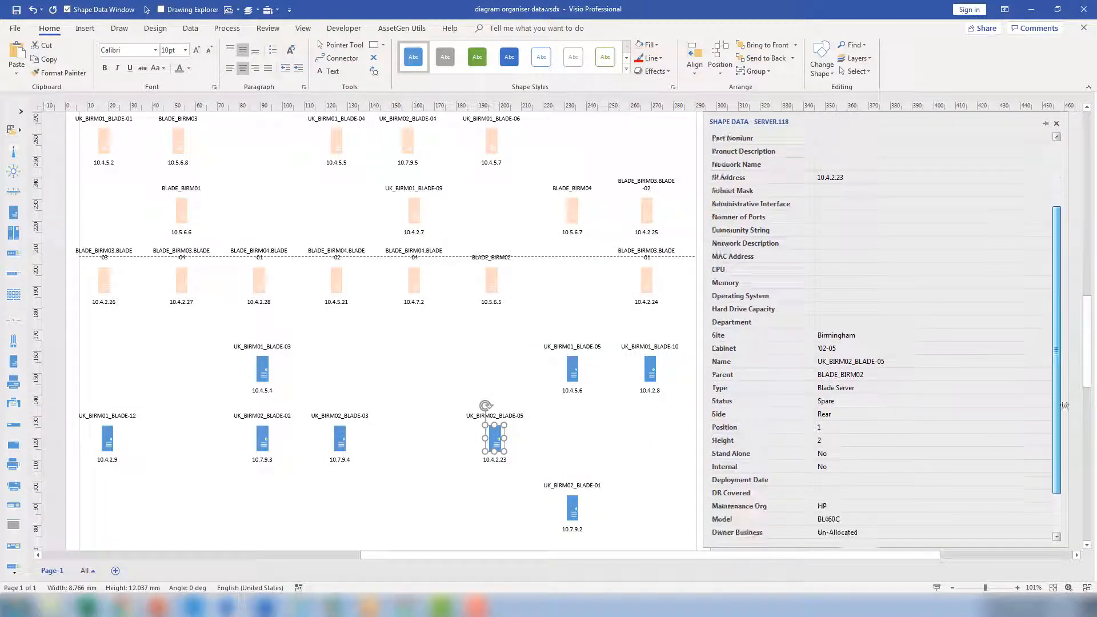
scroll(down, 3)
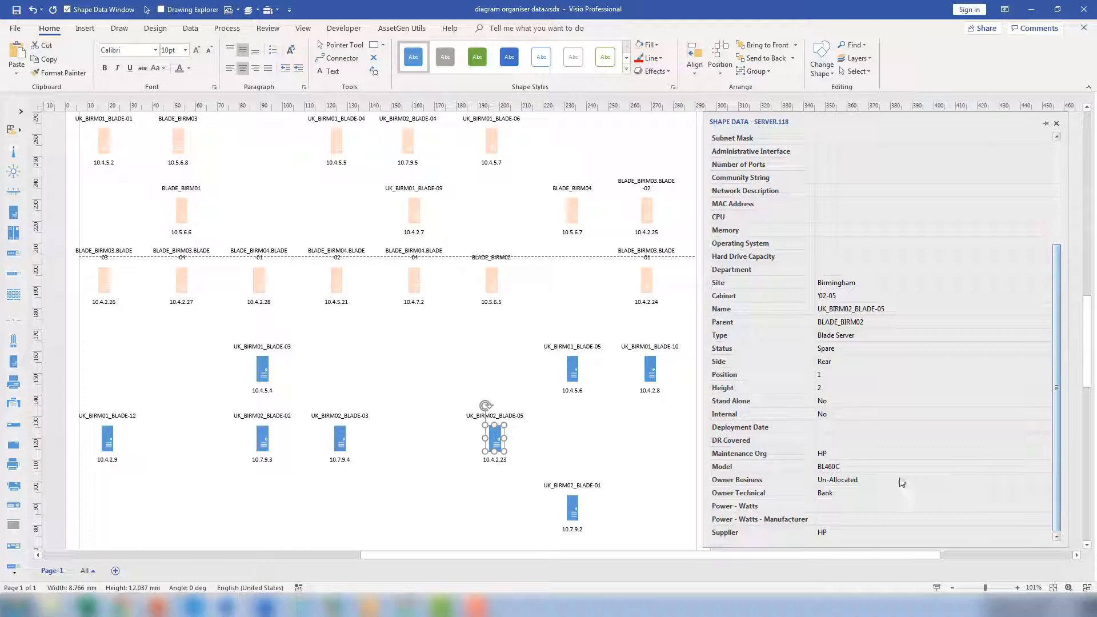
double_click(838, 480)
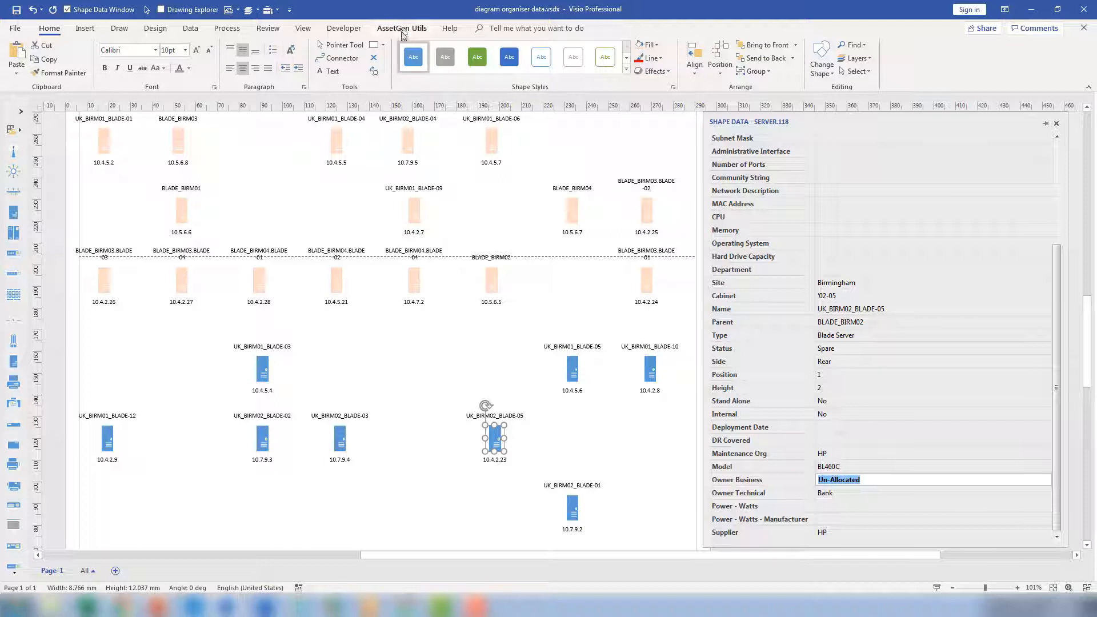
Select by Data all shapes on the page where Owner Business equals 'Un-Allocated' (4 shapes).
click(402, 28)
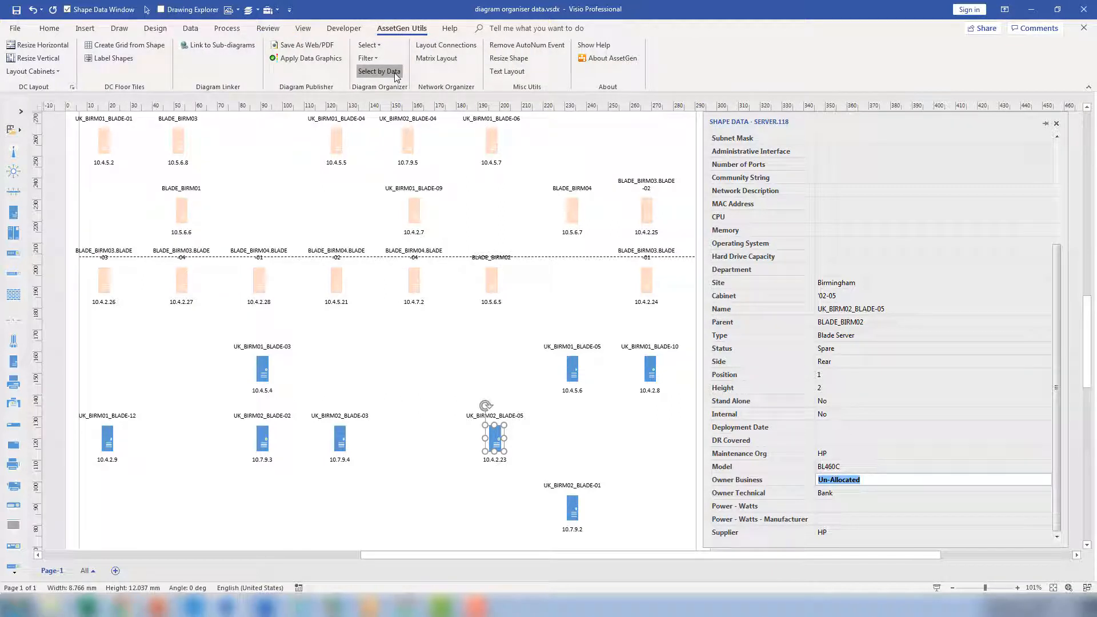
click(379, 71)
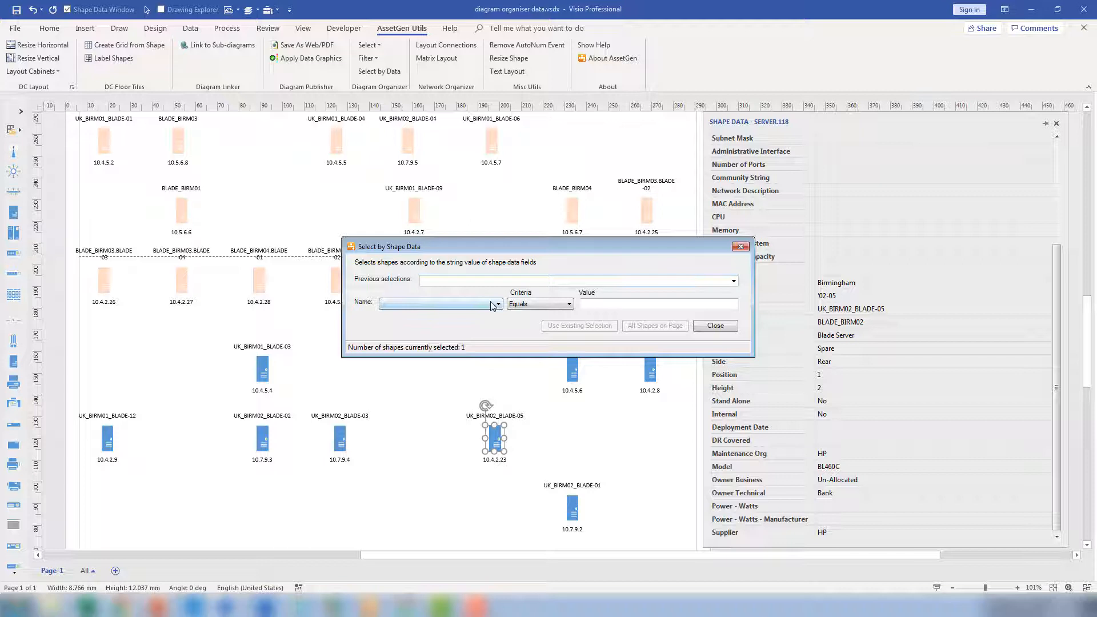
click(497, 304)
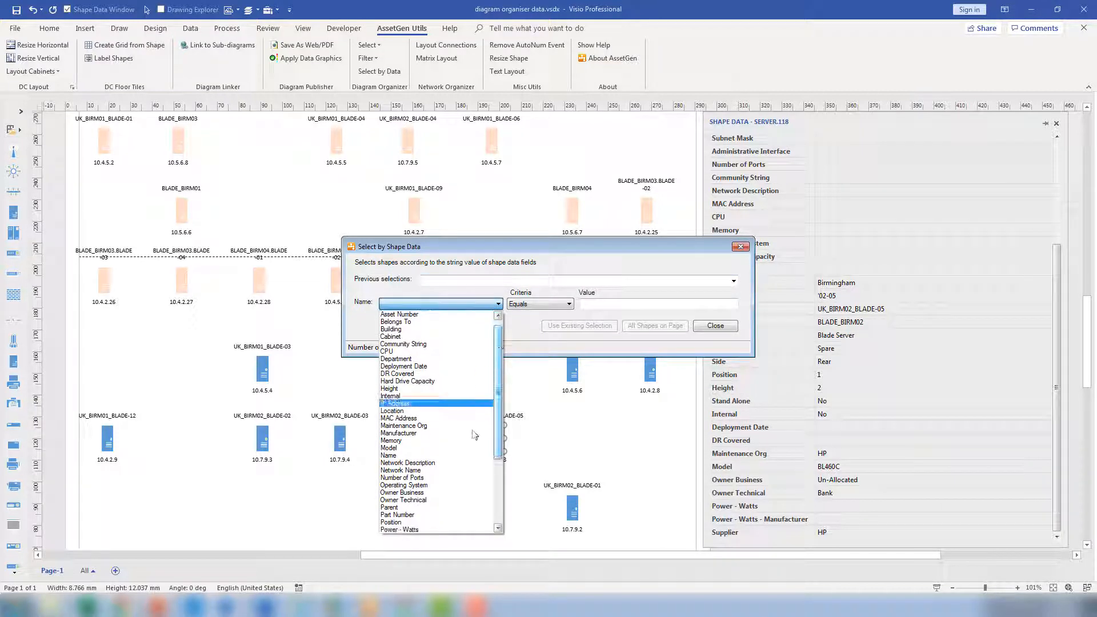
click(402, 493)
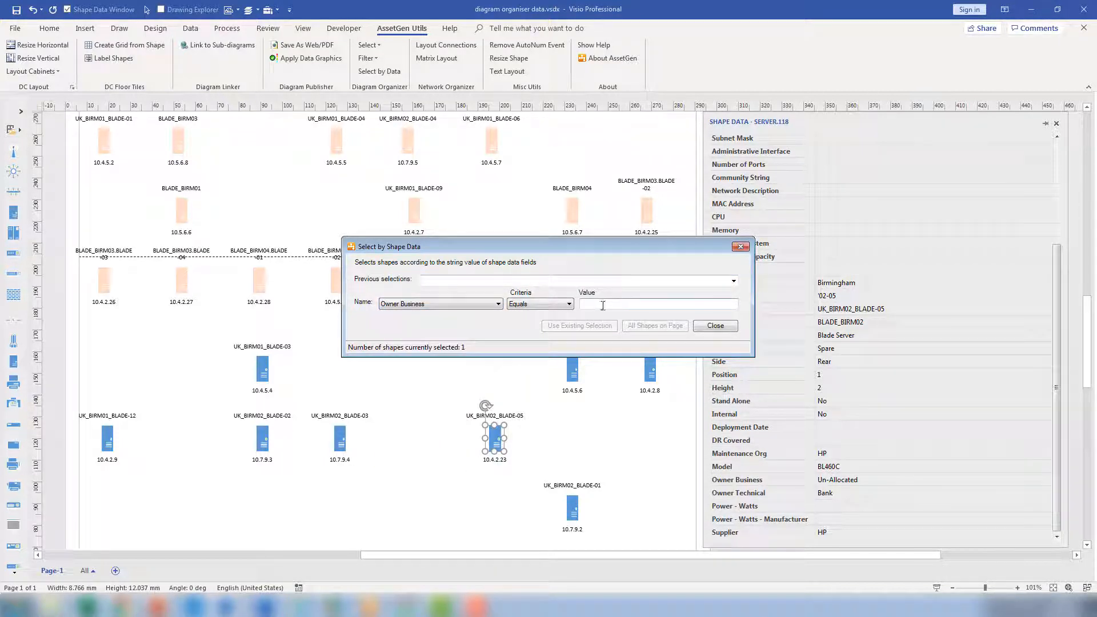
text(Un-Allocated)
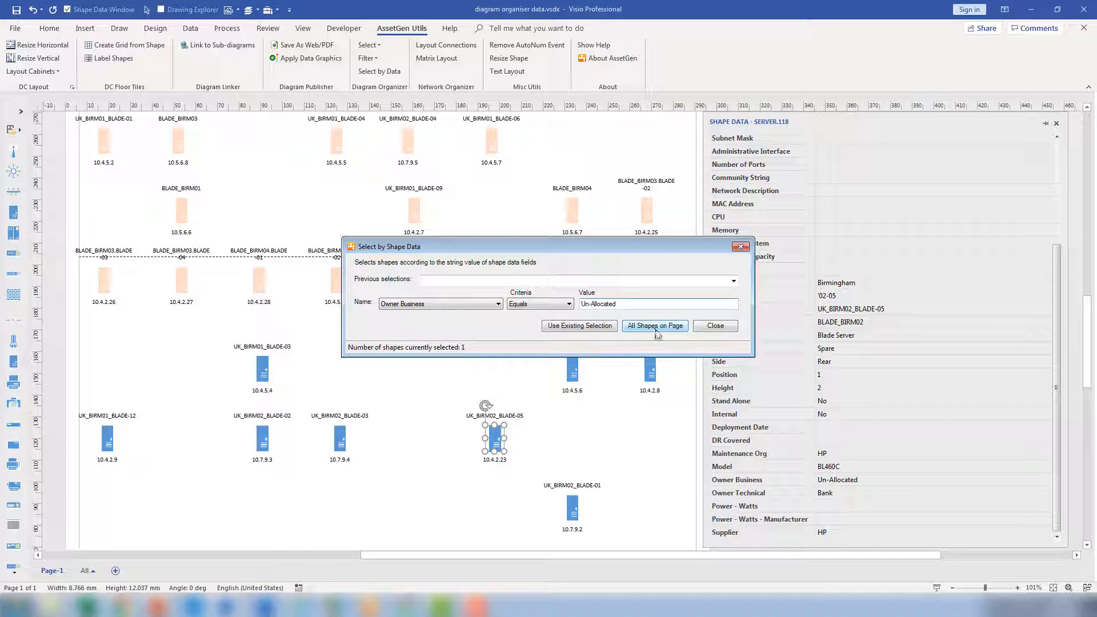
click(655, 325)
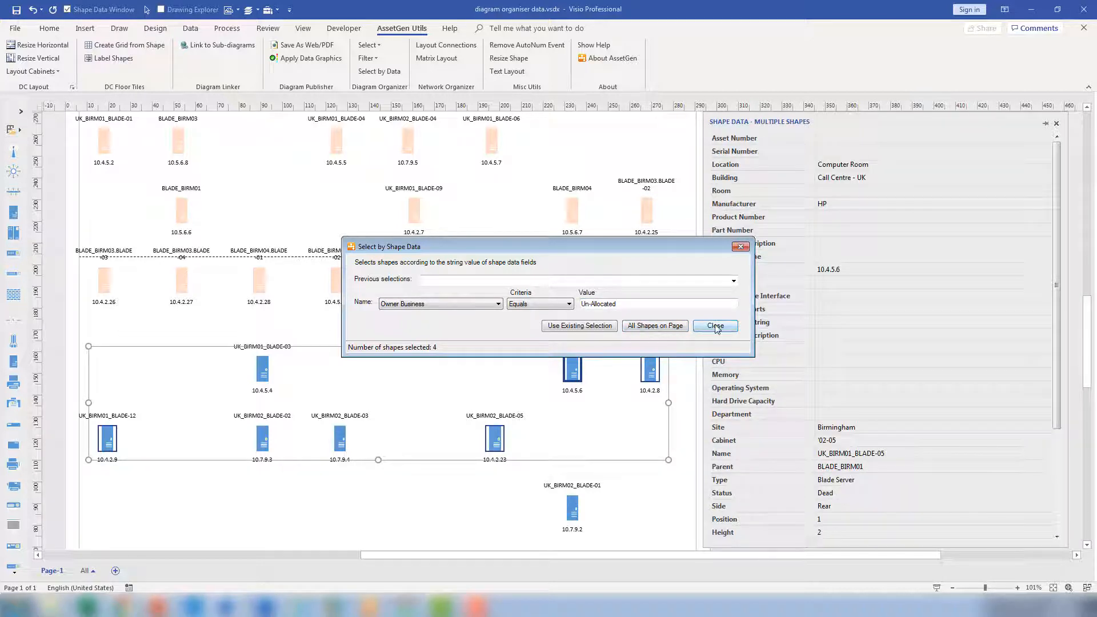
click(715, 326)
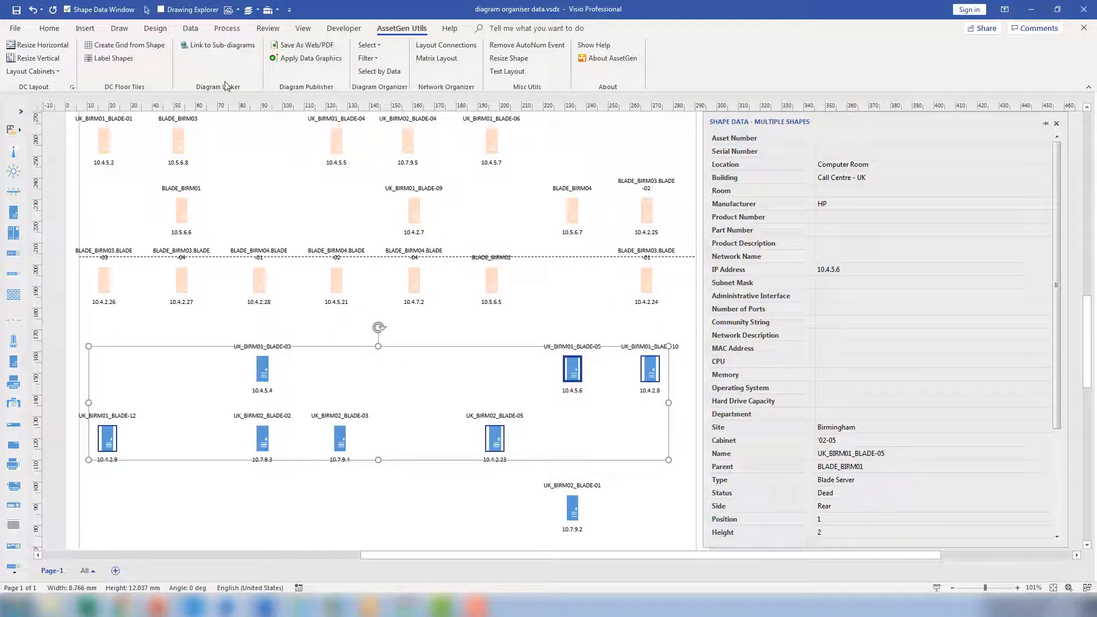
Fill the four Un-Allocated blades orange and align them in a single row below the other servers.
click(49, 28)
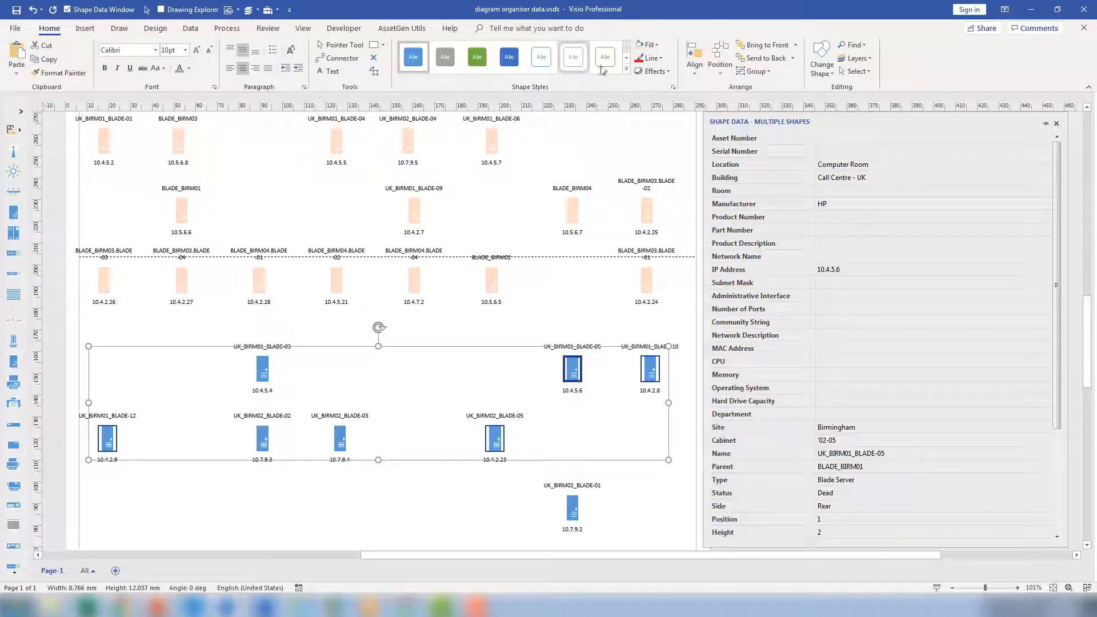
click(656, 45)
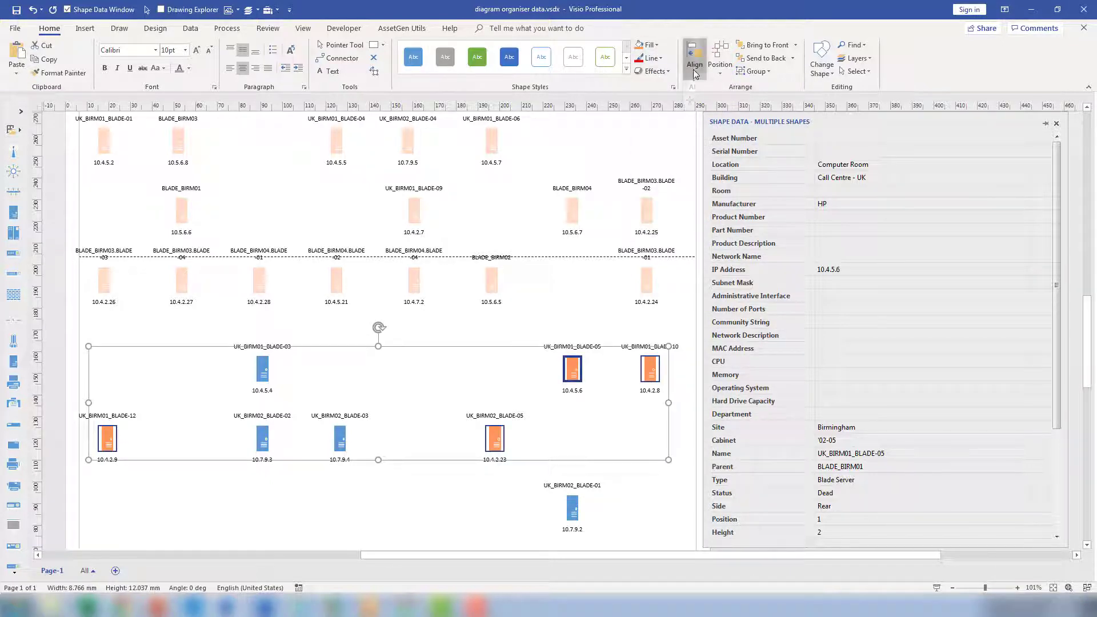
click(694, 57)
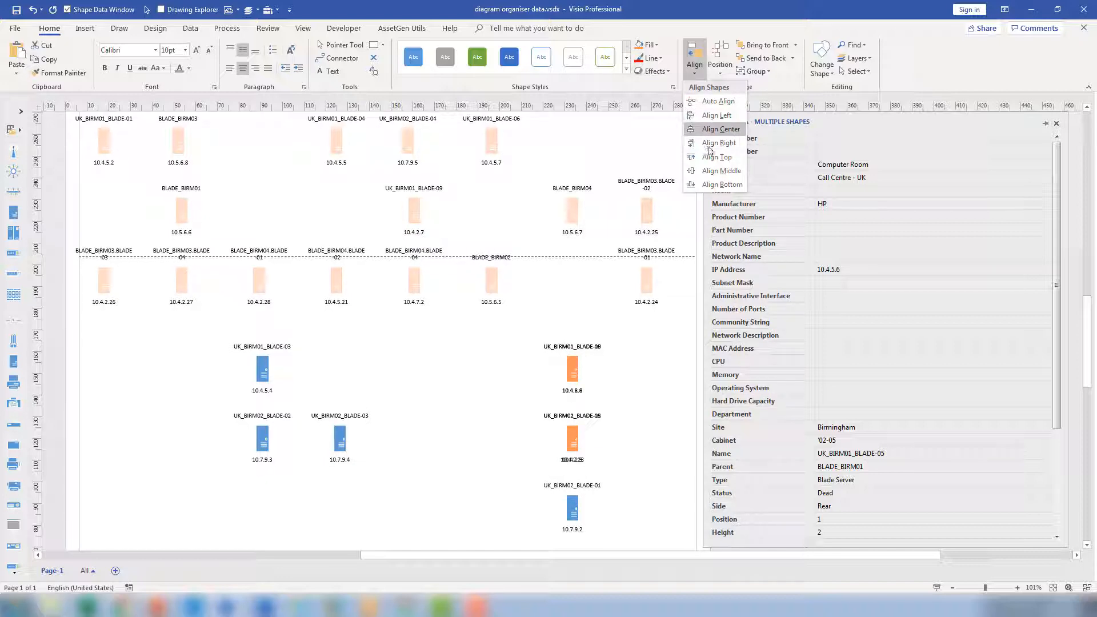
click(720, 171)
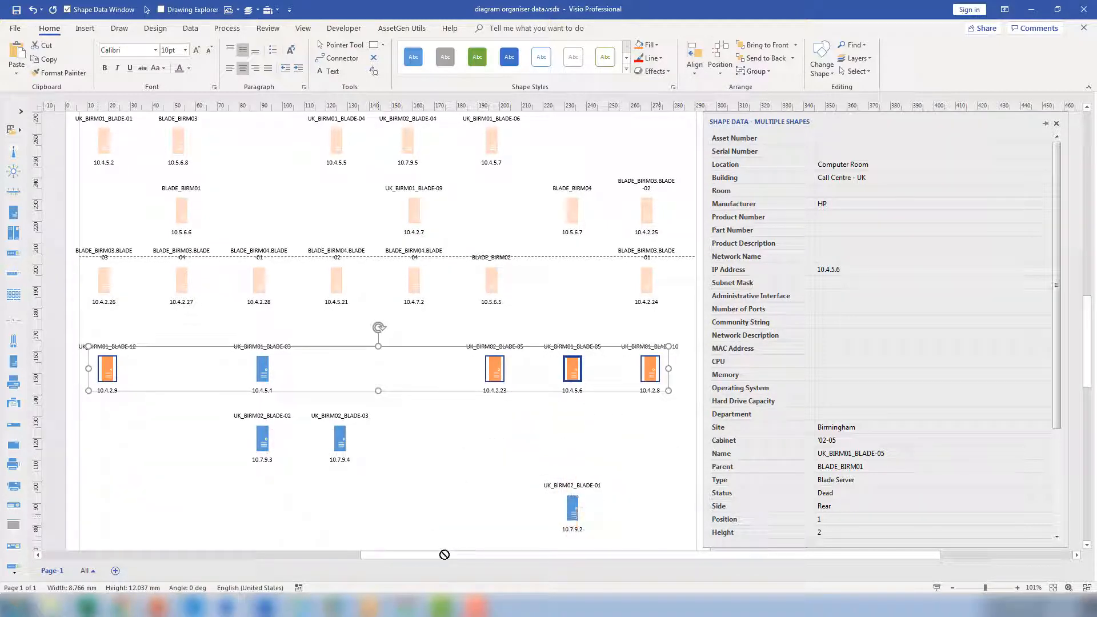
scroll(down, 3)
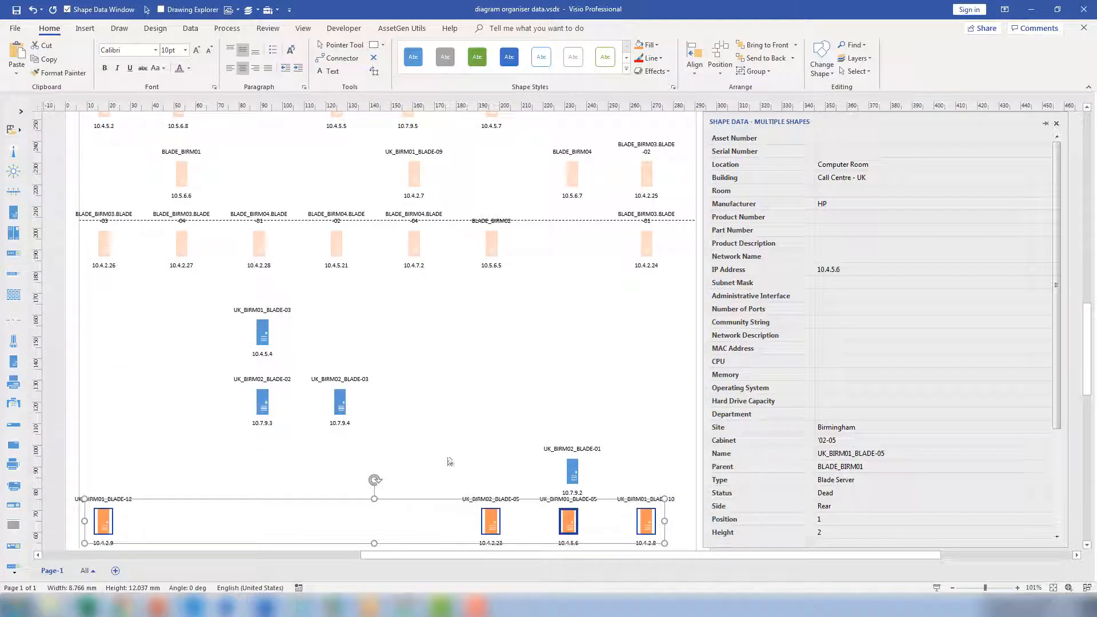
click(340, 402)
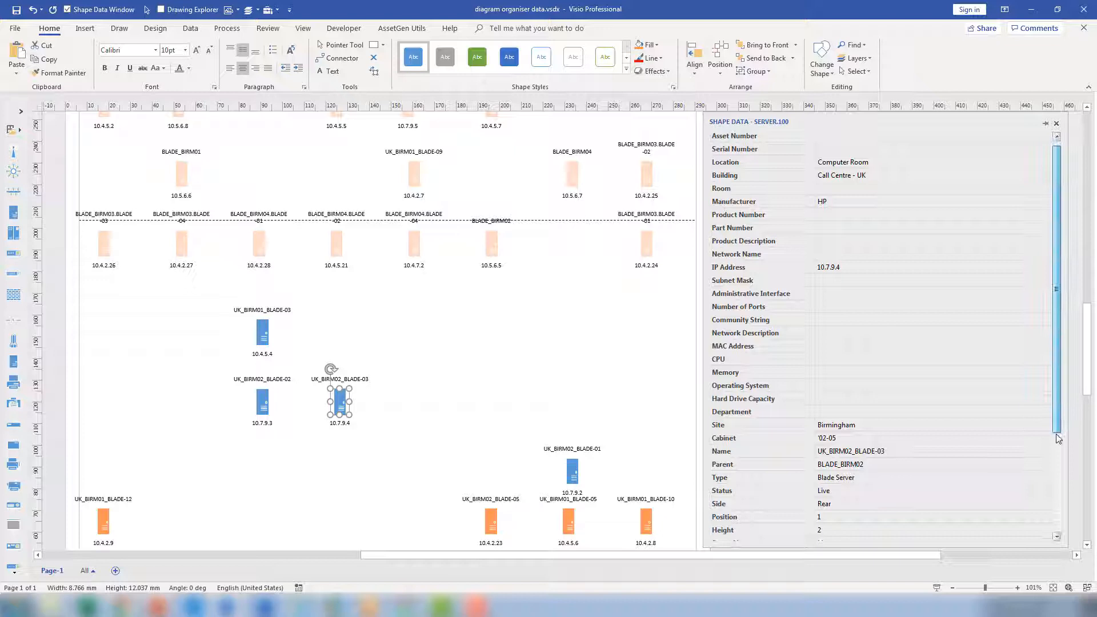
scroll(down, 3)
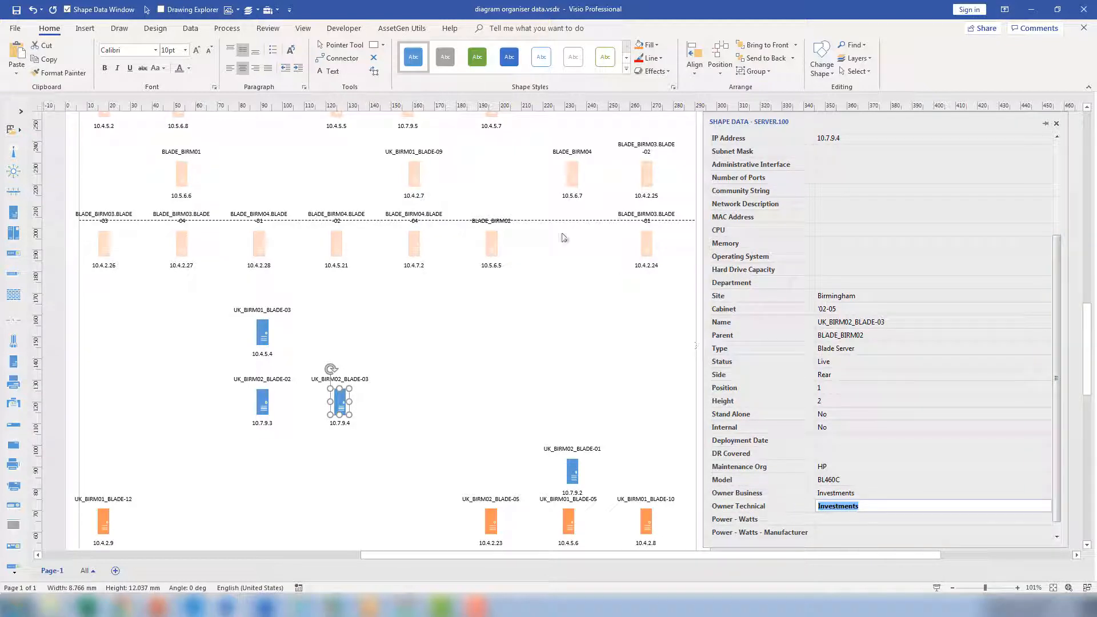
click(402, 28)
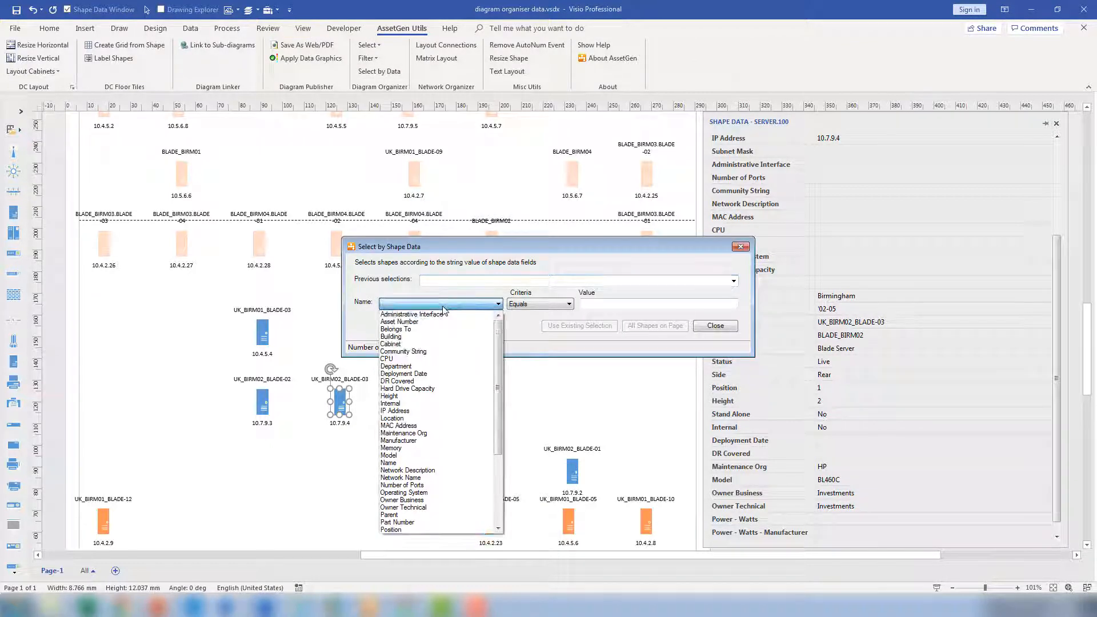
Select by Data the three blades whose Owner Business equals 'Investments'.
click(401, 500)
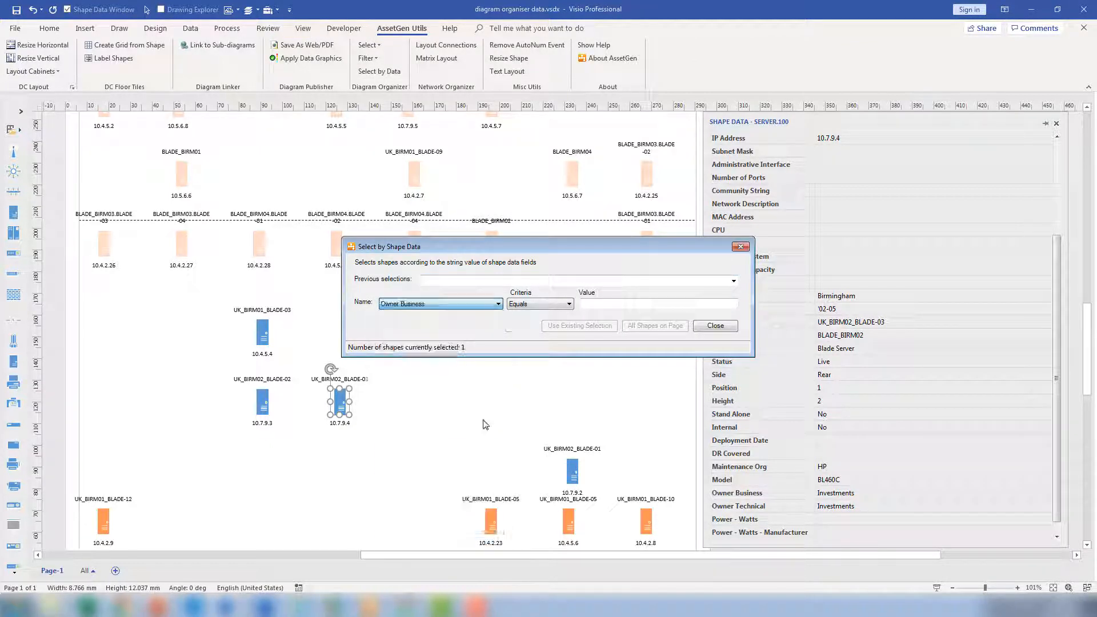
click(657, 304)
text(Investments)
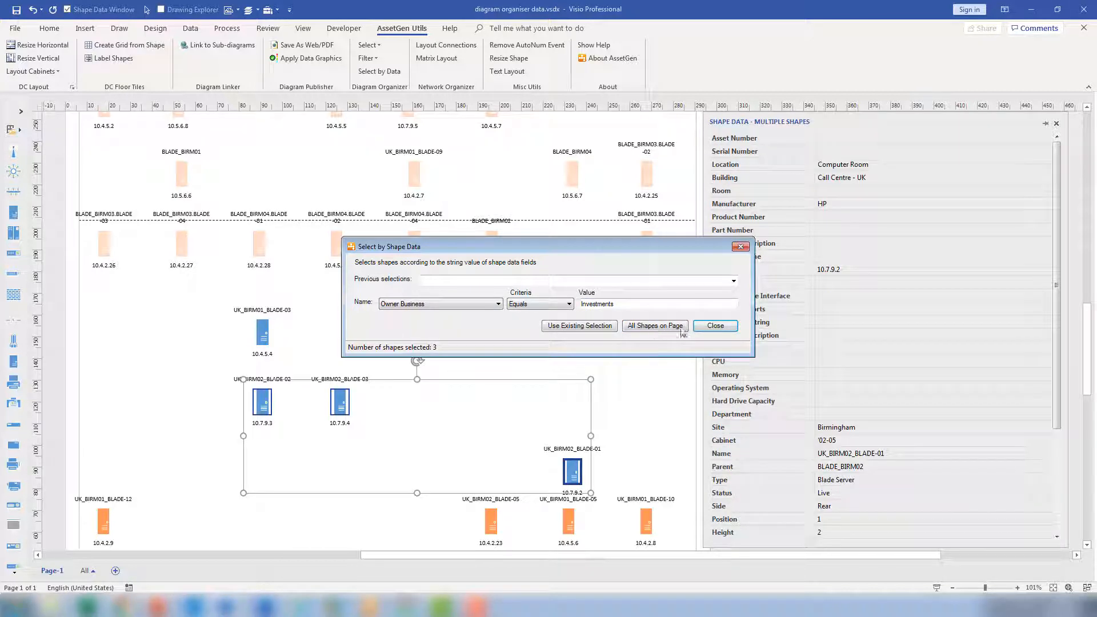
click(715, 325)
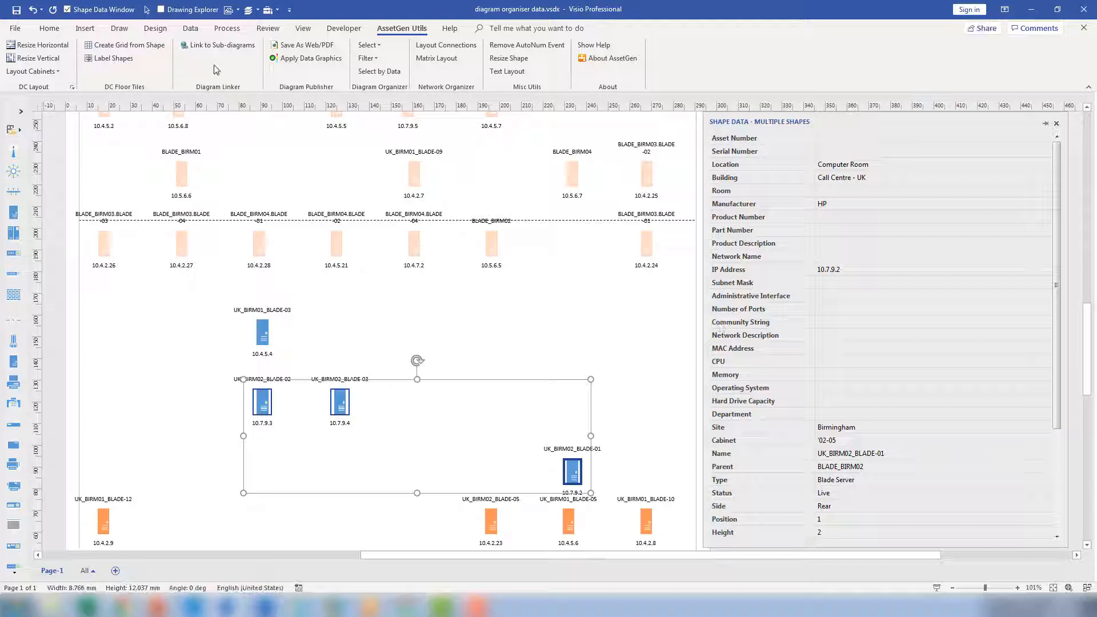
click(49, 28)
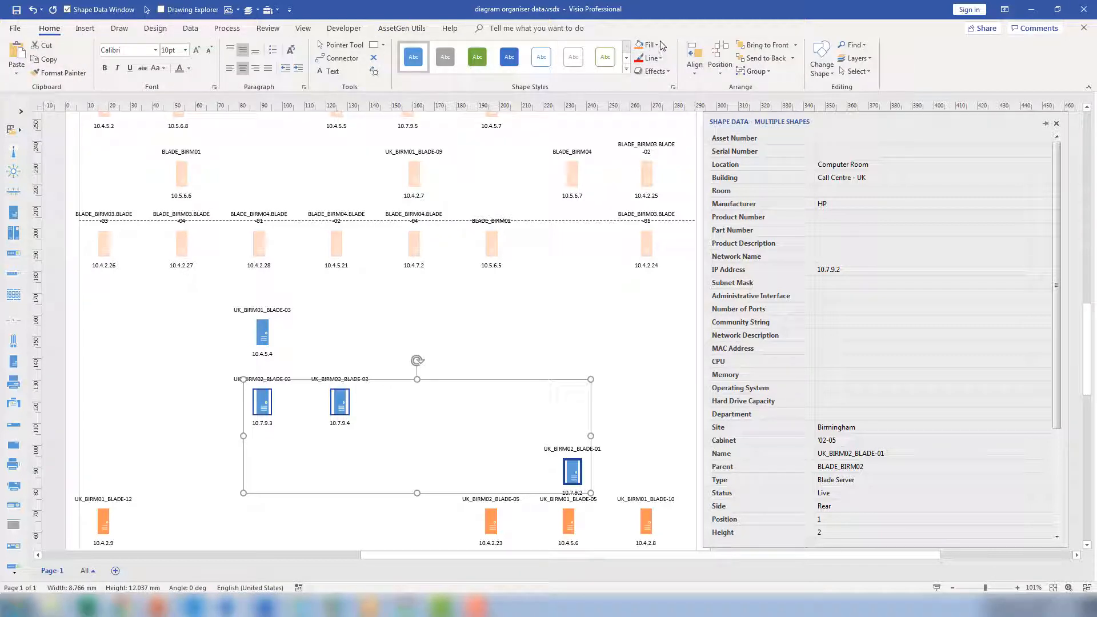
Apply the green recent fill colour to the three selected Investments-owned blades.
click(648, 45)
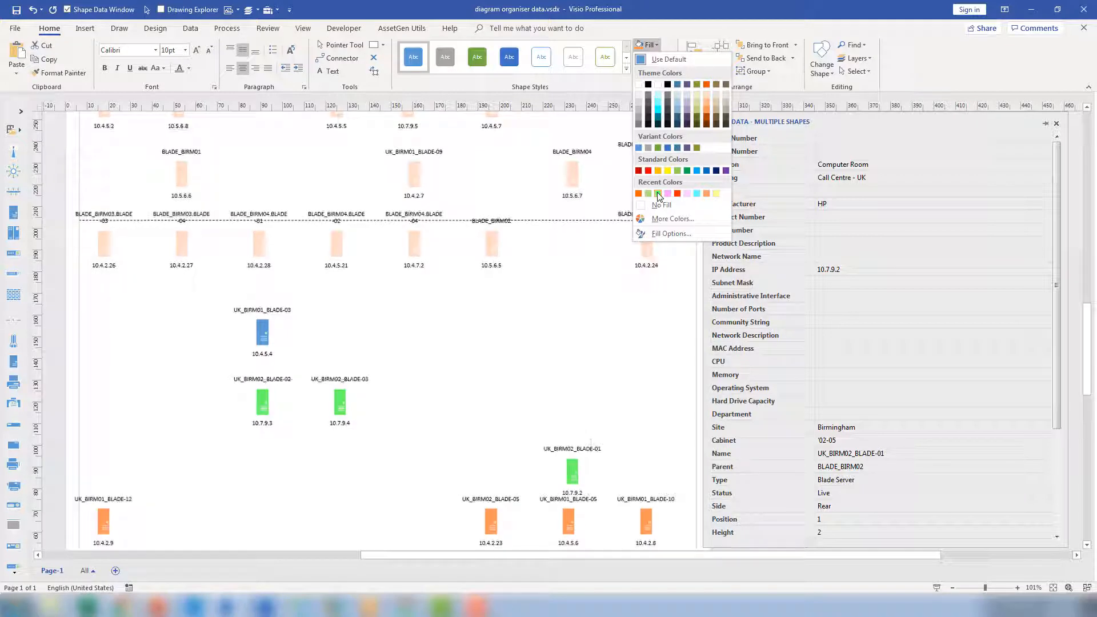
click(616, 292)
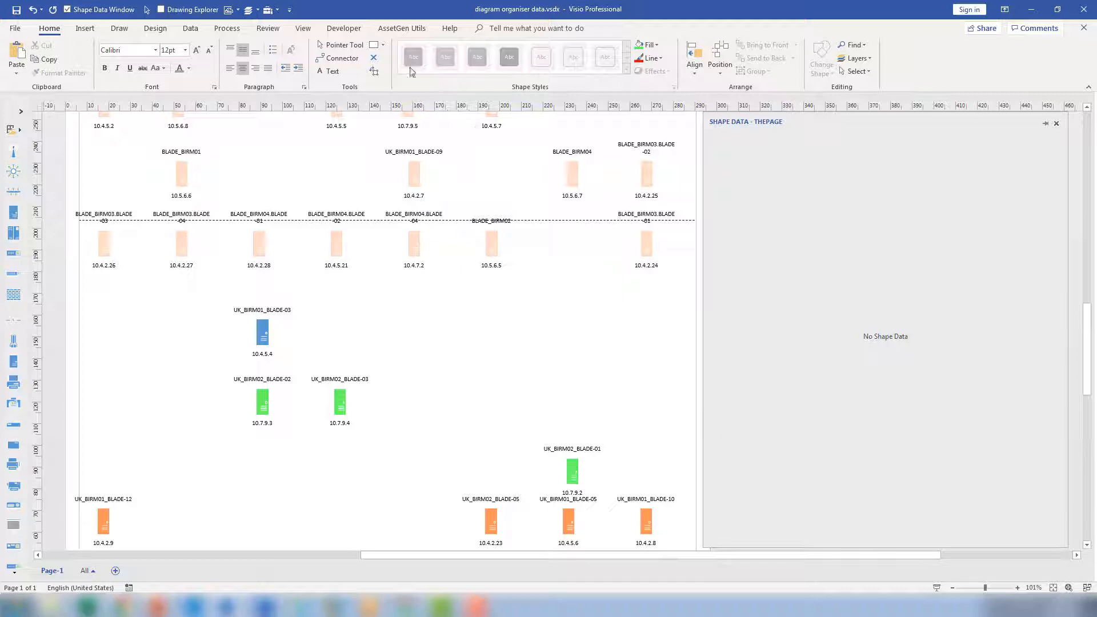
Review the Previous selections list in AssetGen's Select by Data window, then close it unchanged.
click(402, 28)
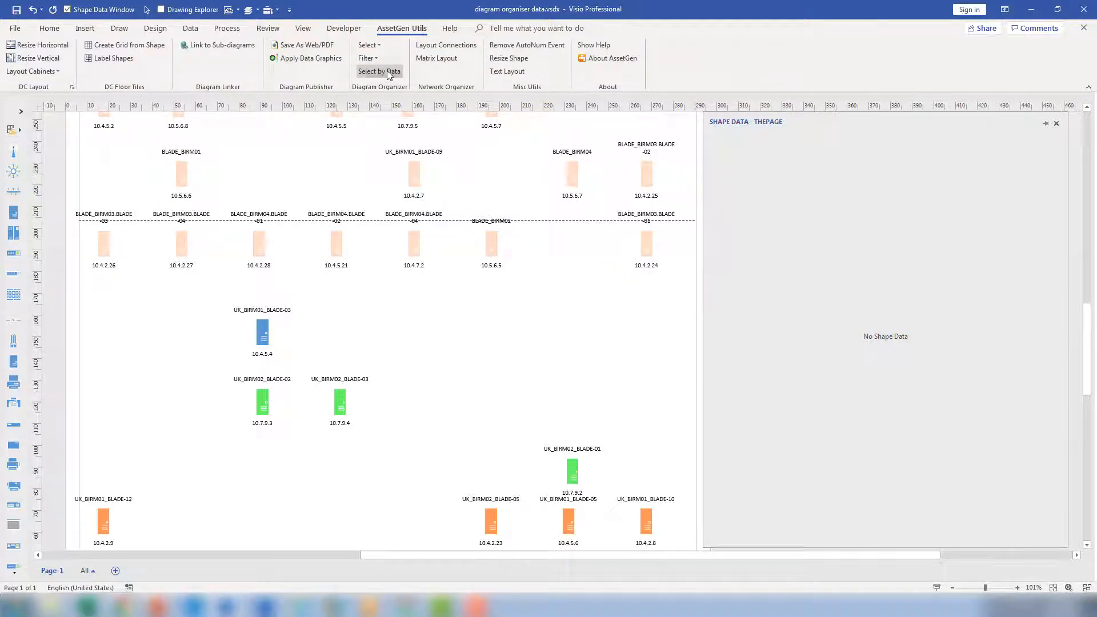
click(379, 71)
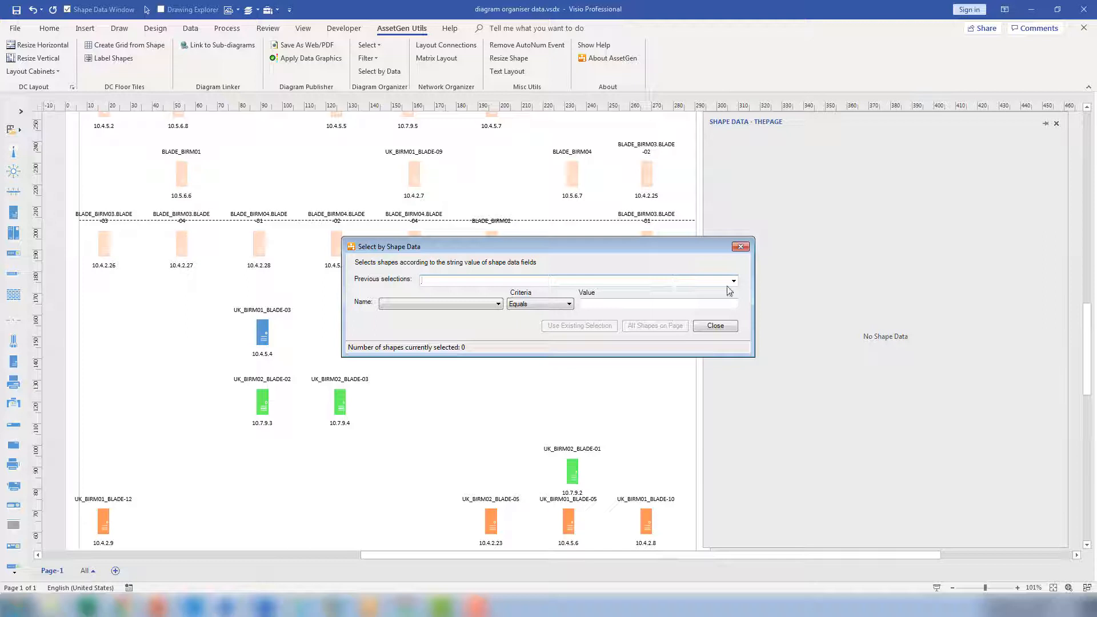
click(734, 281)
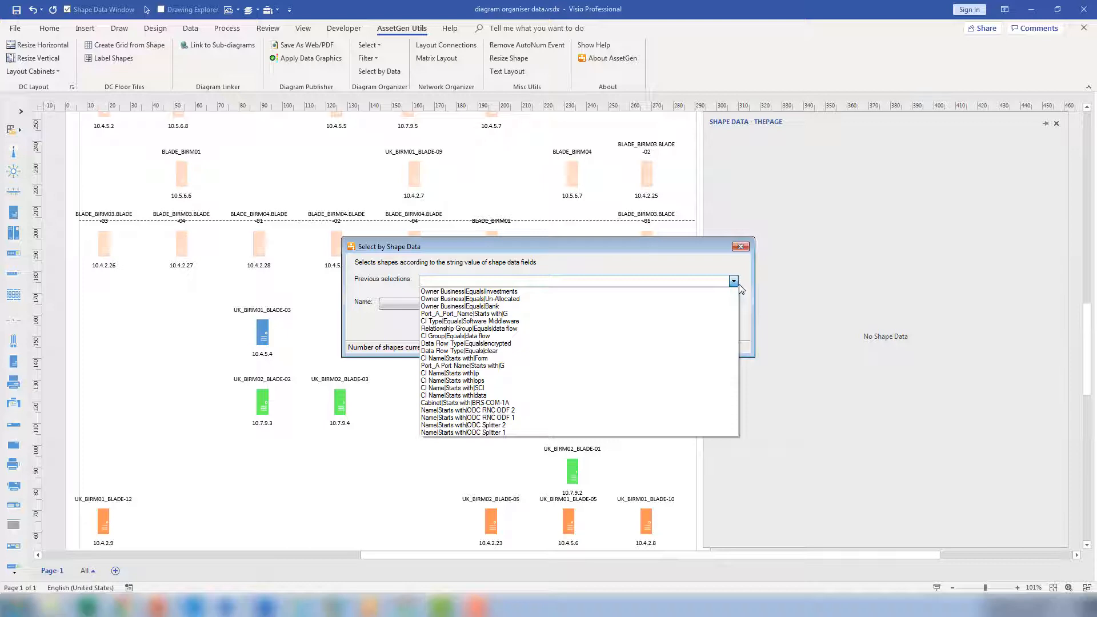
click(740, 246)
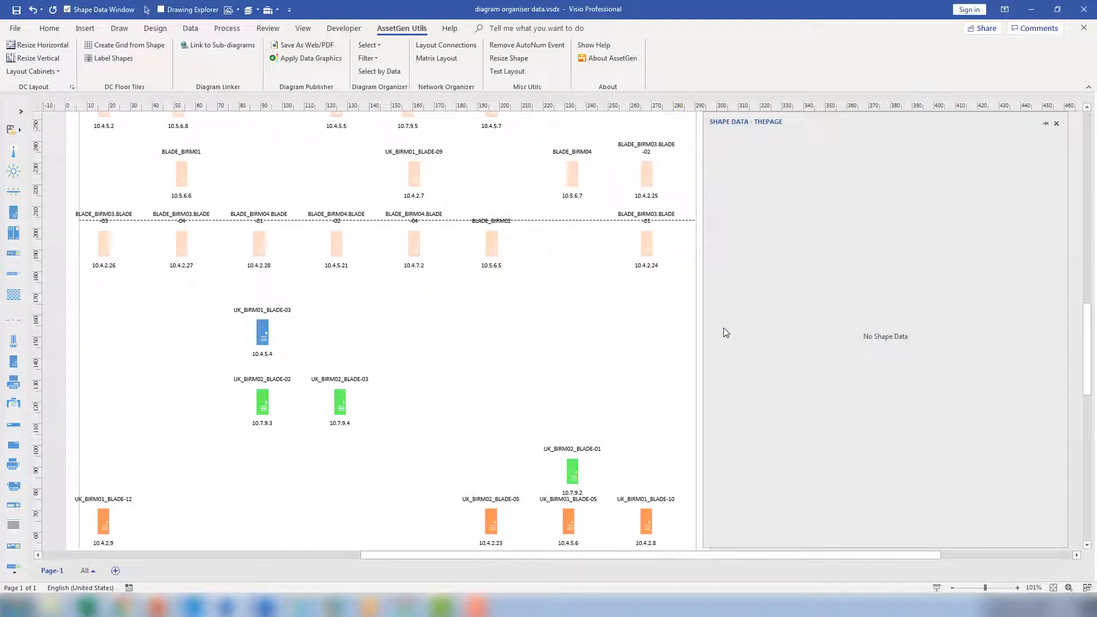
mouse_move(466, 341)
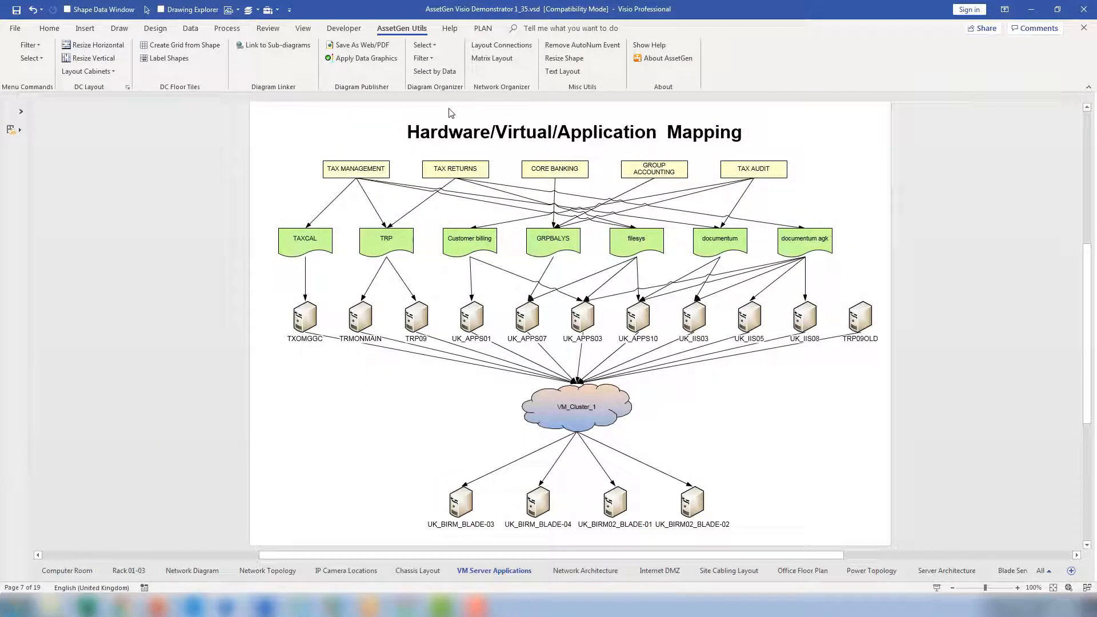
click(422, 58)
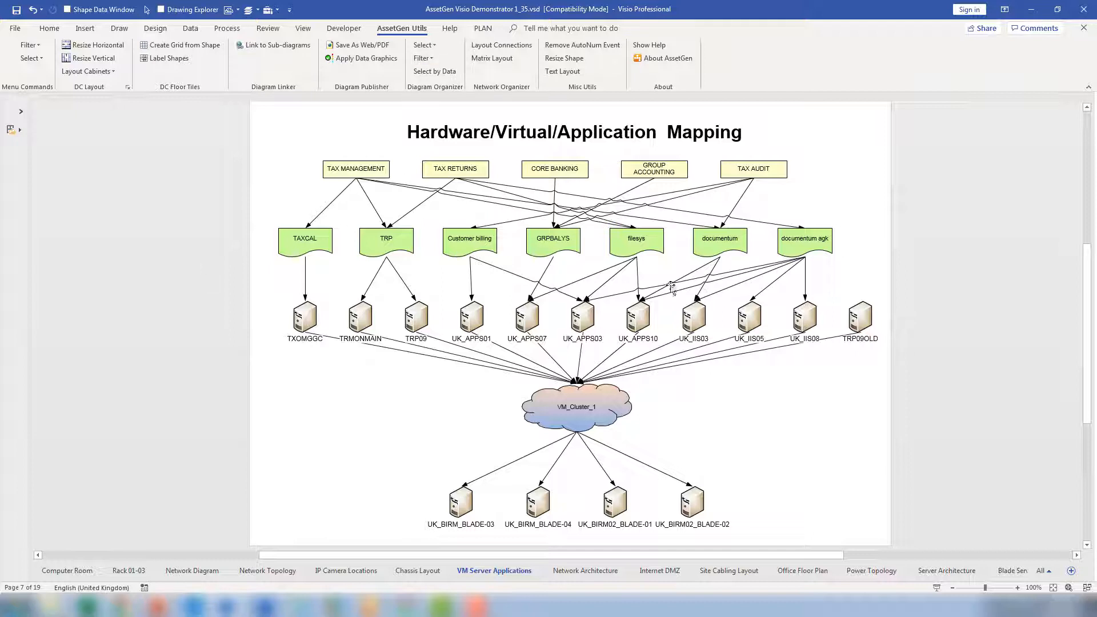
mouse_move(734, 216)
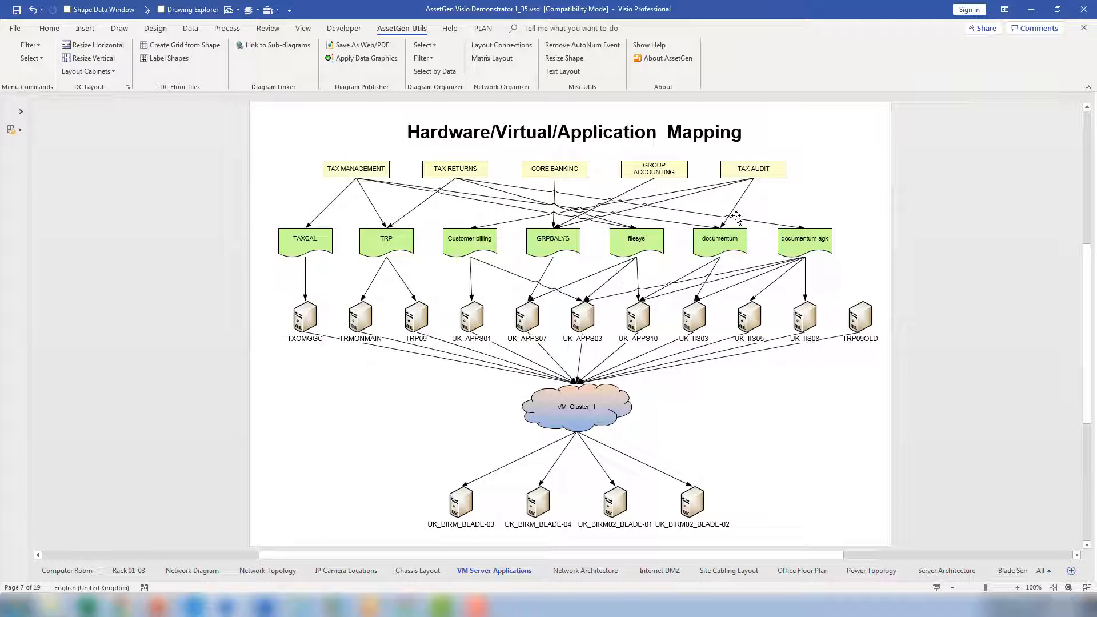
mouse_move(729, 248)
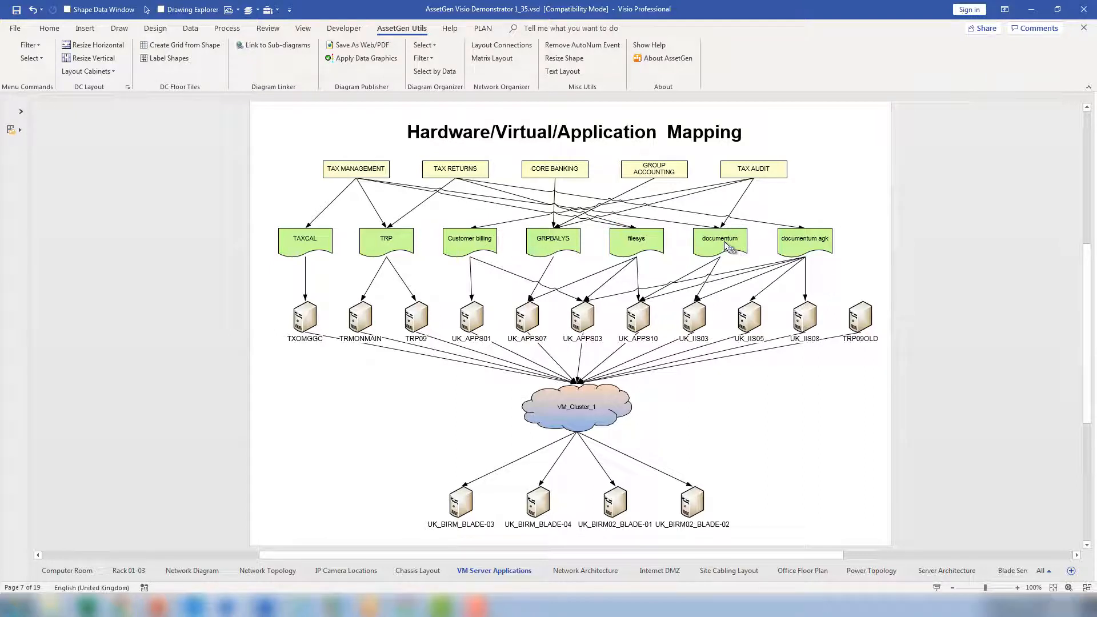
click(720, 240)
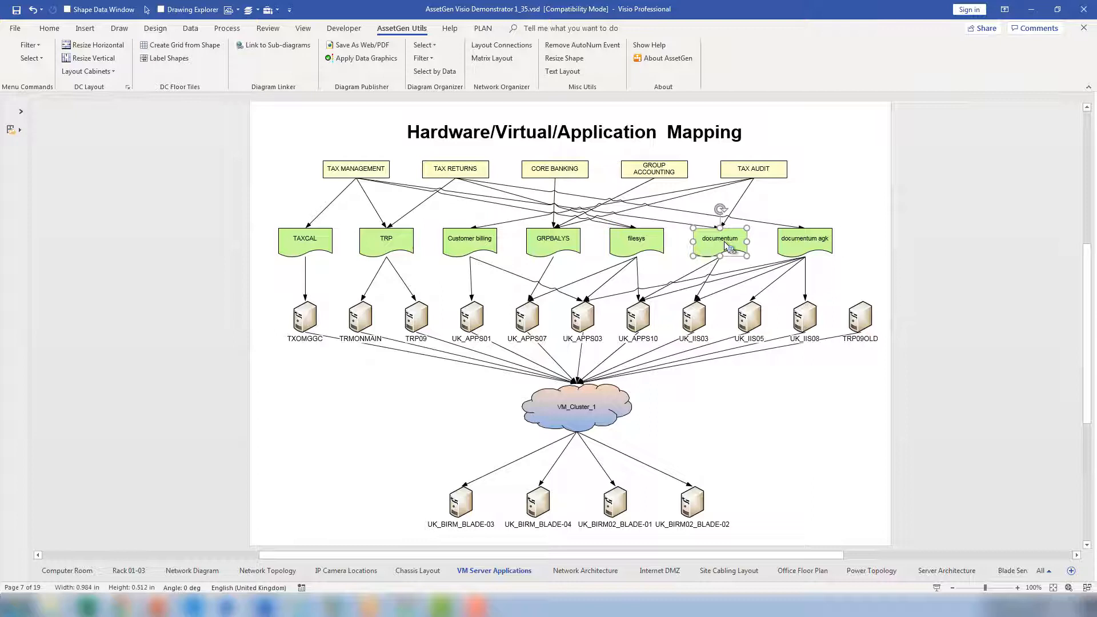
mouse_move(721, 245)
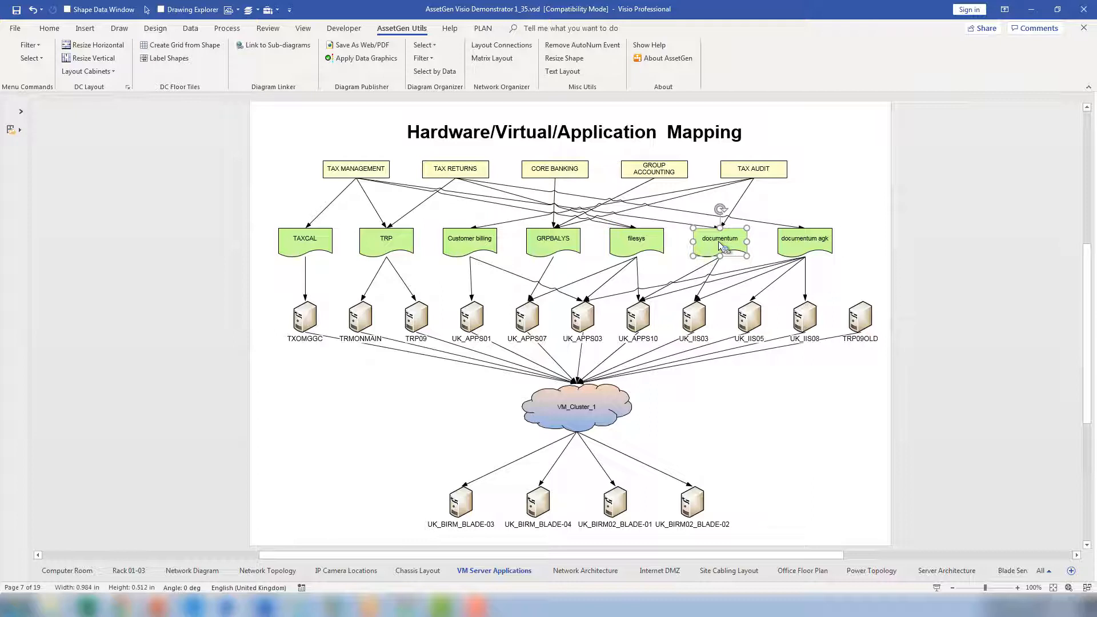
right_click(720, 246)
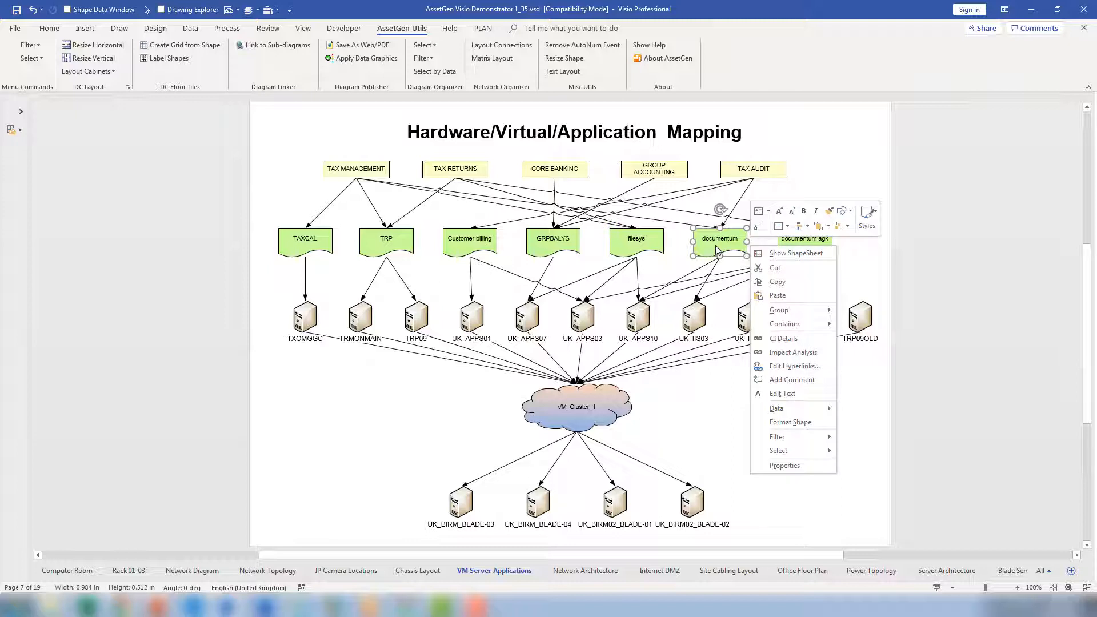
mouse_move(803, 437)
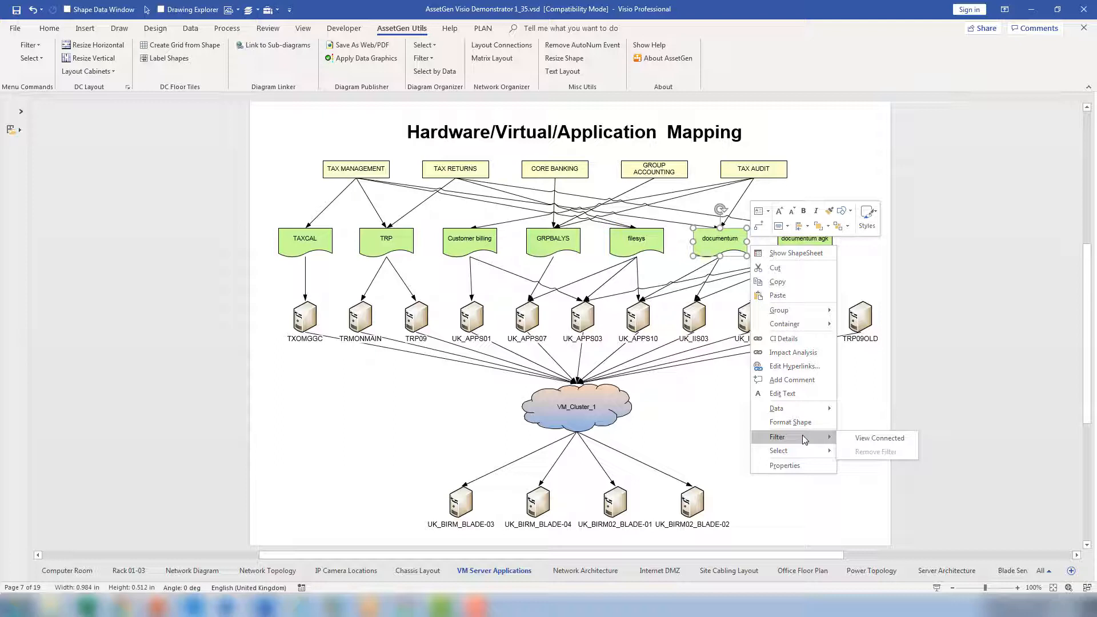
mouse_move(862, 442)
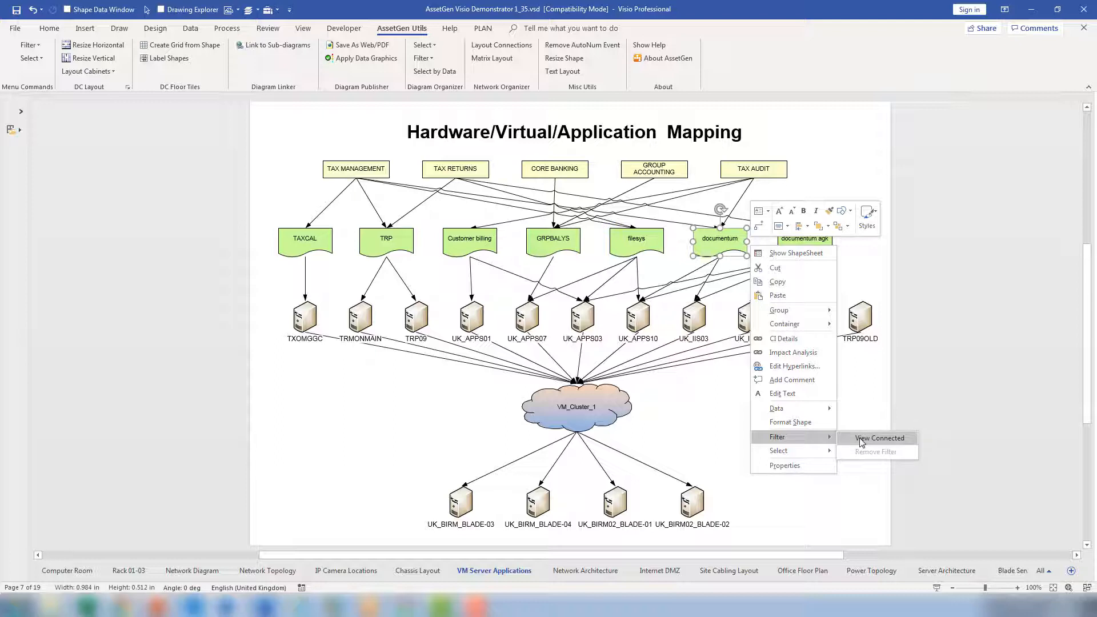
click(879, 438)
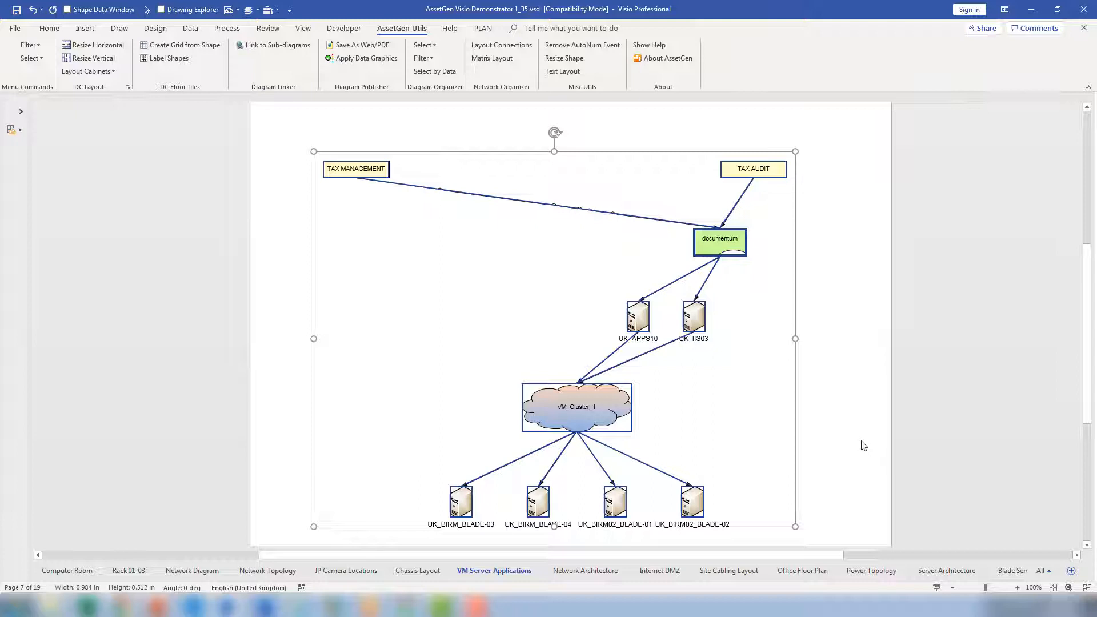
right_click(720, 242)
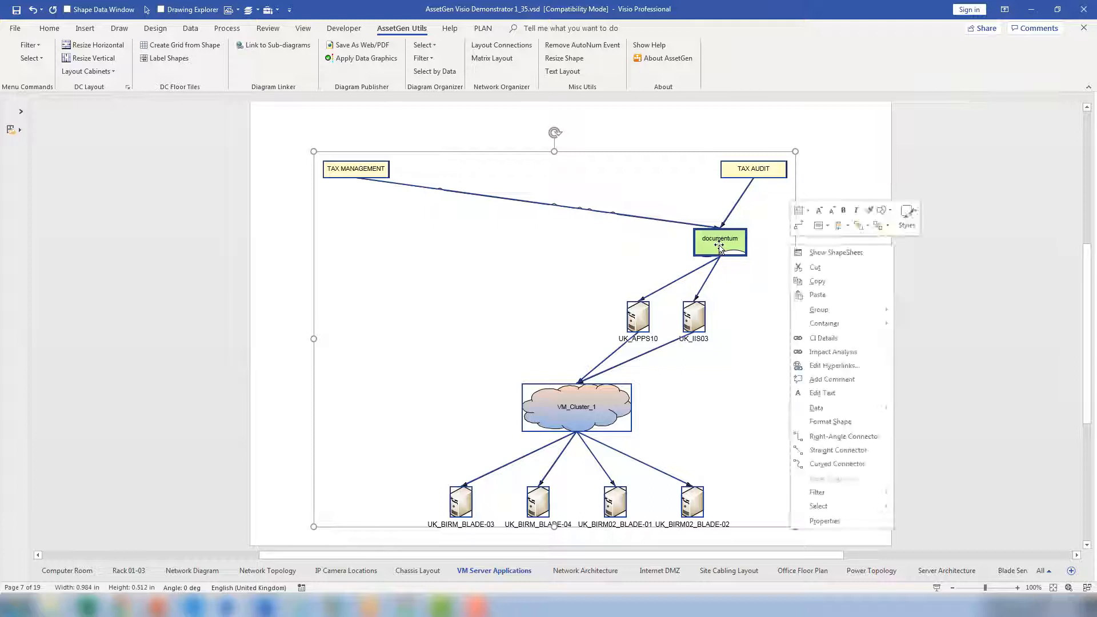
mouse_move(857, 492)
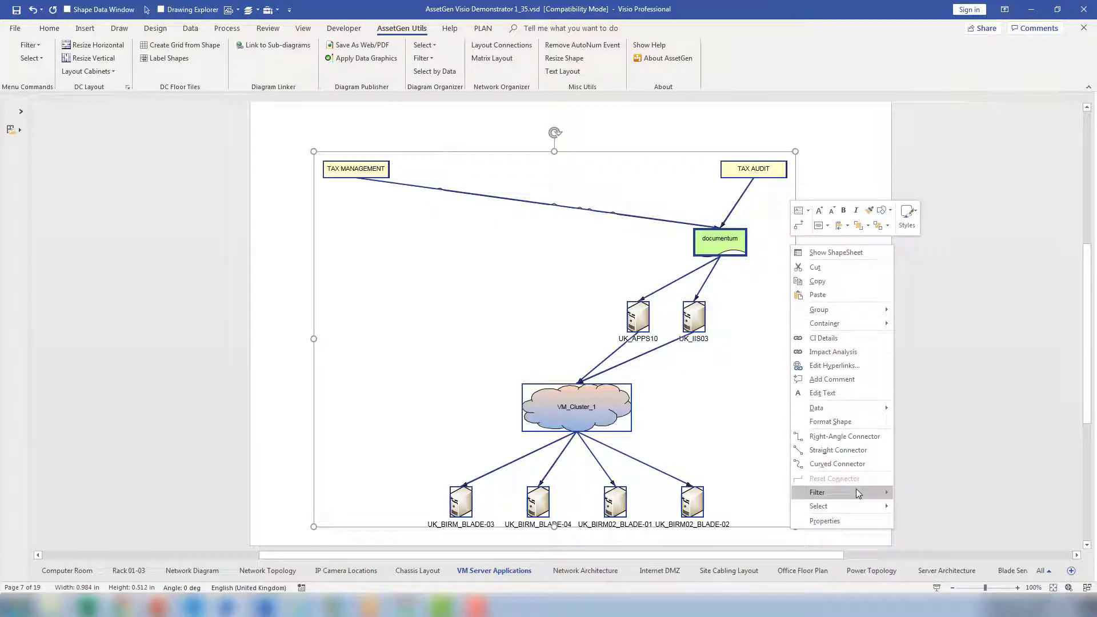
mouse_move(924, 511)
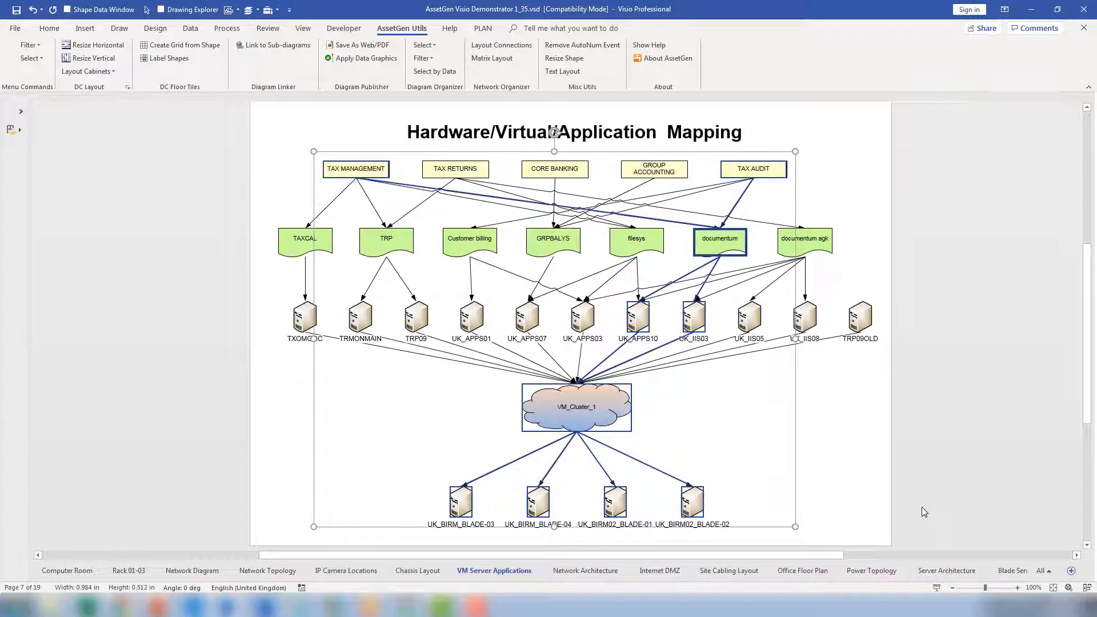
mouse_move(905, 478)
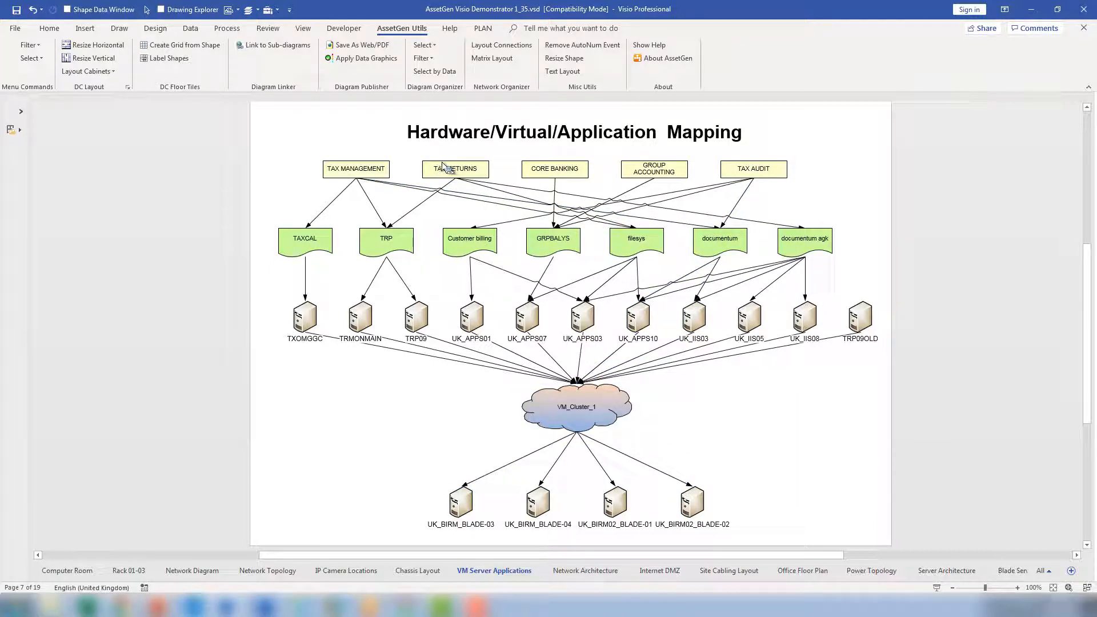
right_click(456, 169)
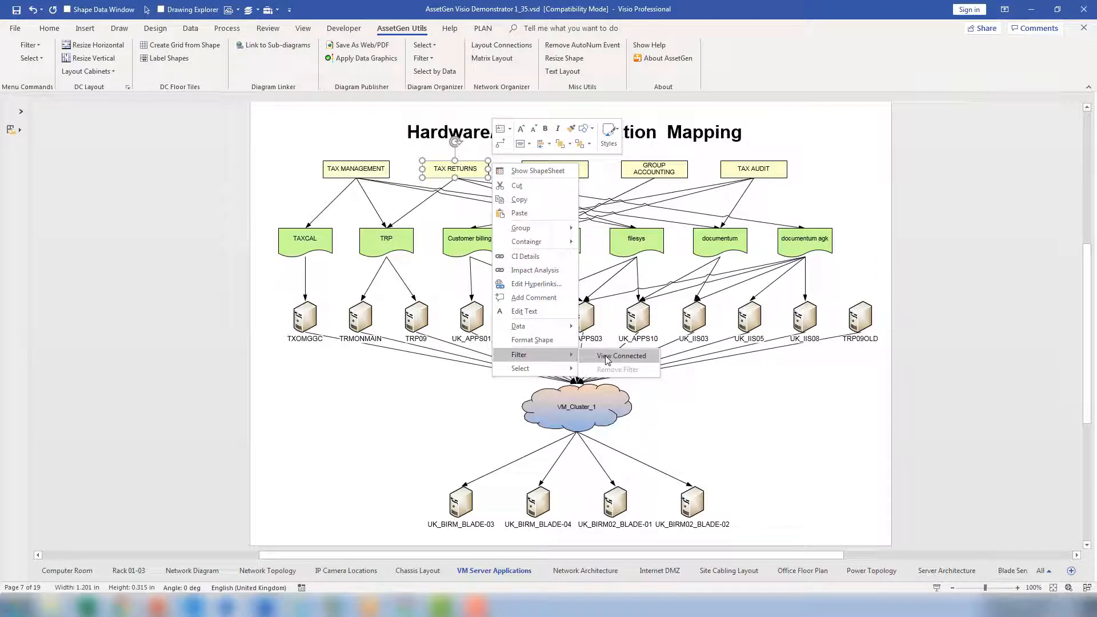
click(621, 355)
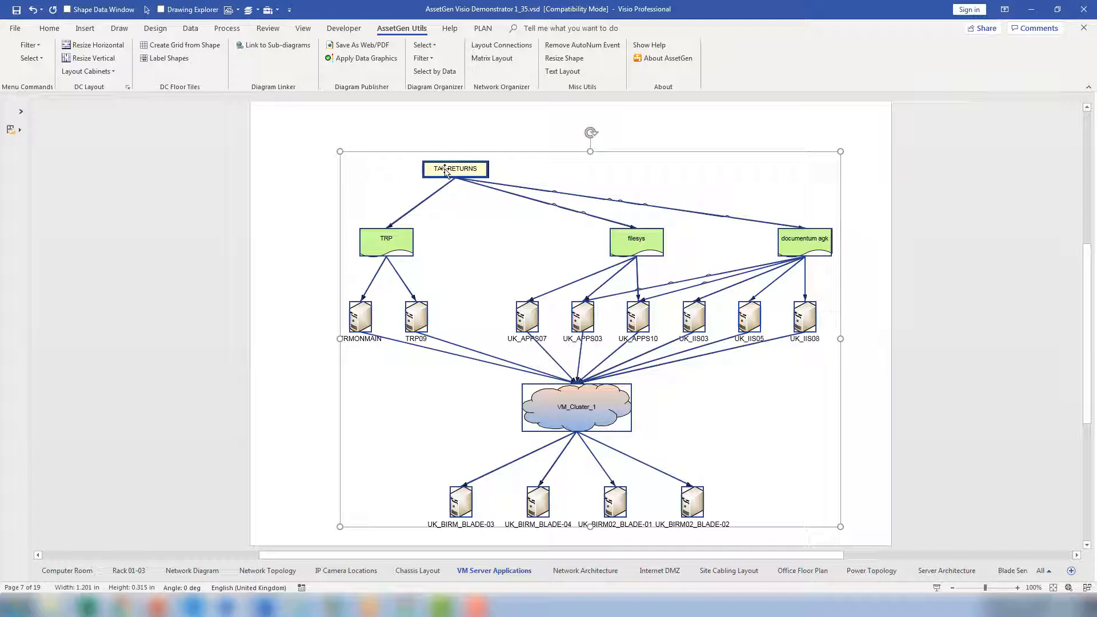
right_click(454, 169)
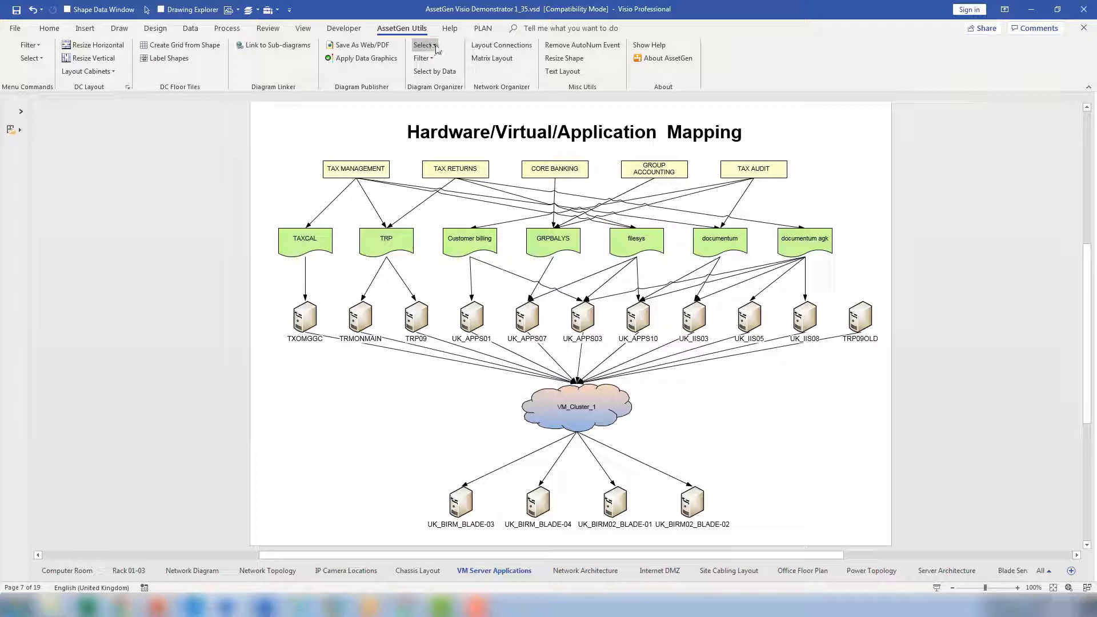
click(423, 45)
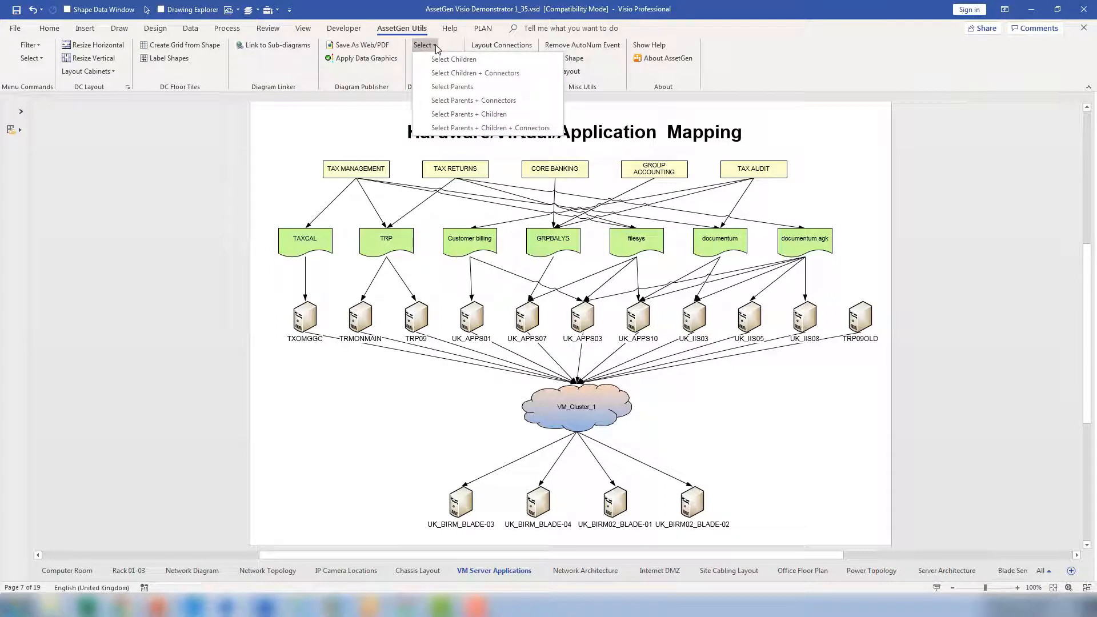
mouse_move(376, 121)
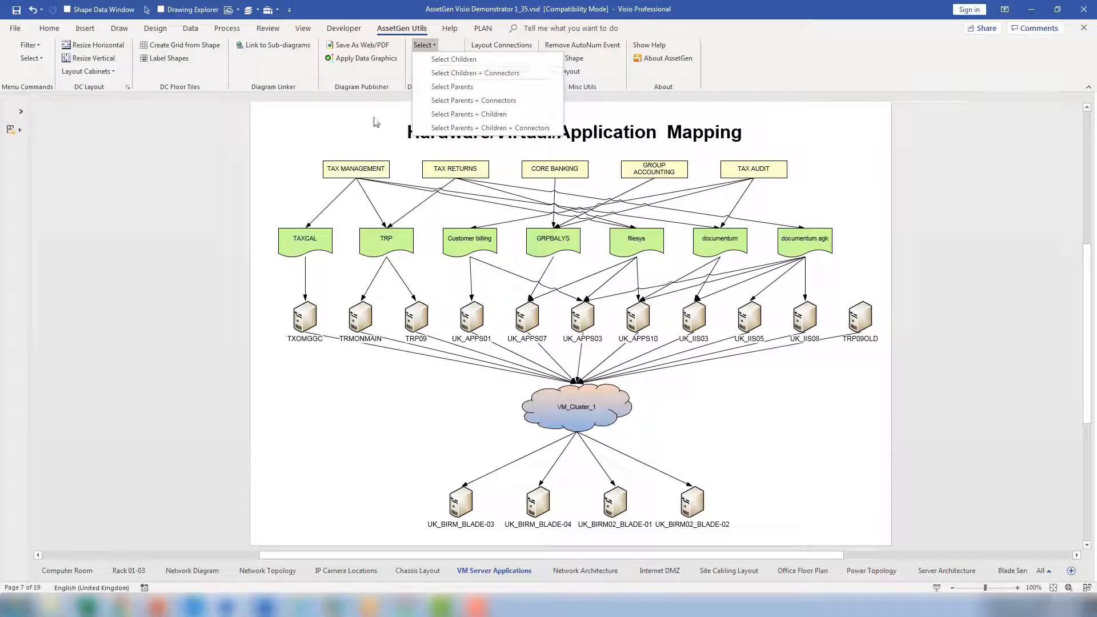
mouse_move(238, 136)
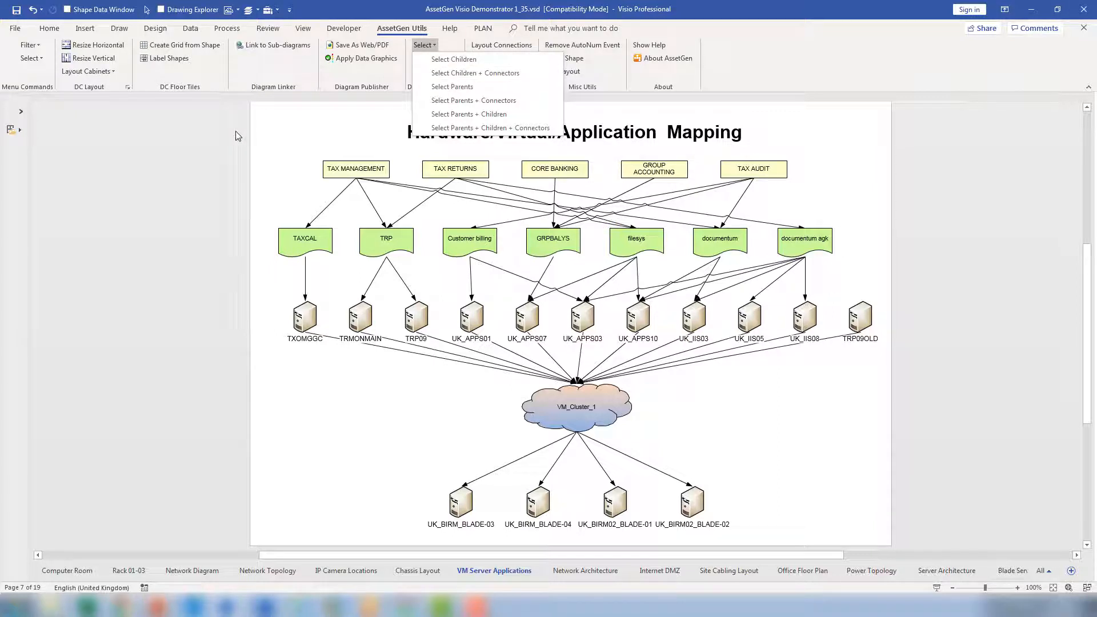
click(238, 136)
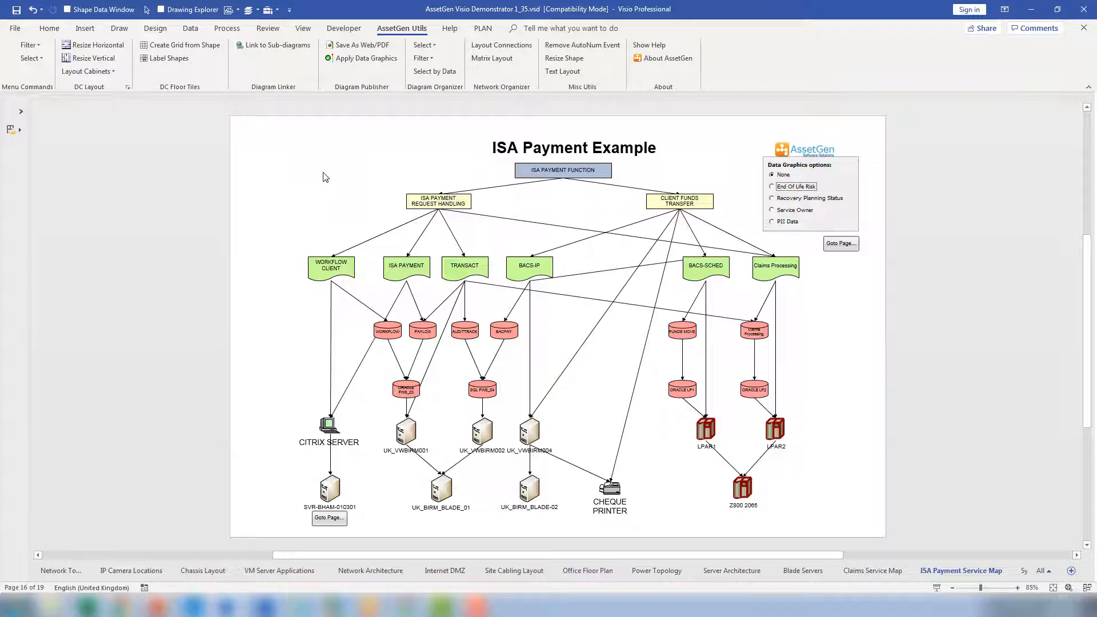
mouse_move(461, 369)
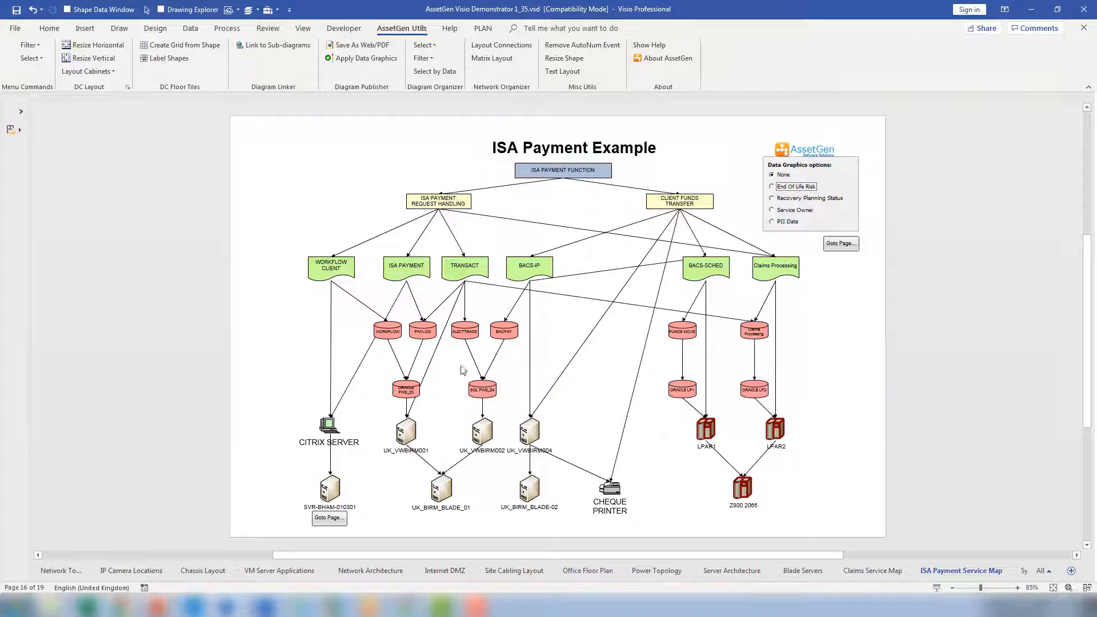
Select the red database below WORKFLOW and PAYLOG with all its parent shapes and connectors.
click(406, 389)
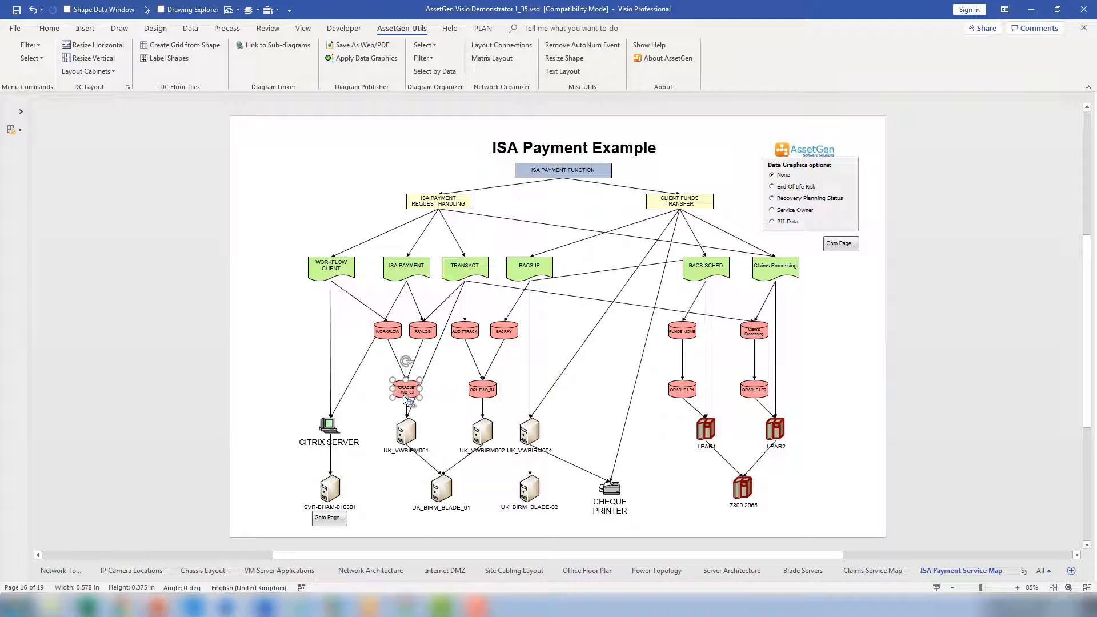
right_click(405, 390)
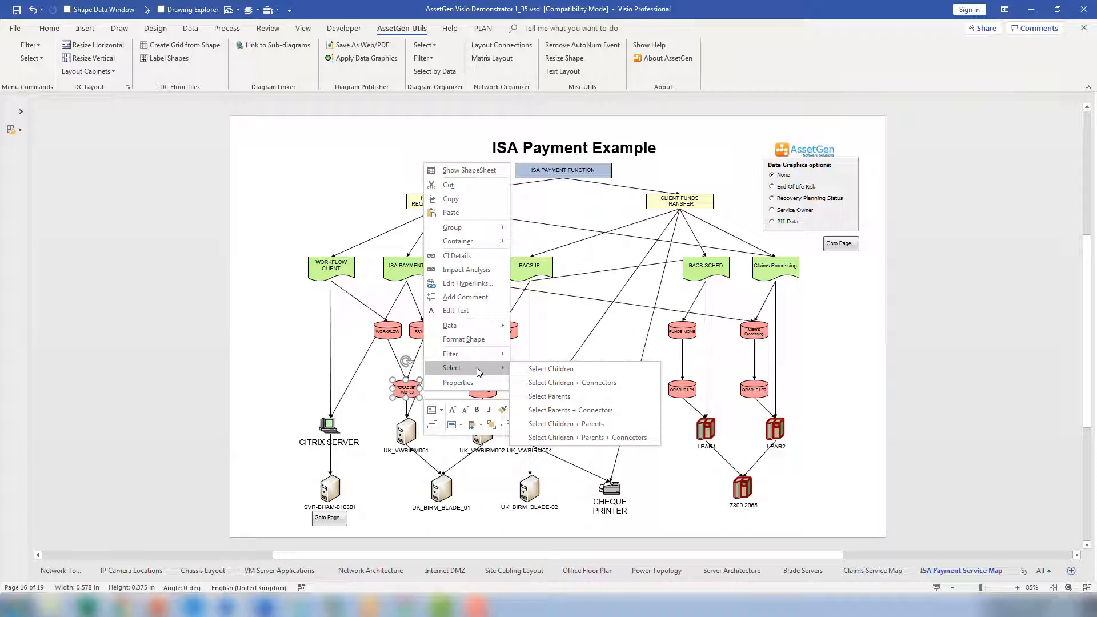
mouse_move(549, 396)
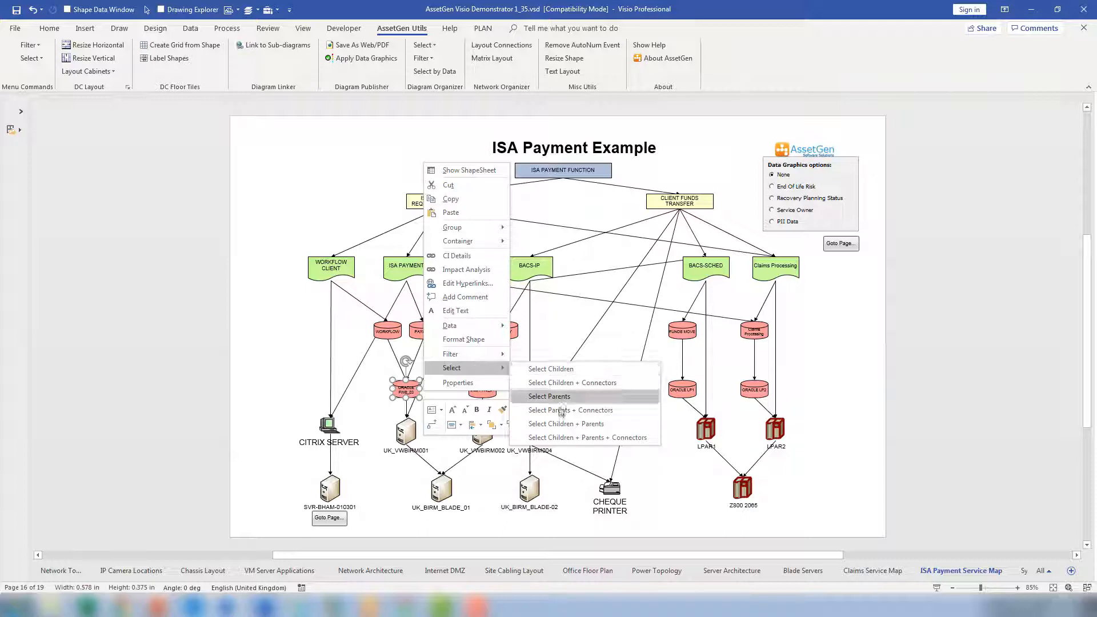
click(549, 396)
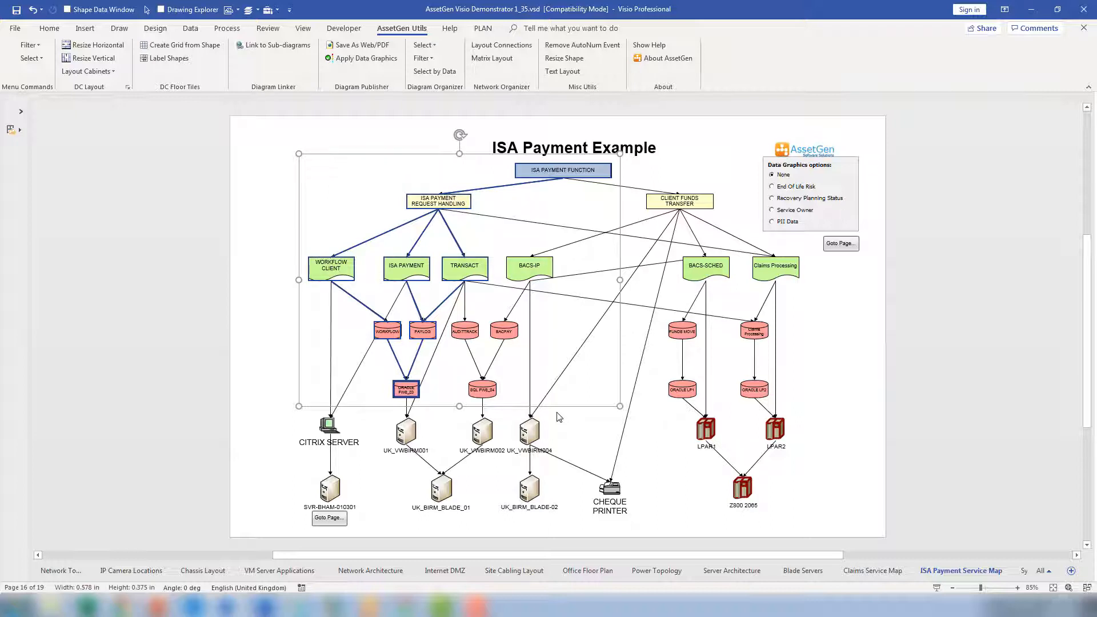
mouse_move(87, 71)
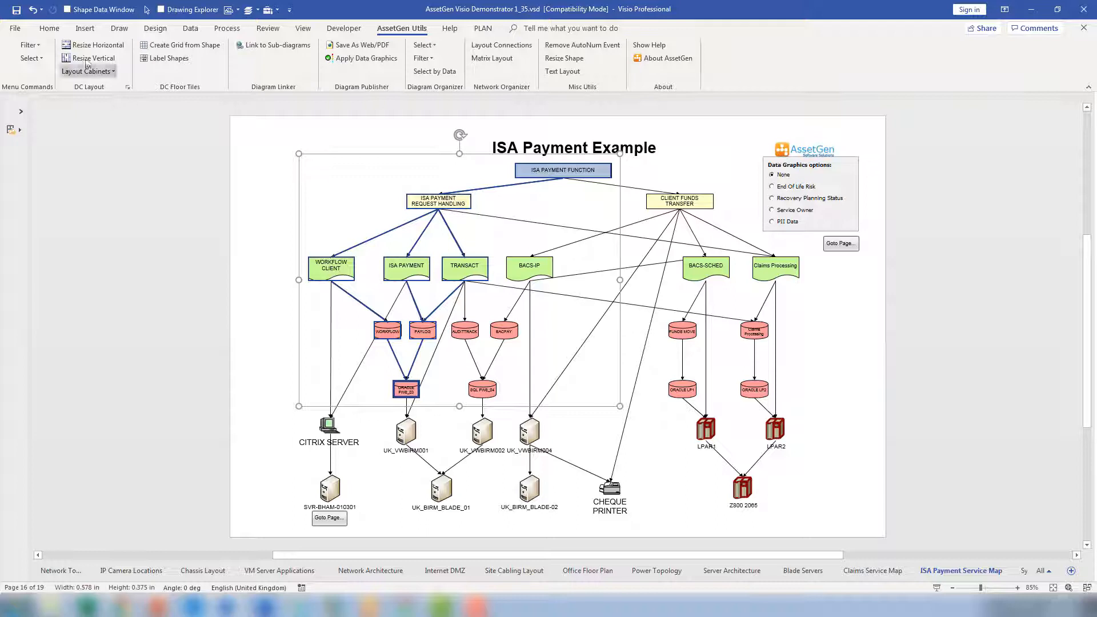
Colour the selected parent shapes and connectors red and preview the Dashes line styles.
click(49, 28)
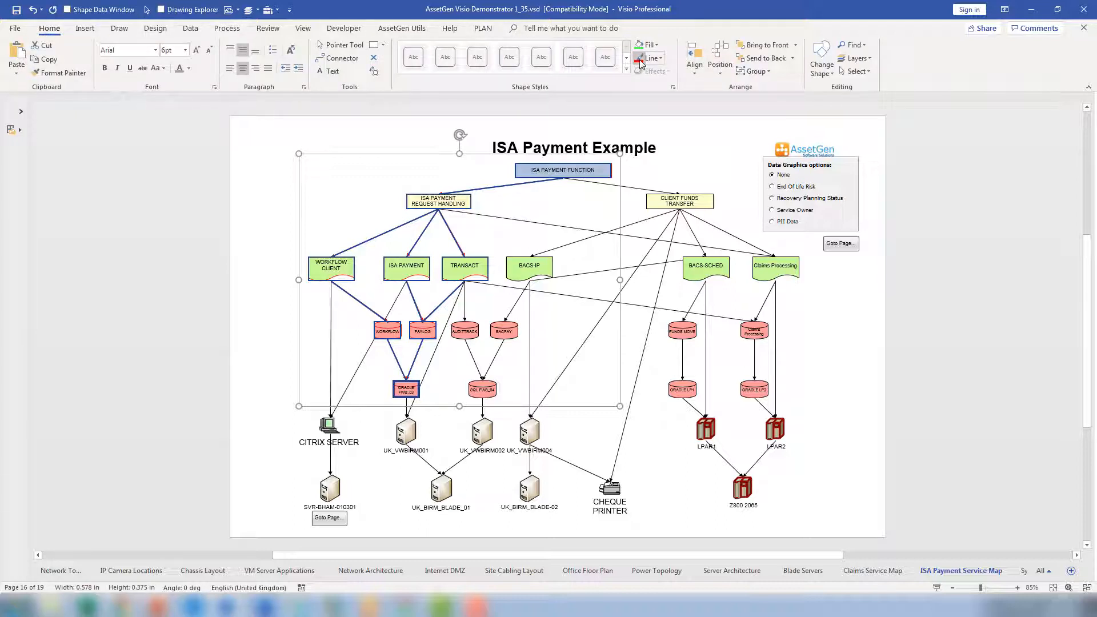
click(659, 59)
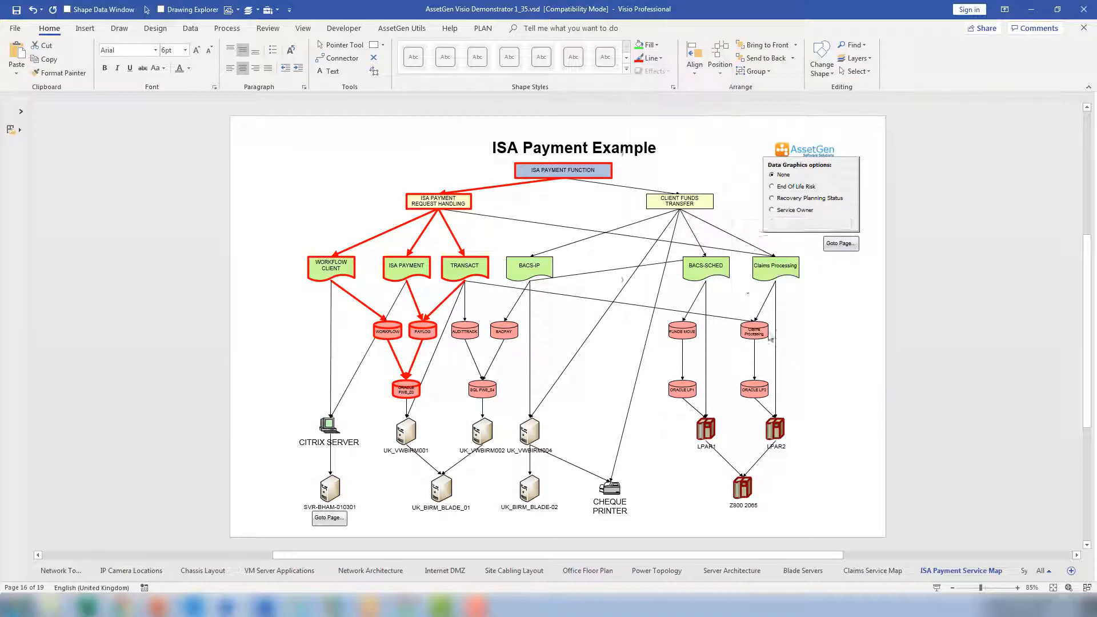
click(659, 58)
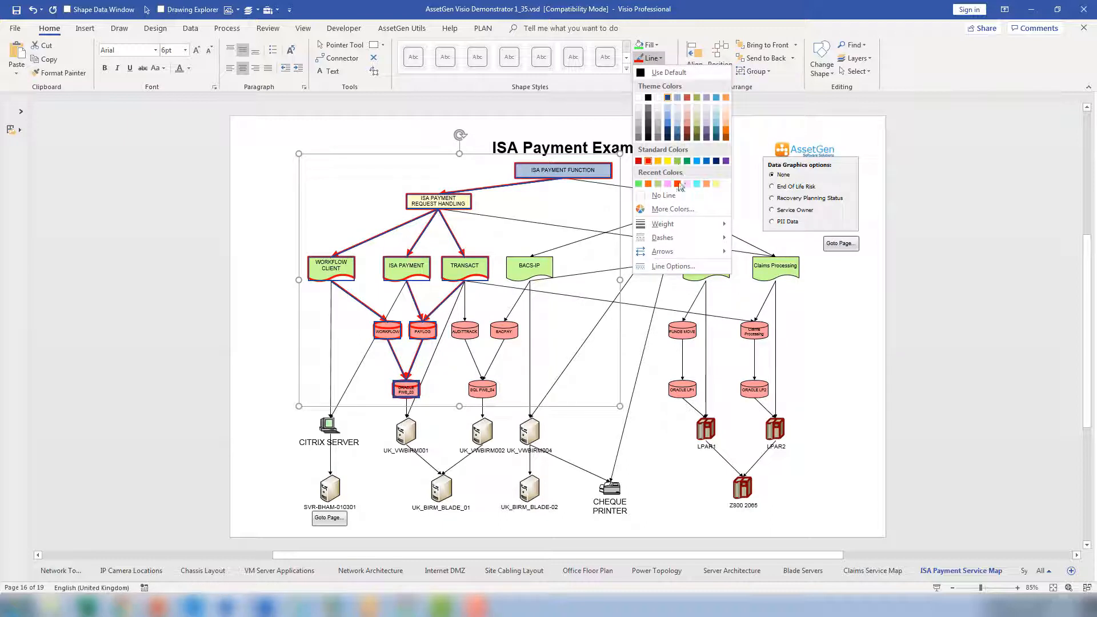
click(662, 238)
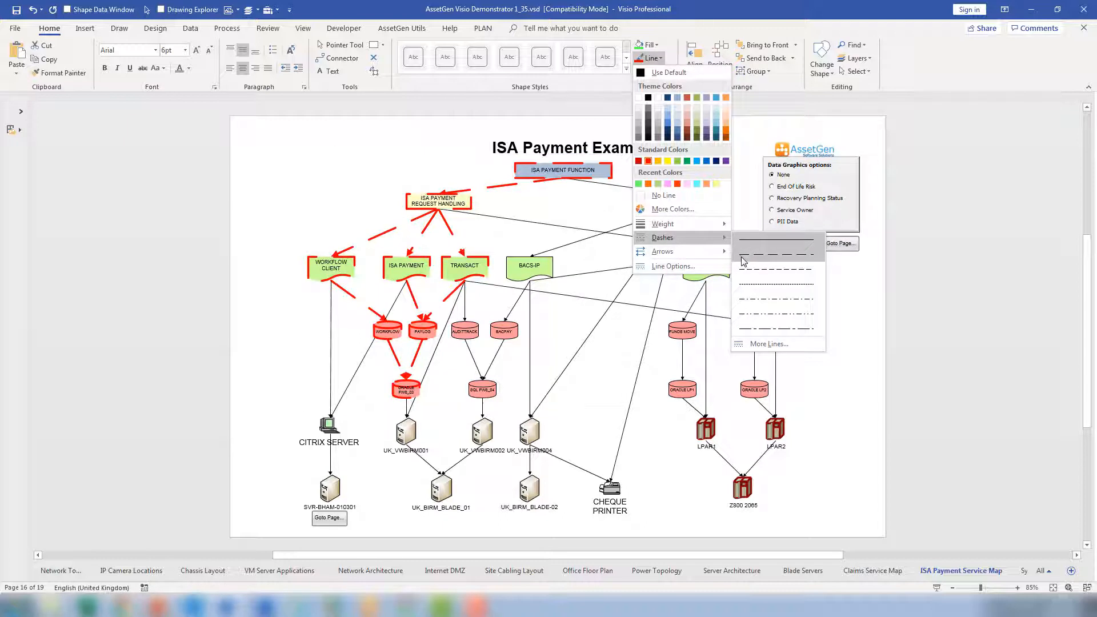